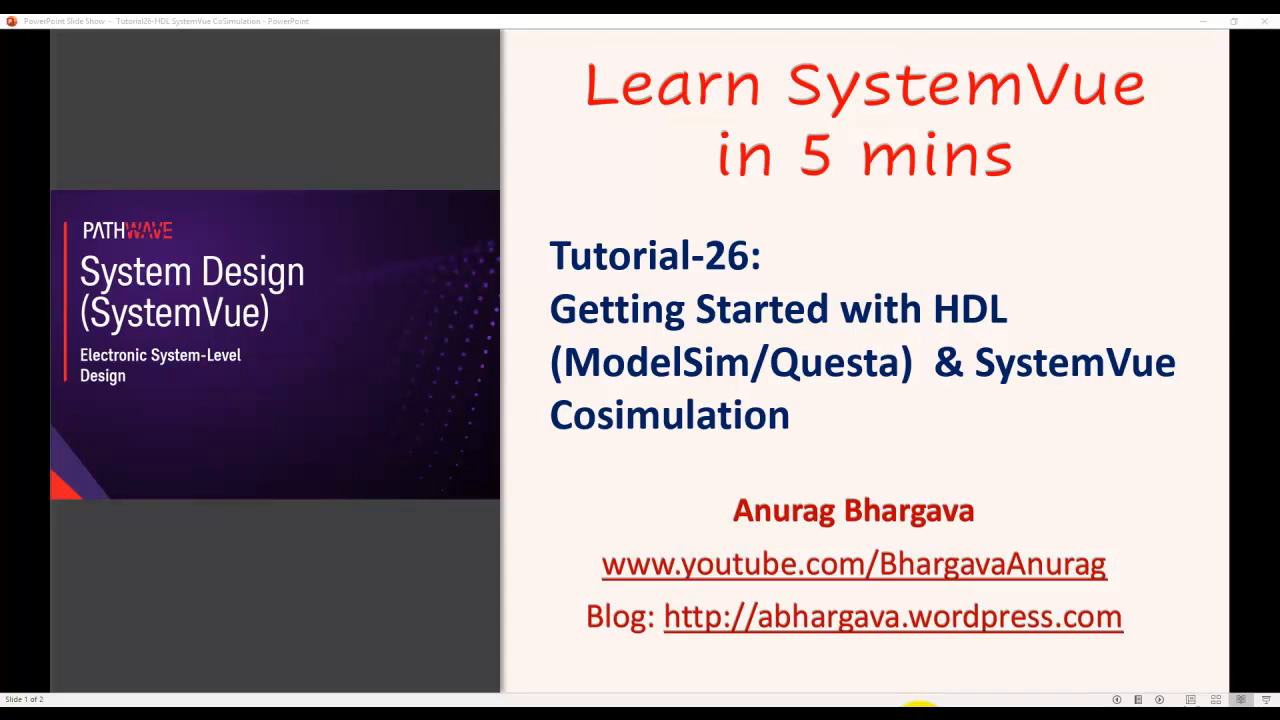
mouse_move(1028, 448)
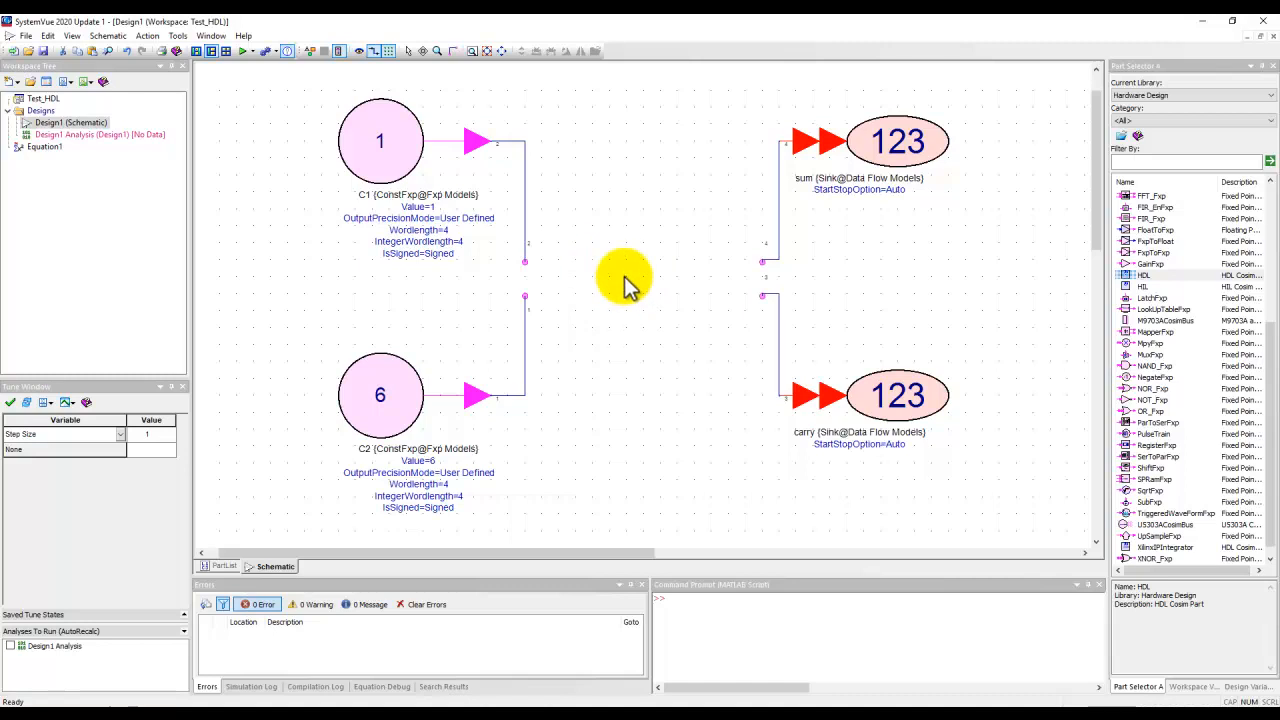
mouse_move(1160, 104)
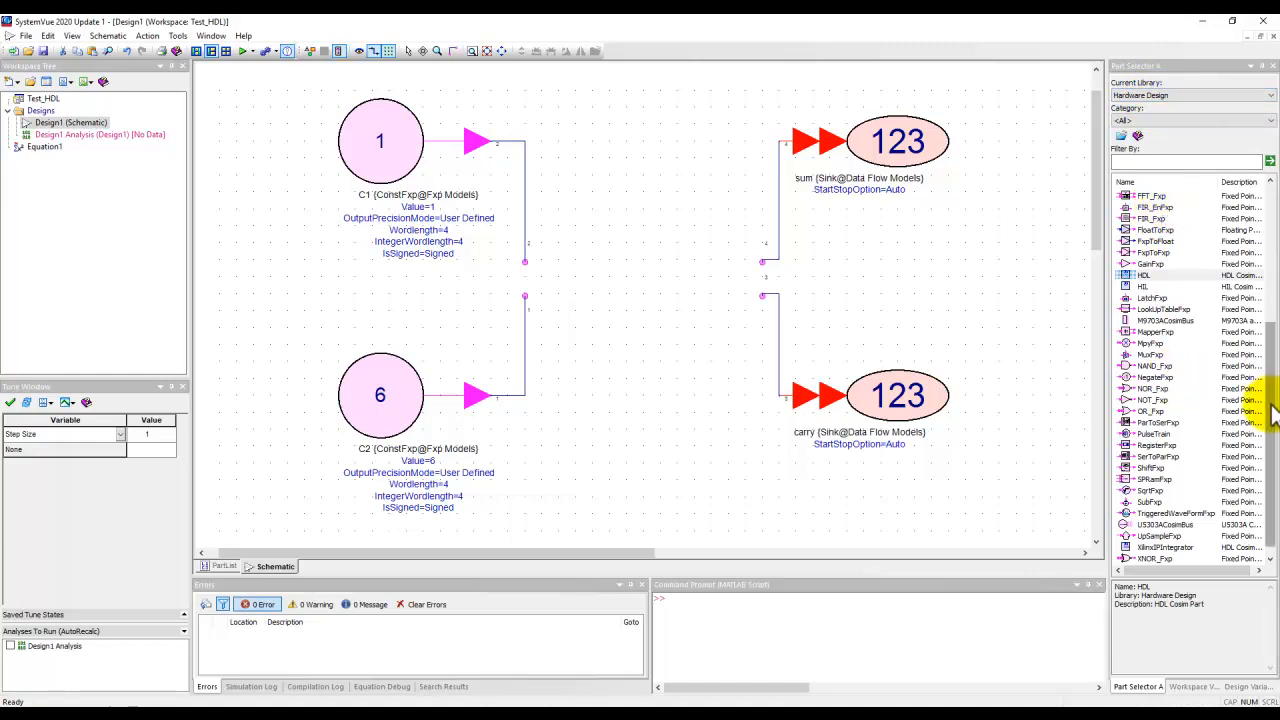
Place the HDL co-simulation part from the Part Selector onto the schematic as block H1.
scroll(up, 3)
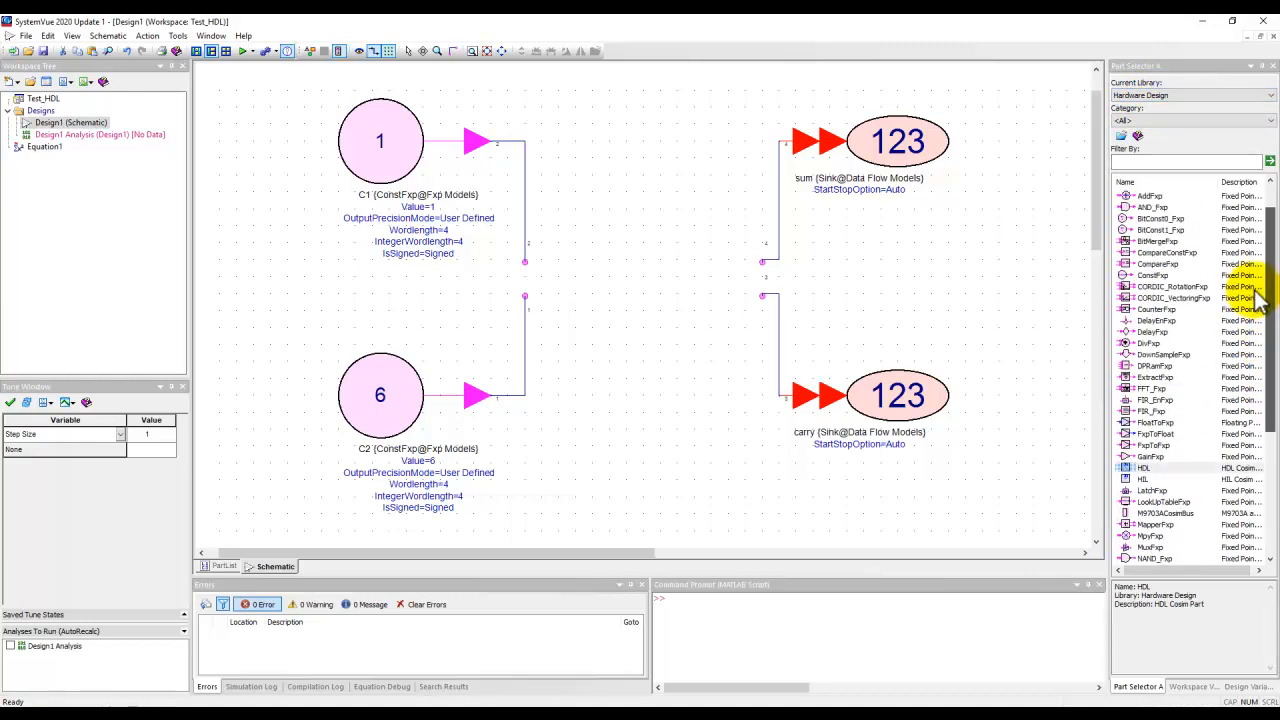
scroll(up, 3)
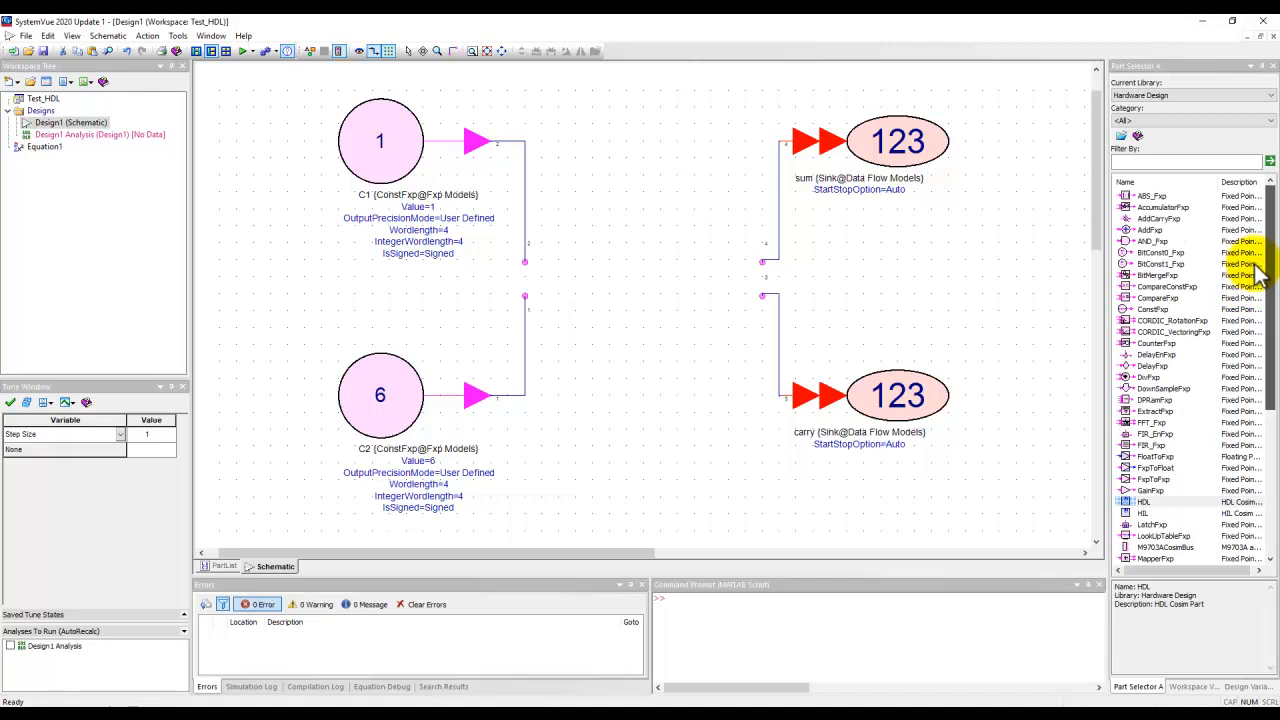
scroll(down, 3)
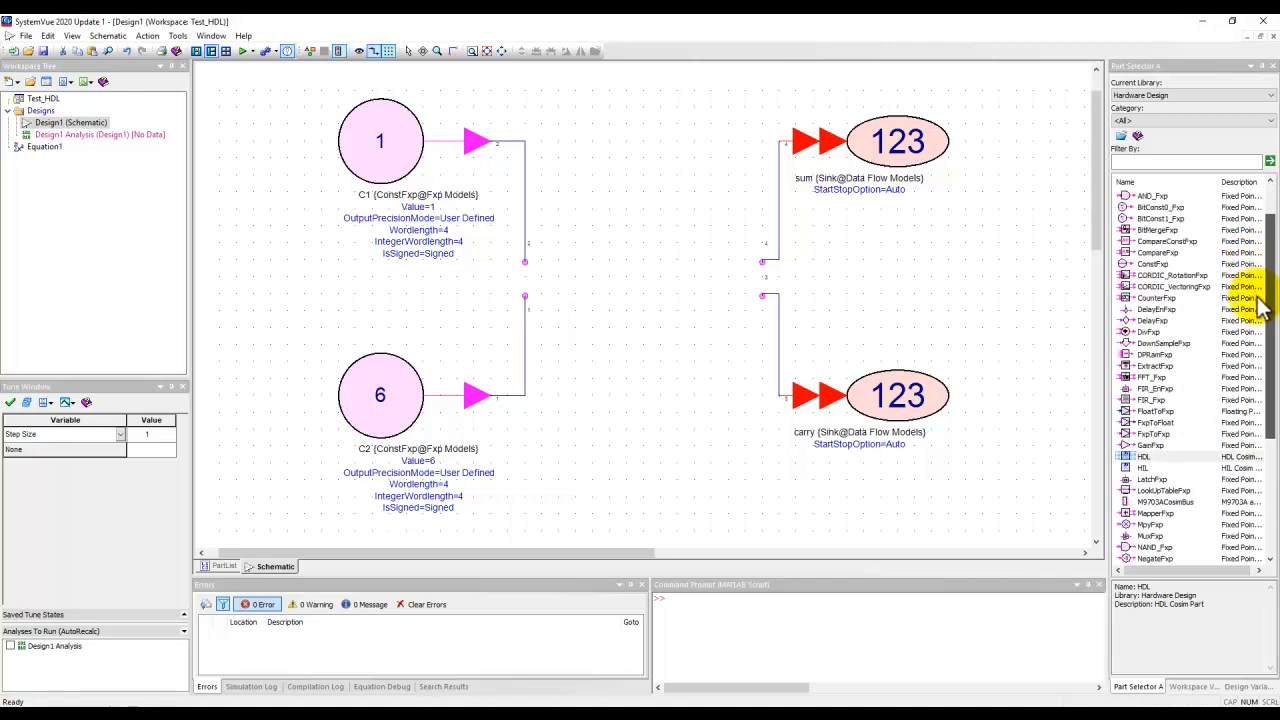
scroll(down, 3)
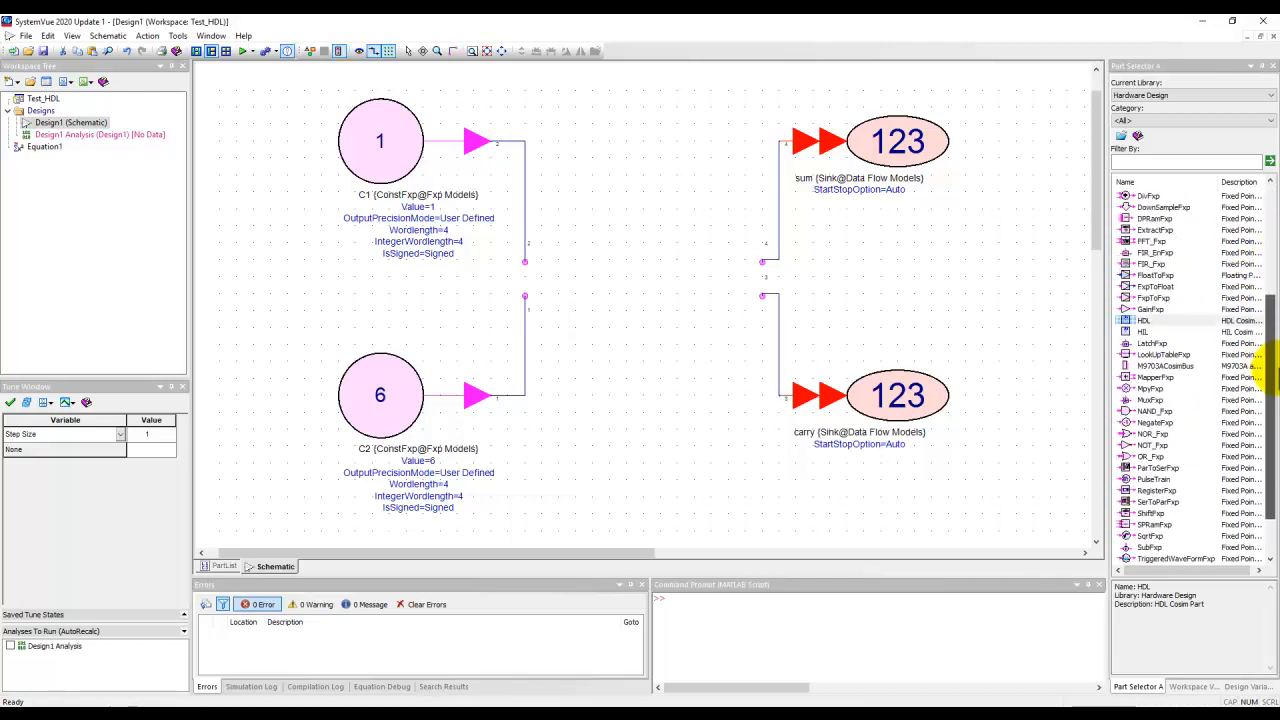
scroll(up, 3)
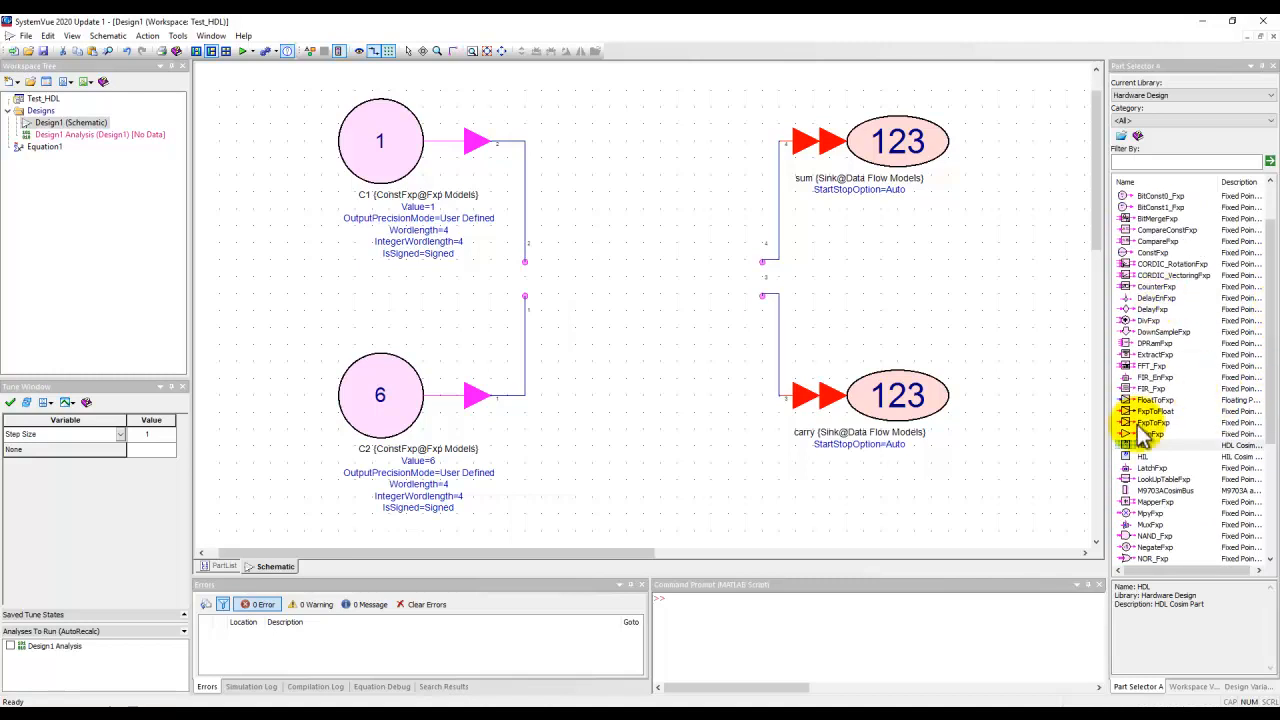
click(1150, 444)
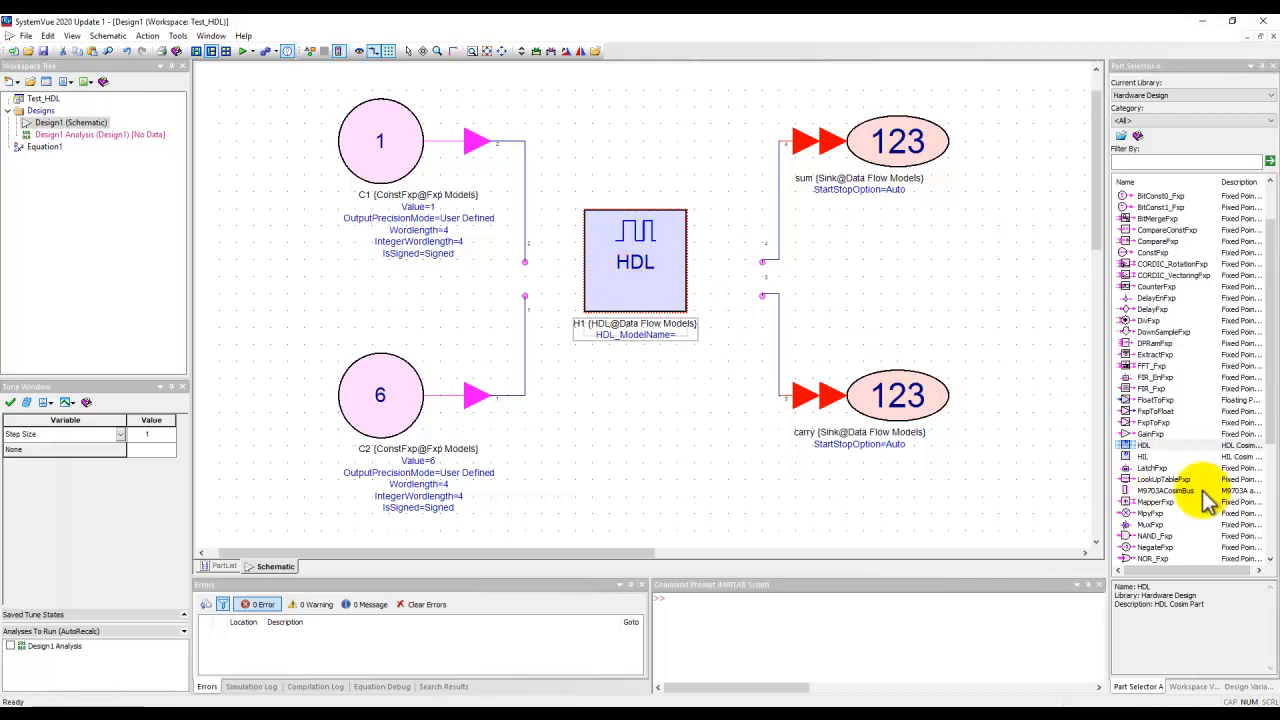
scroll(down, 3)
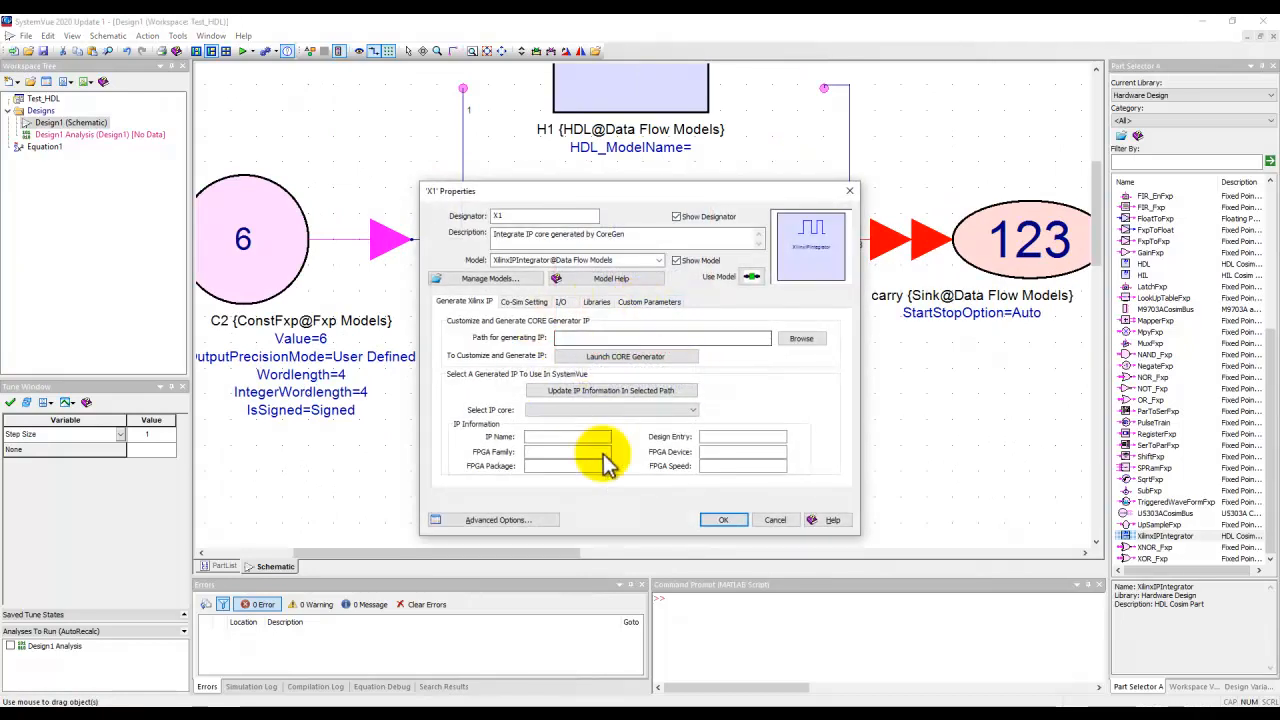
mouse_move(776, 520)
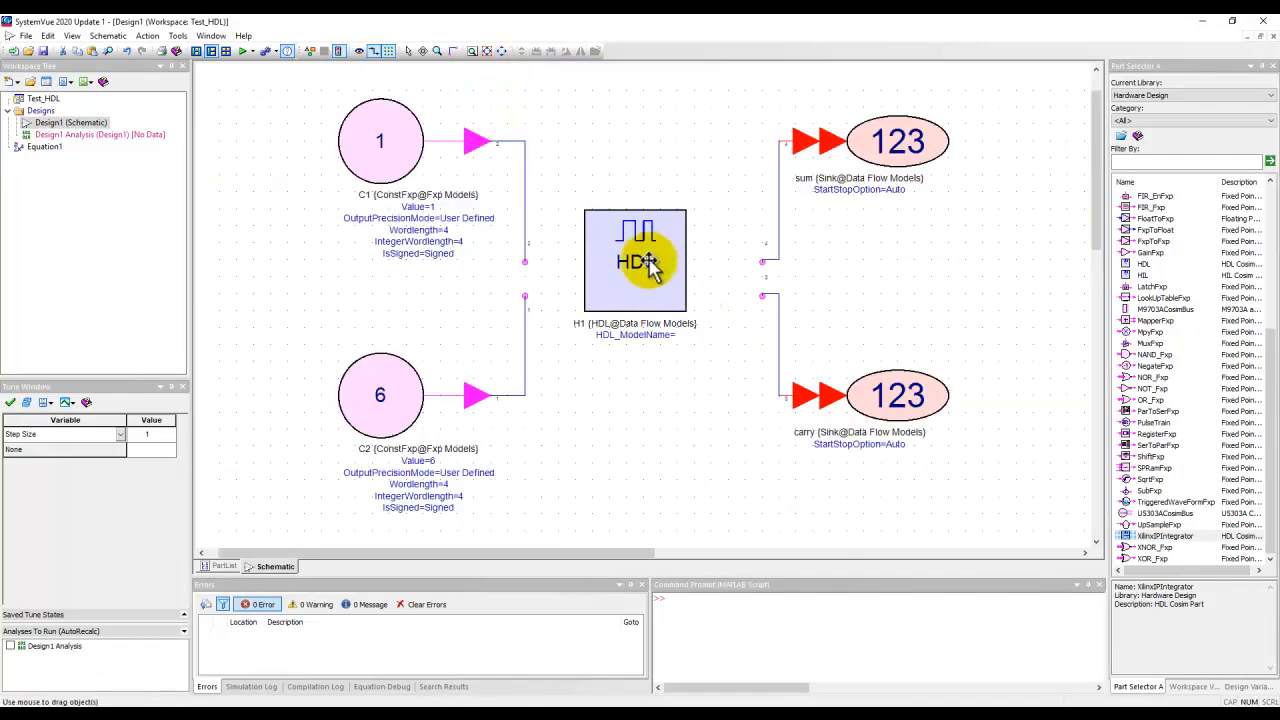
mouse_move(678, 384)
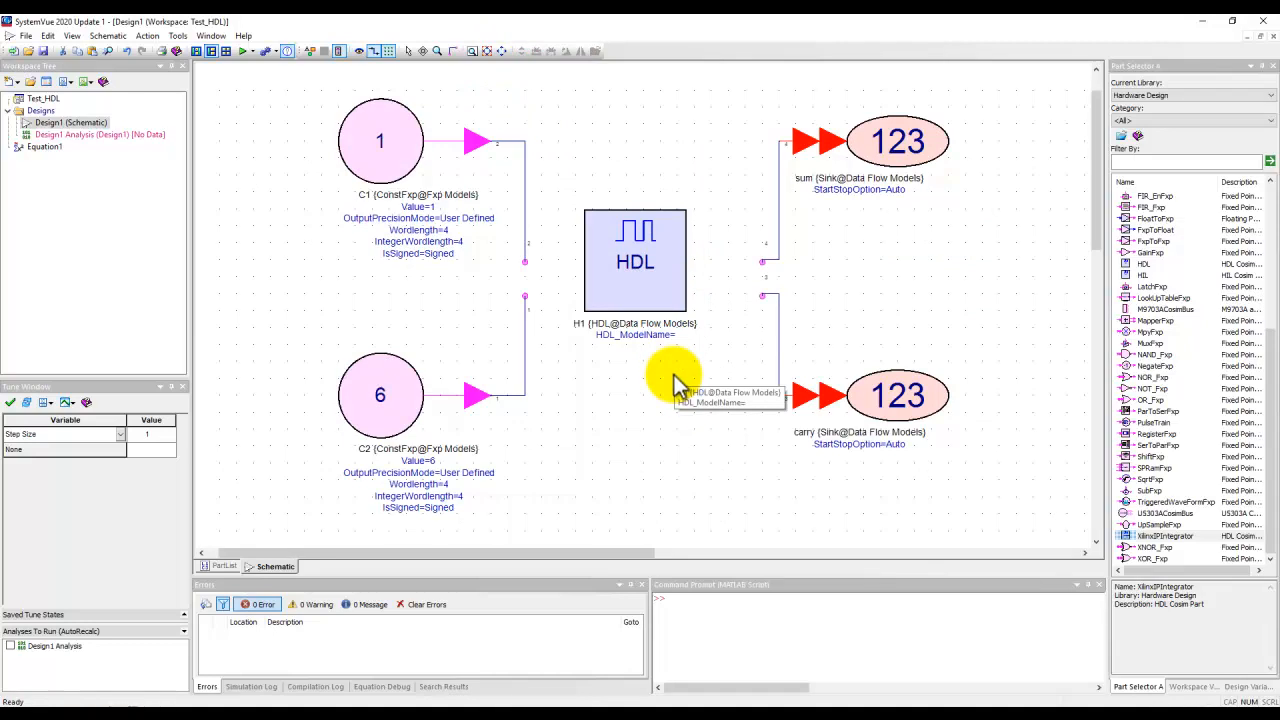
mouse_move(600, 270)
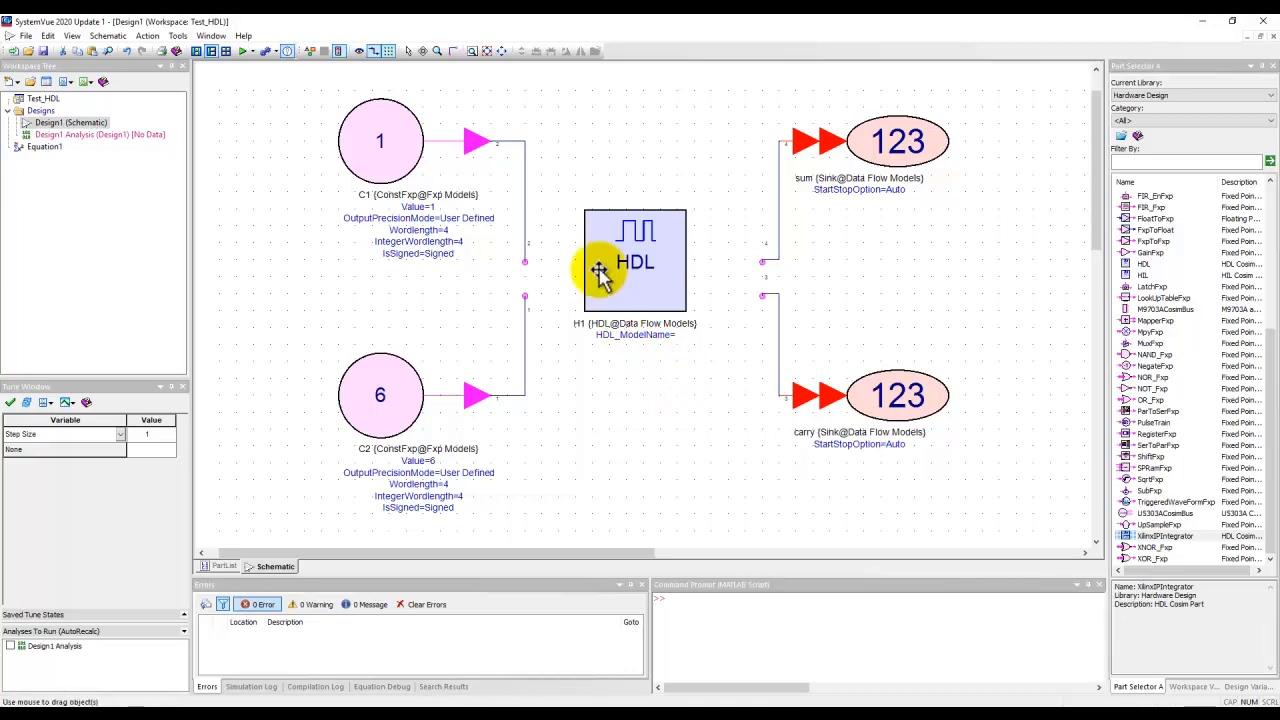
mouse_move(638, 276)
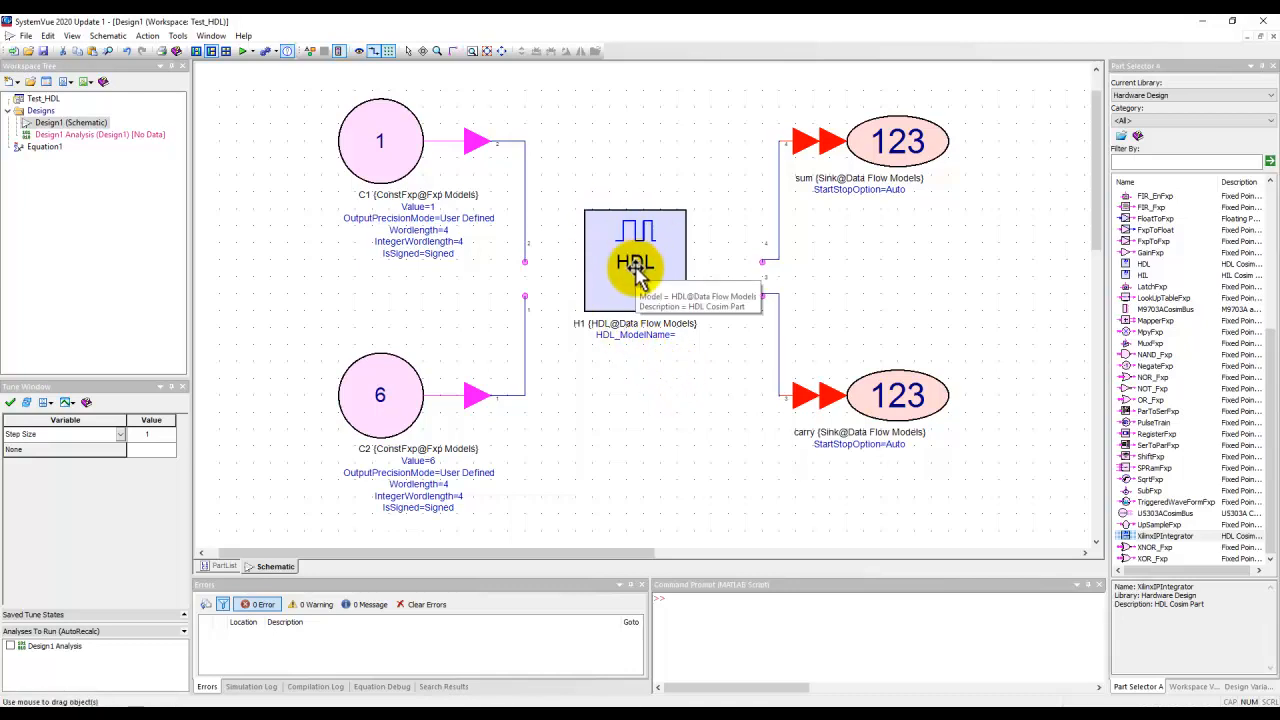
Set the H1 block's language to VHDL and add Adder.vhd as its source file.
double_click(636, 256)
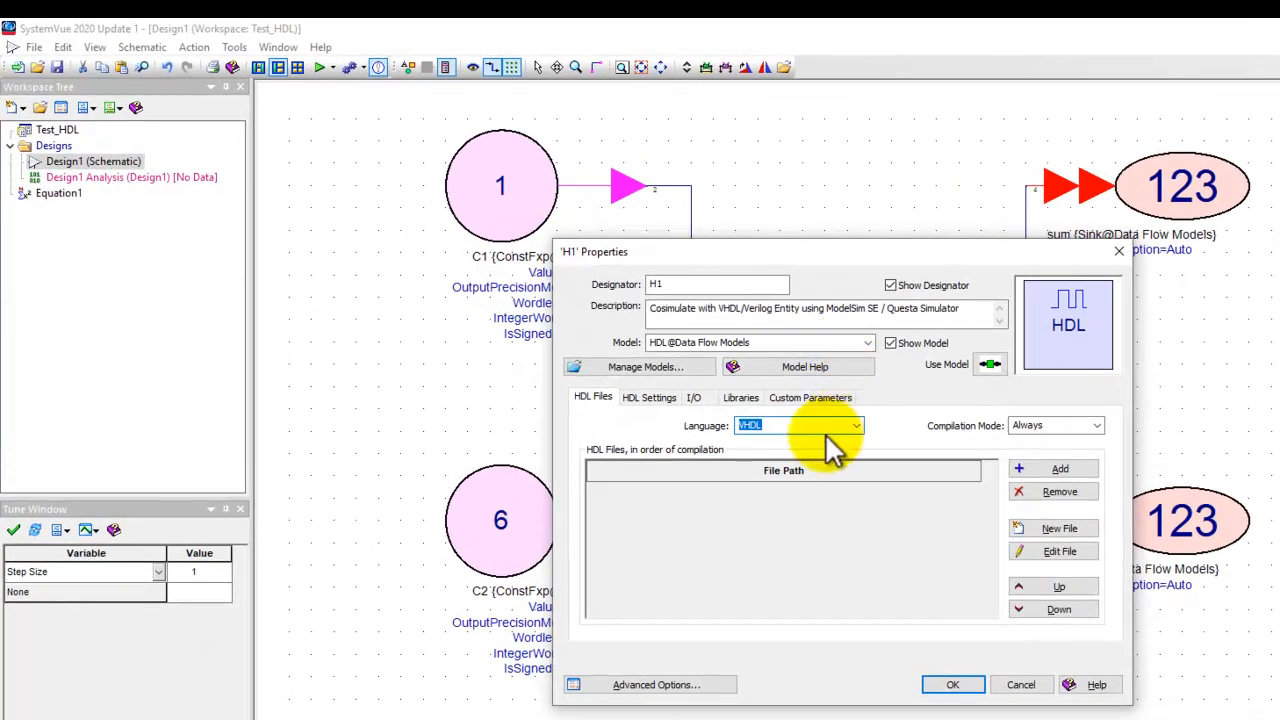
click(856, 424)
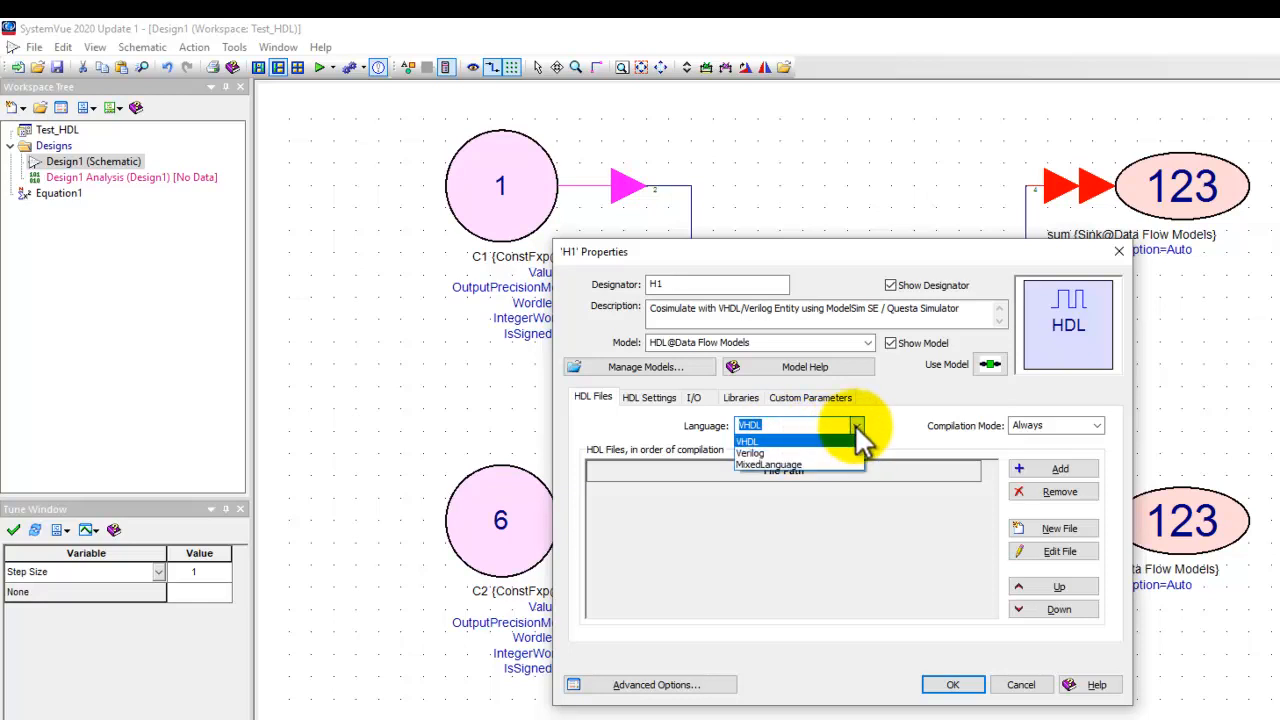
click(748, 424)
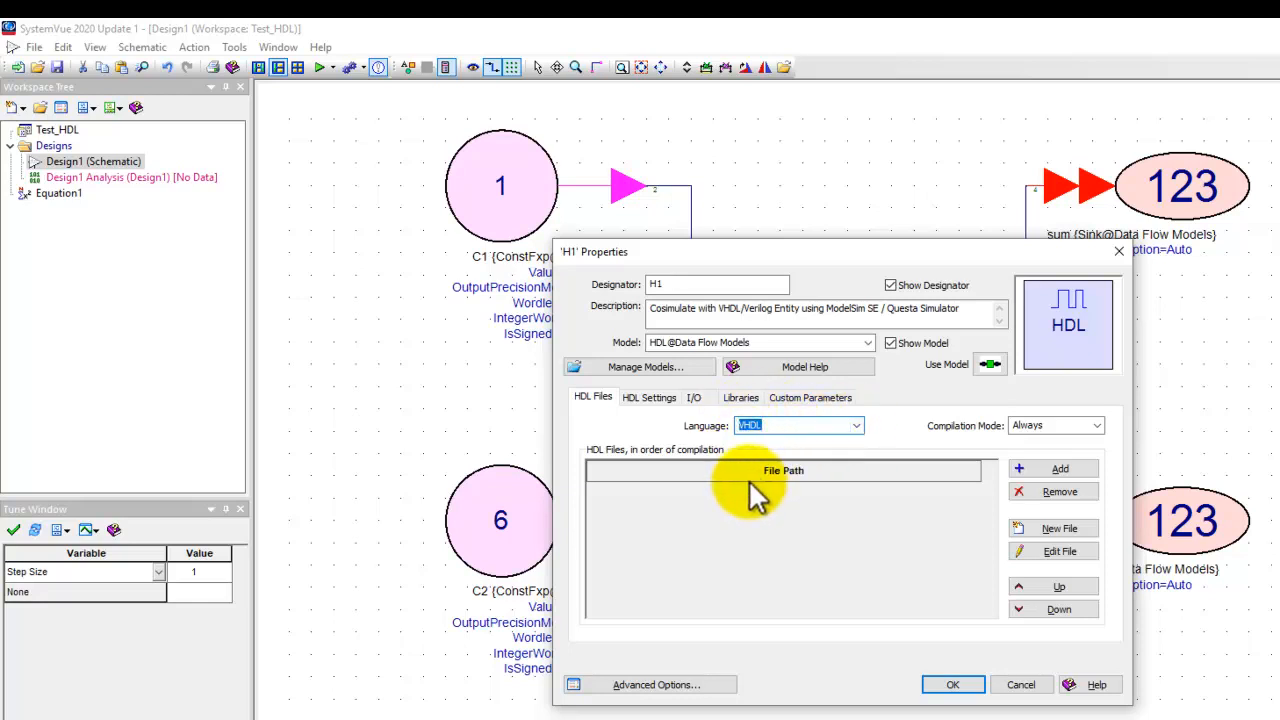
mouse_move(704, 476)
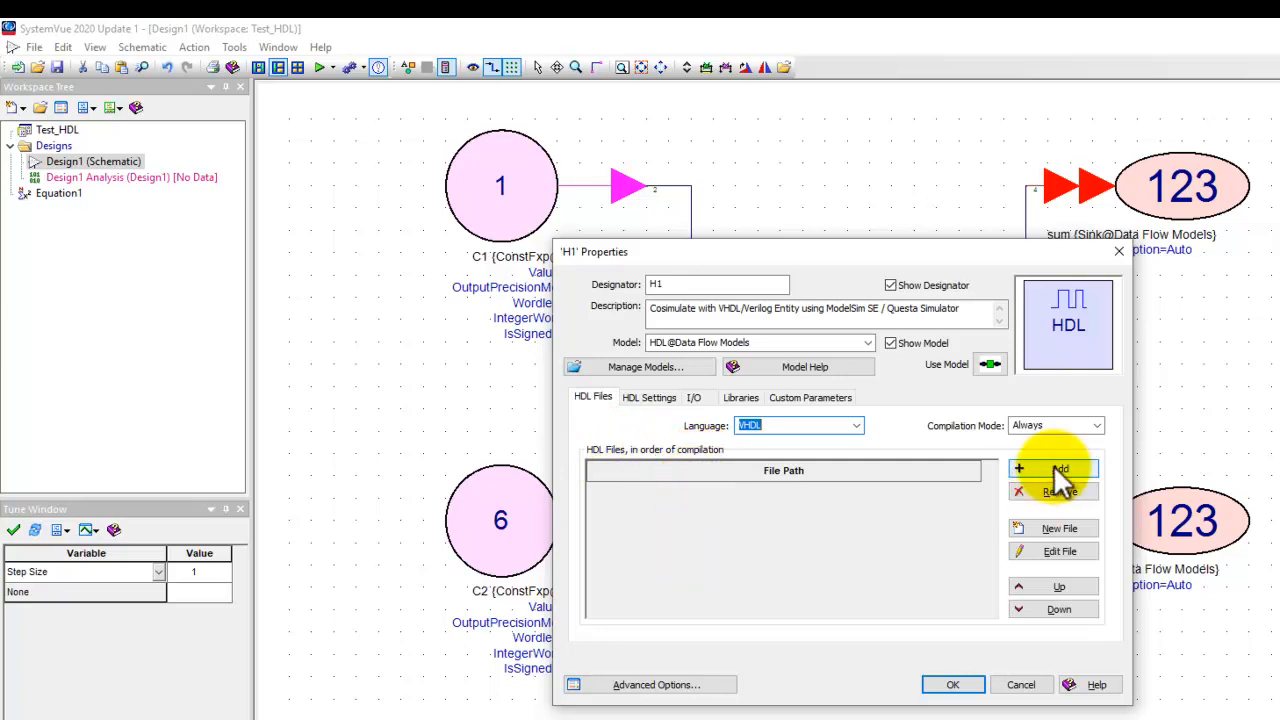
click(1058, 468)
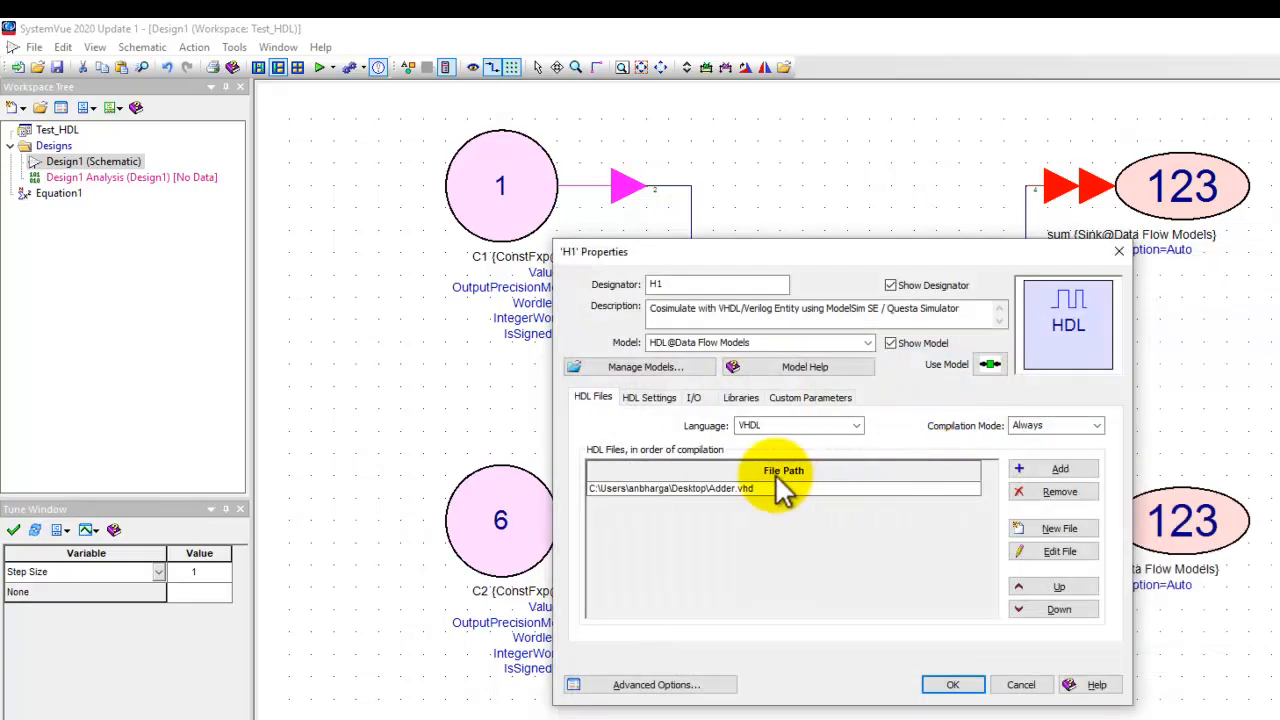
mouse_move(750, 504)
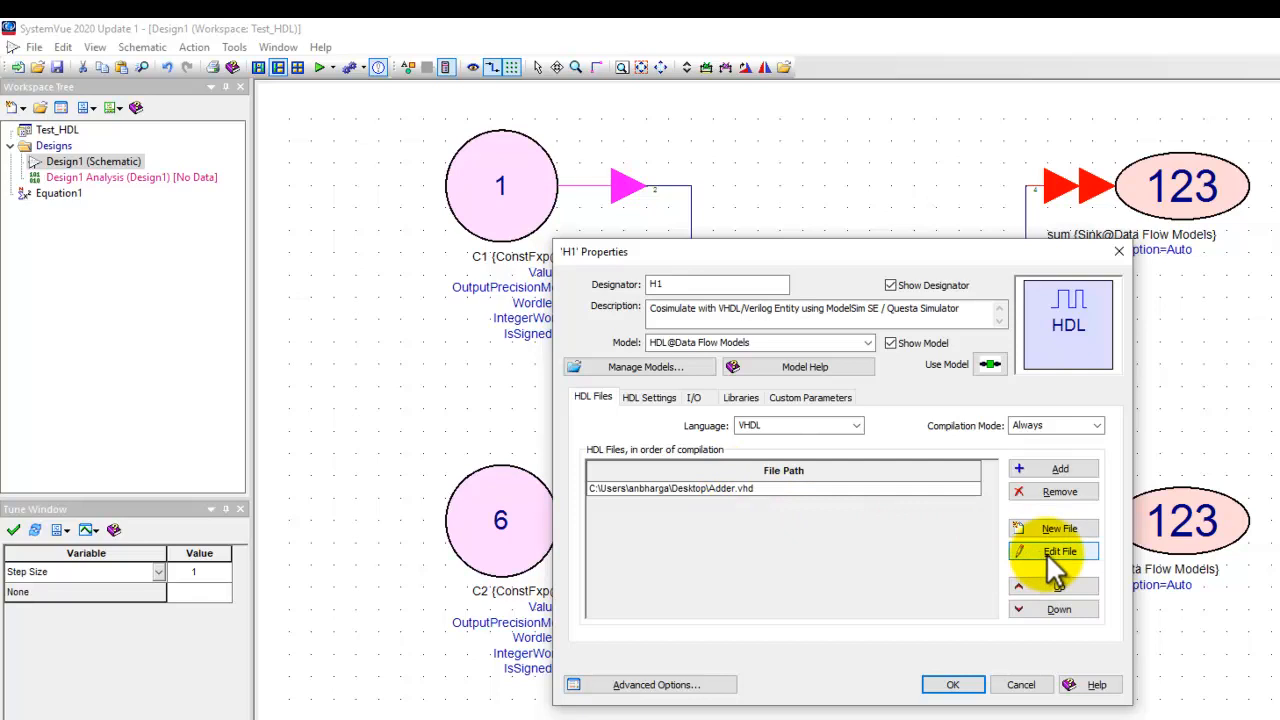
View Adder.vhd in the editor, reading the ADDER entity and its architecture.
click(1060, 552)
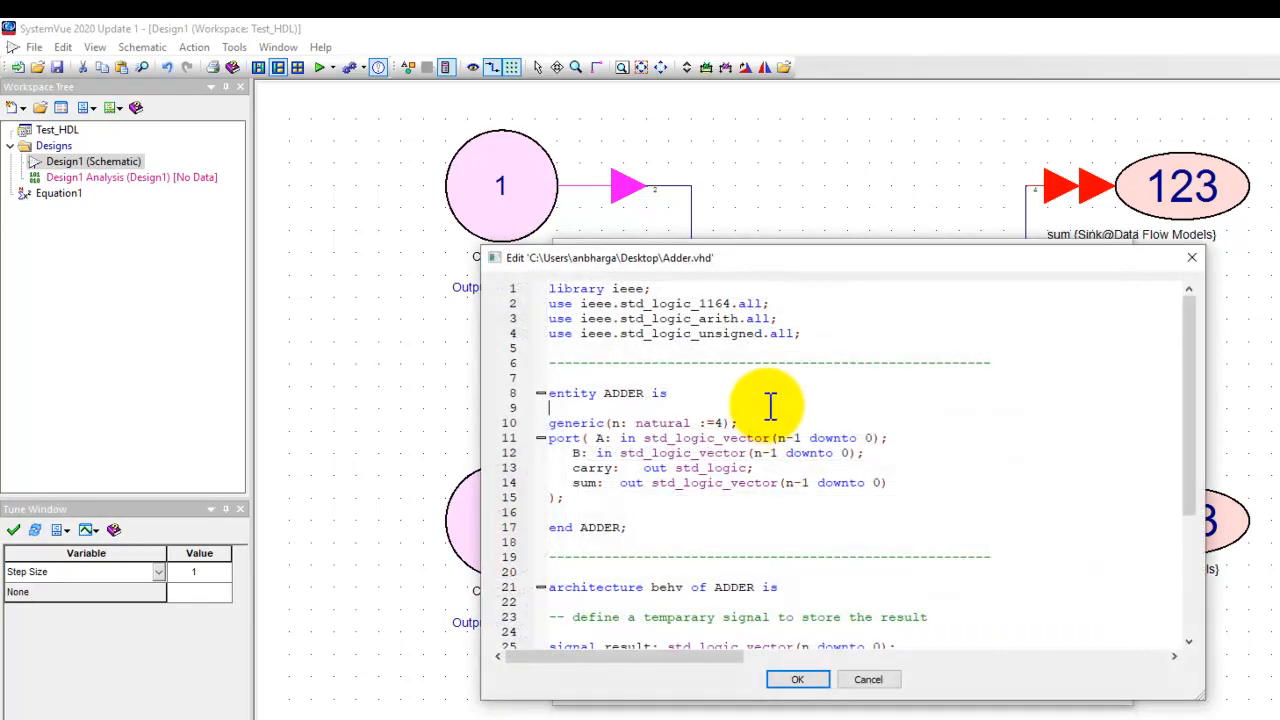
mouse_move(770, 418)
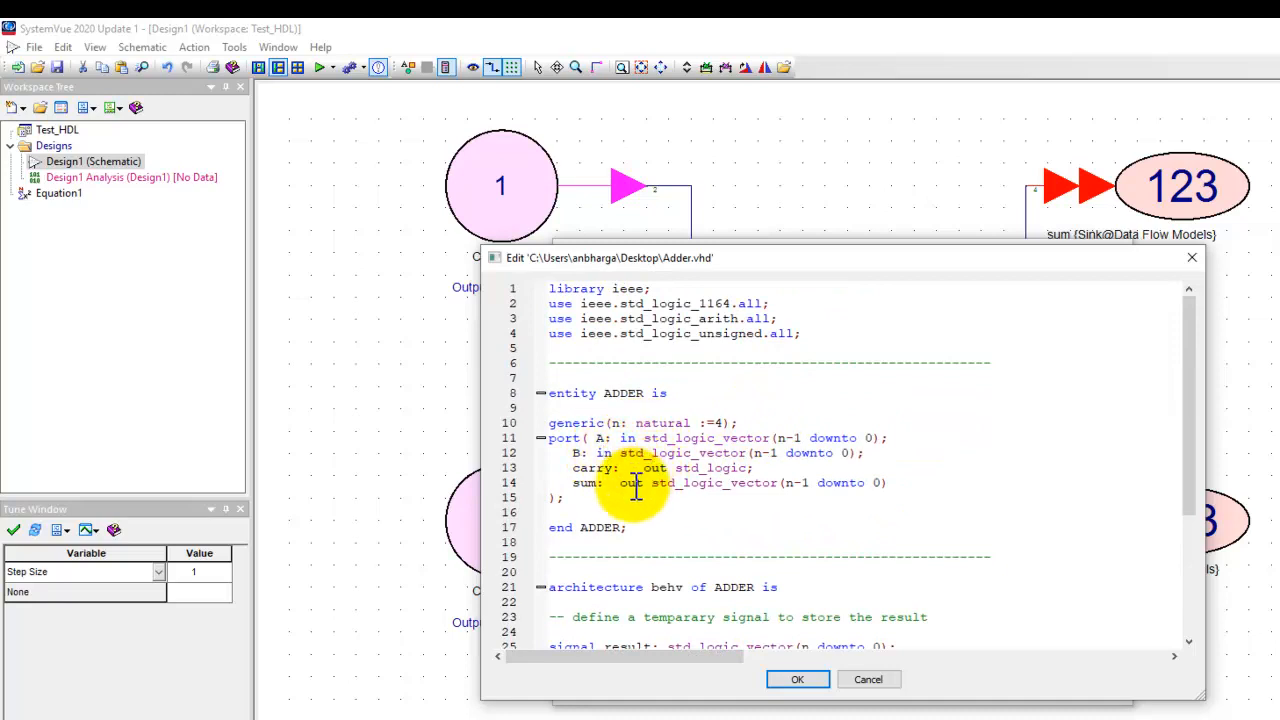
mouse_move(778, 440)
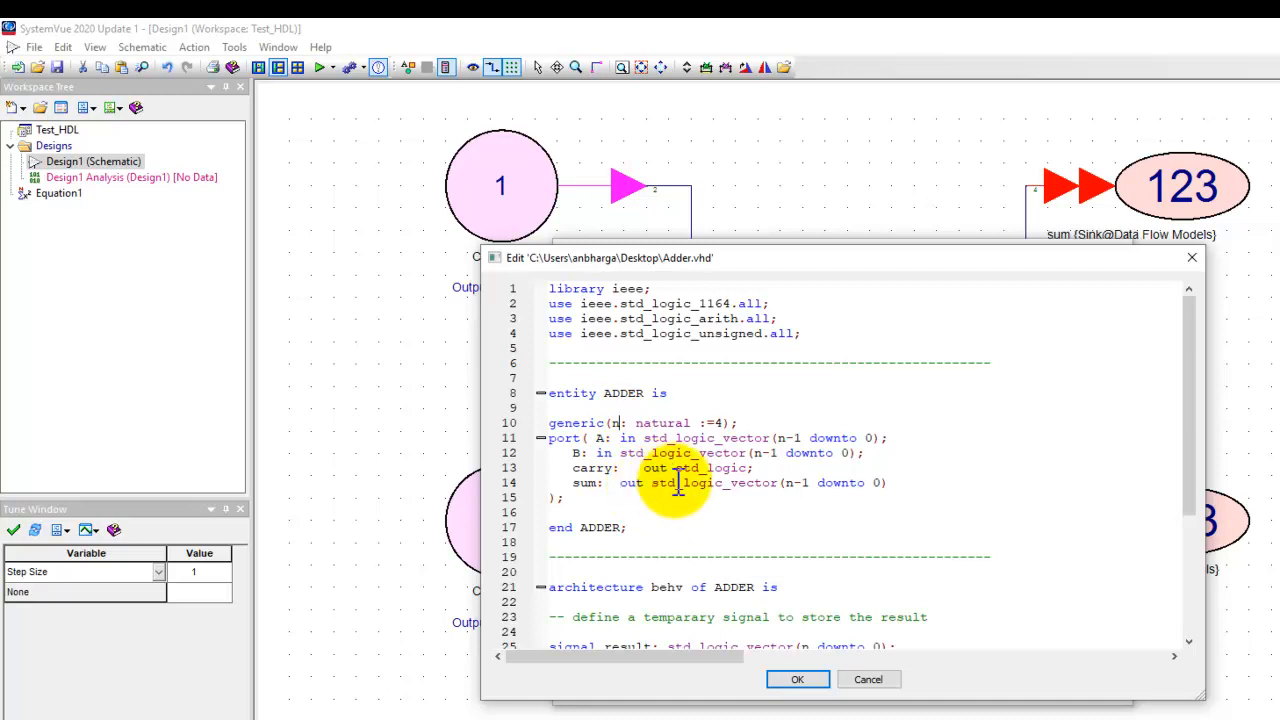
scroll(down, 3)
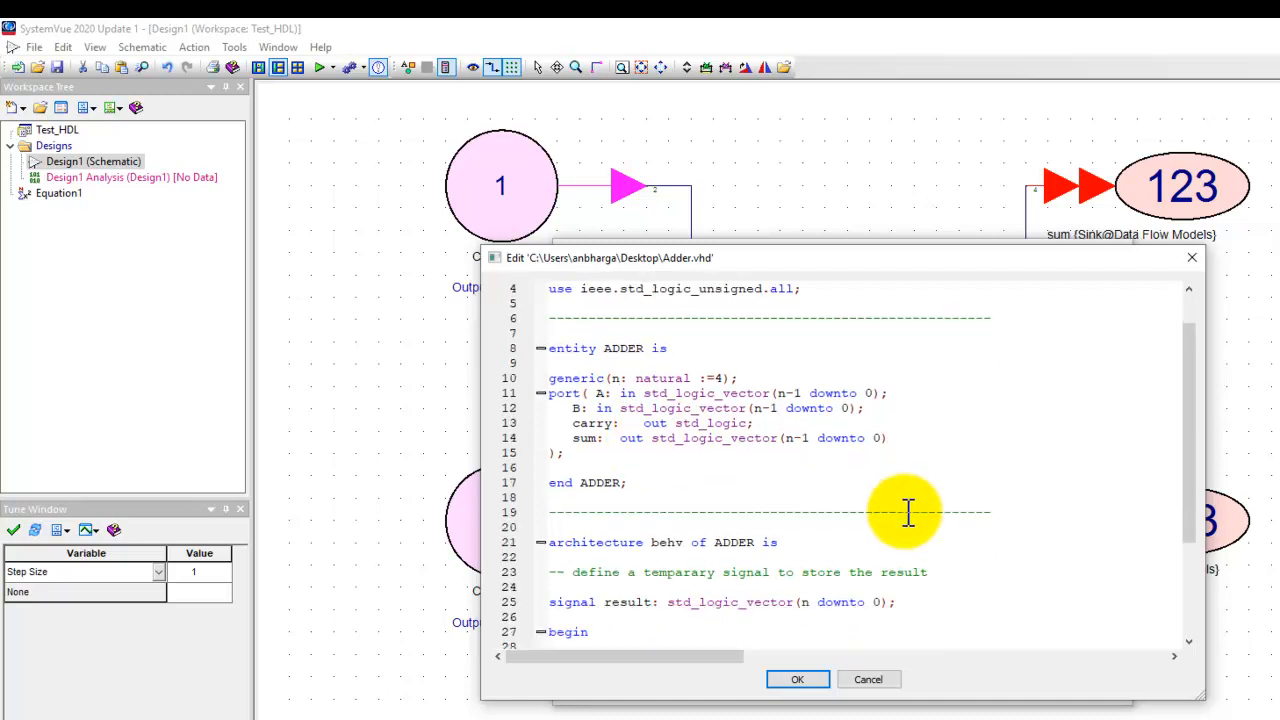
scroll(down, 3)
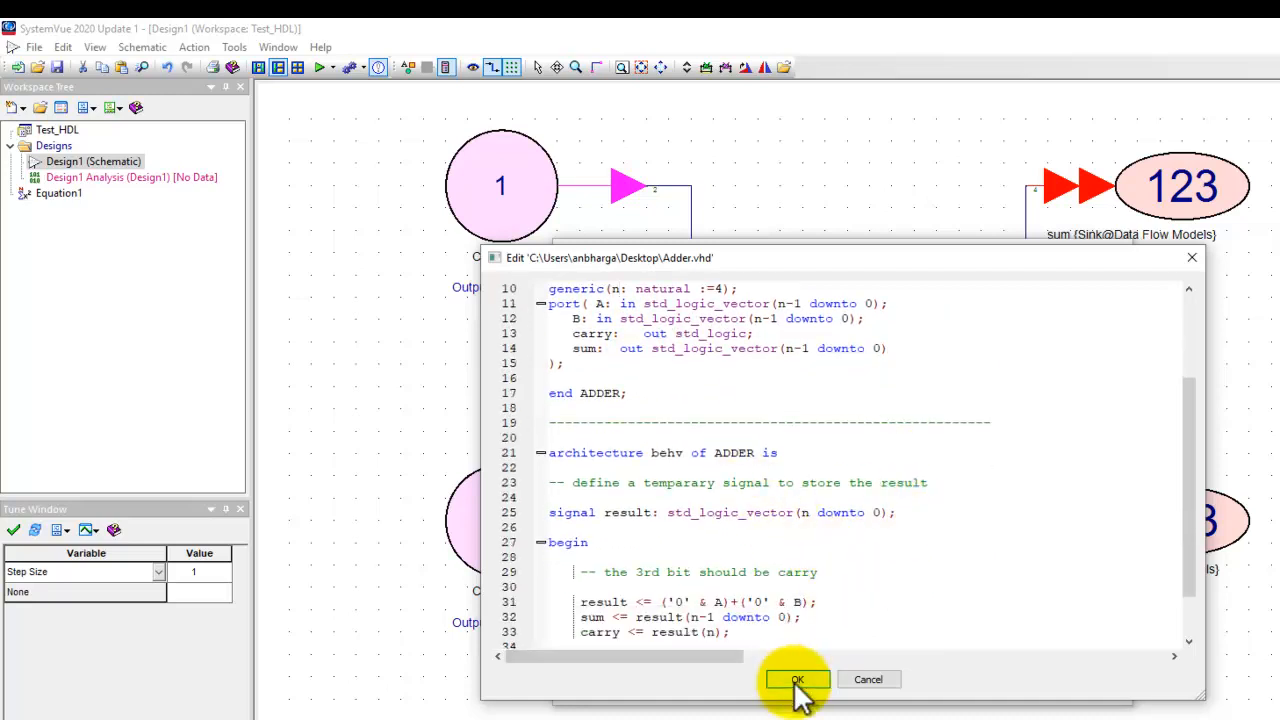
Name ADDER as the block's top-level entity in the HDL Settings, keeping 100 ns iteration time.
click(796, 680)
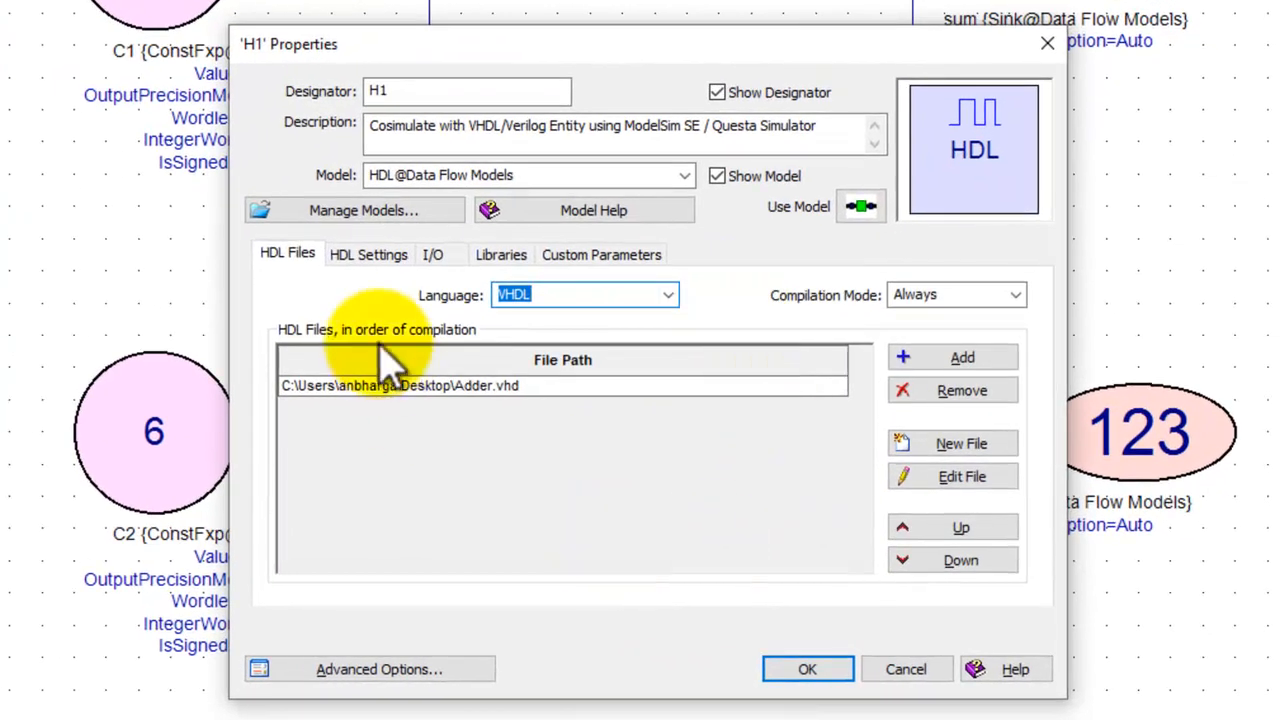
click(368, 254)
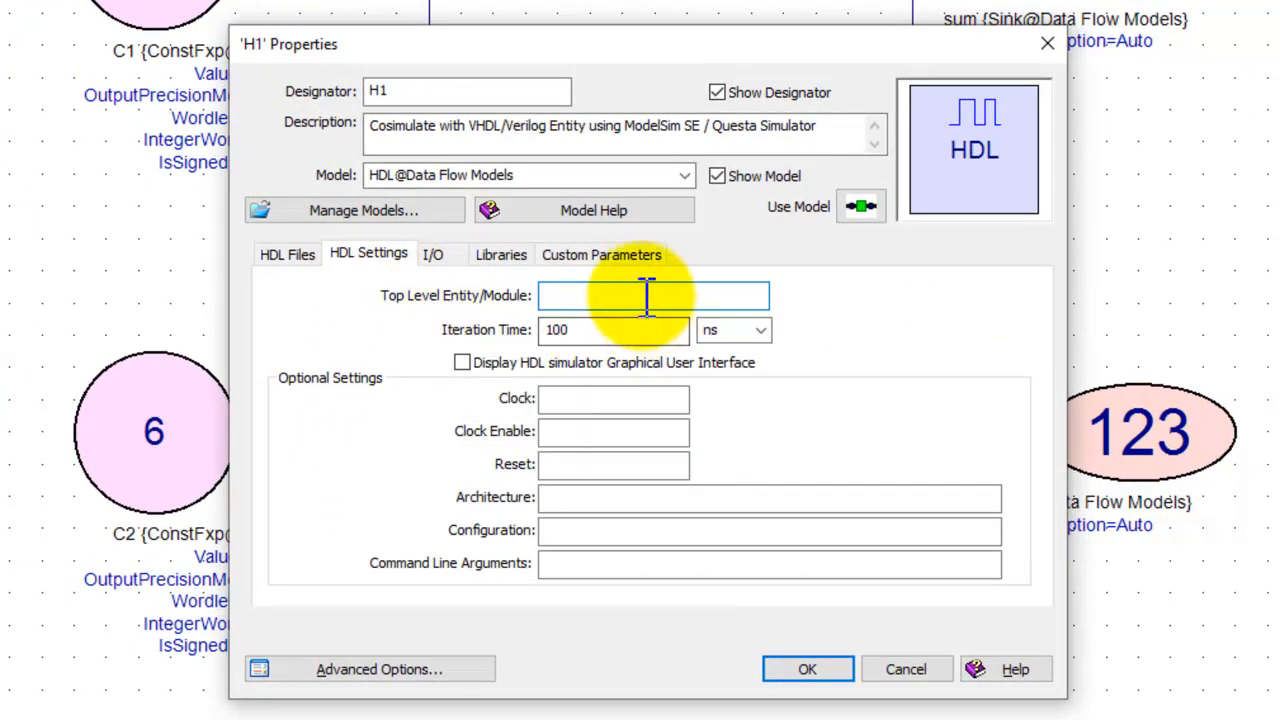
text(ADDE)
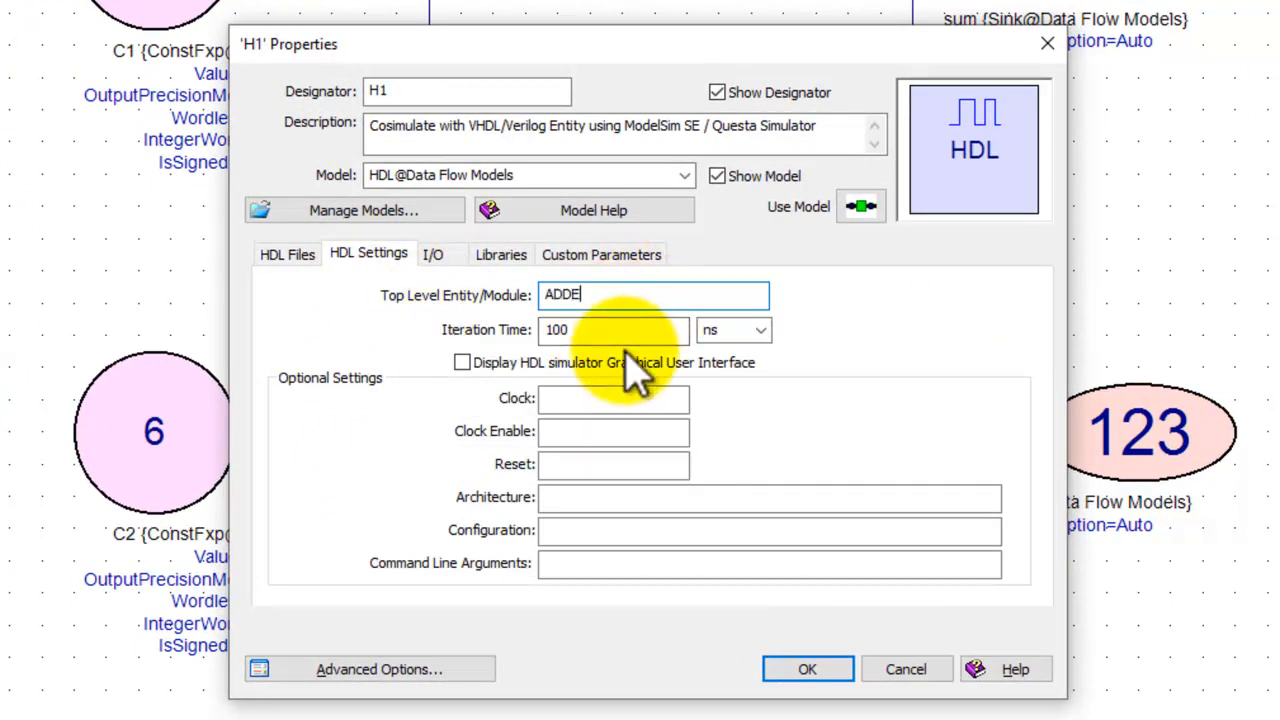
text(R)
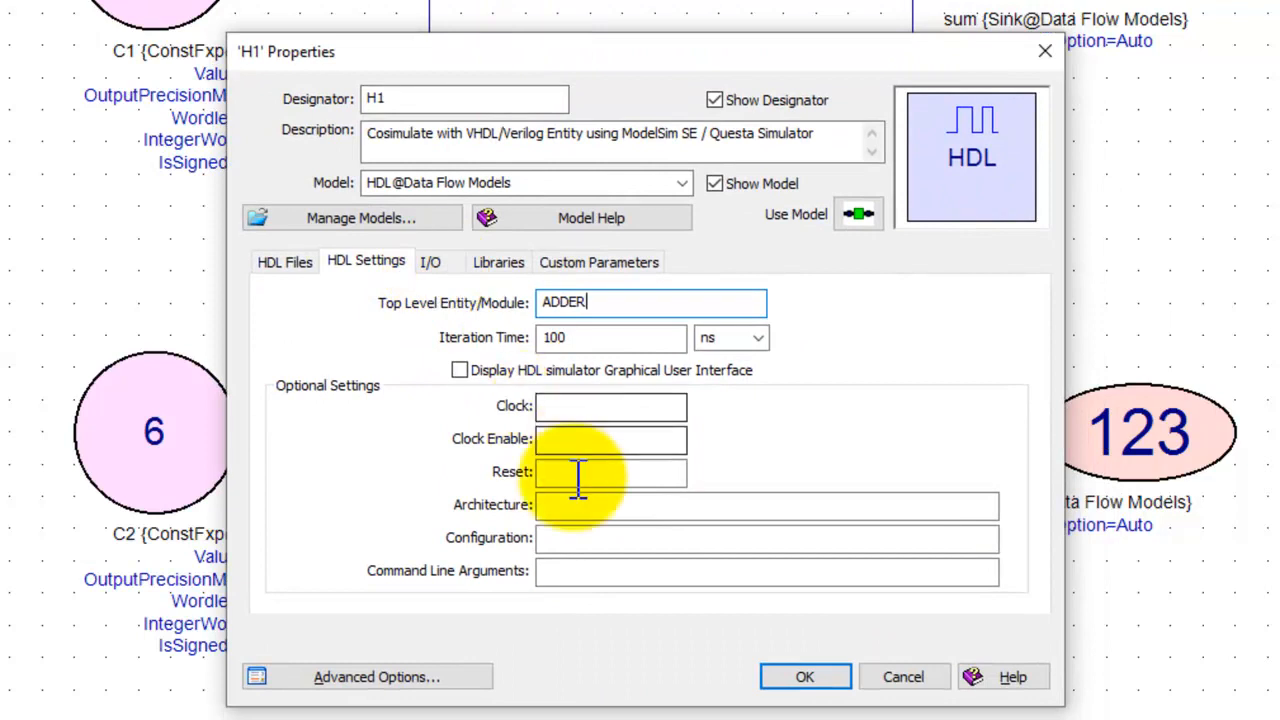
Inherit ports A, B, carry and sum from the top-level HDL and give sum word length 4.
click(430, 262)
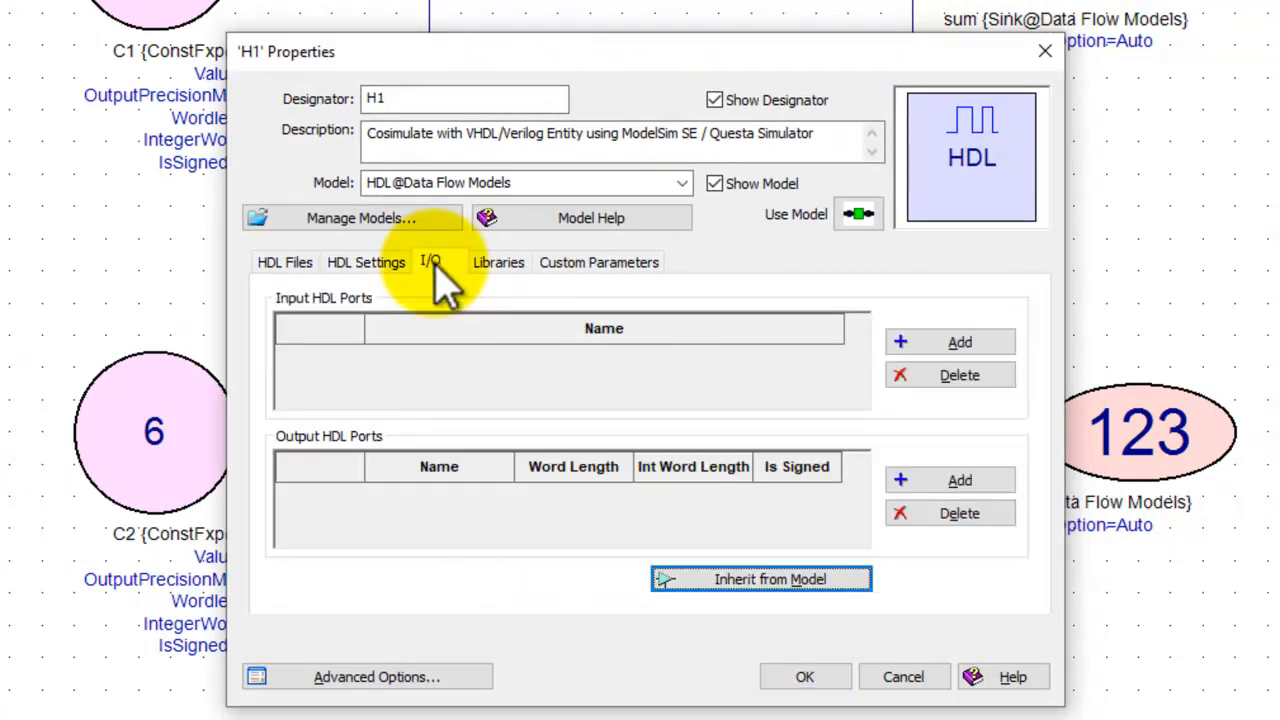
mouse_move(430, 384)
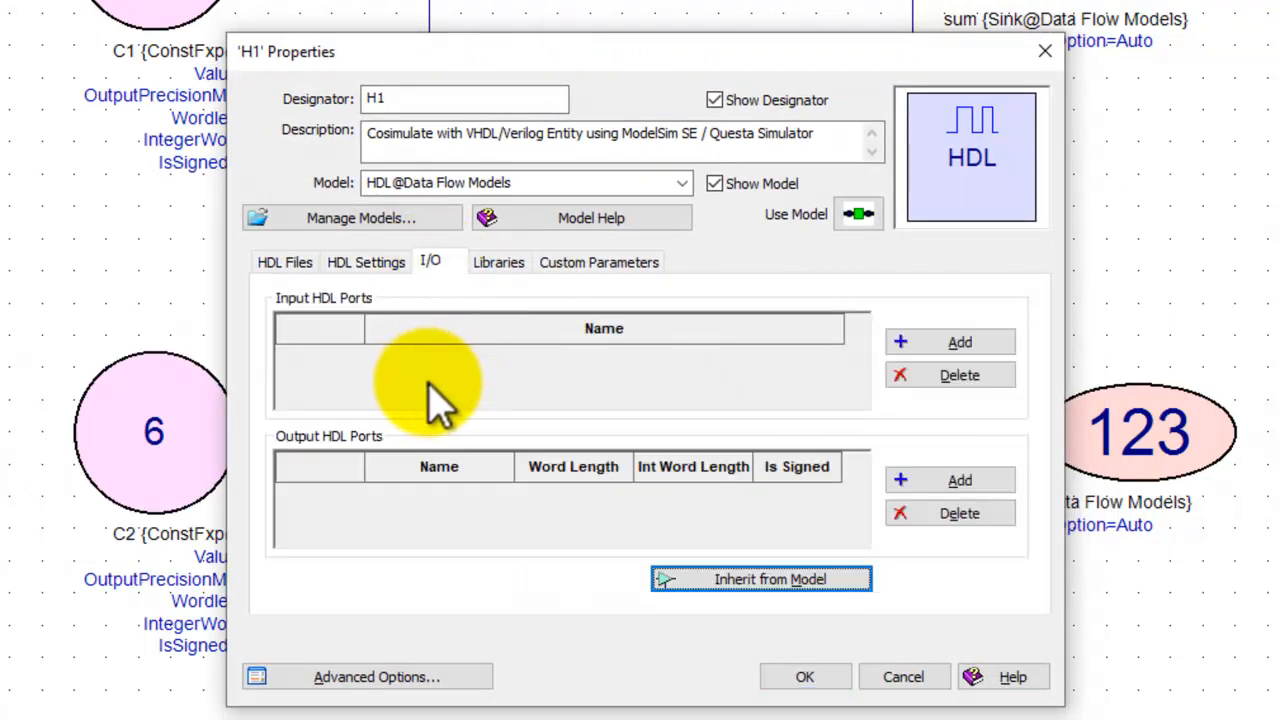
mouse_move(444, 476)
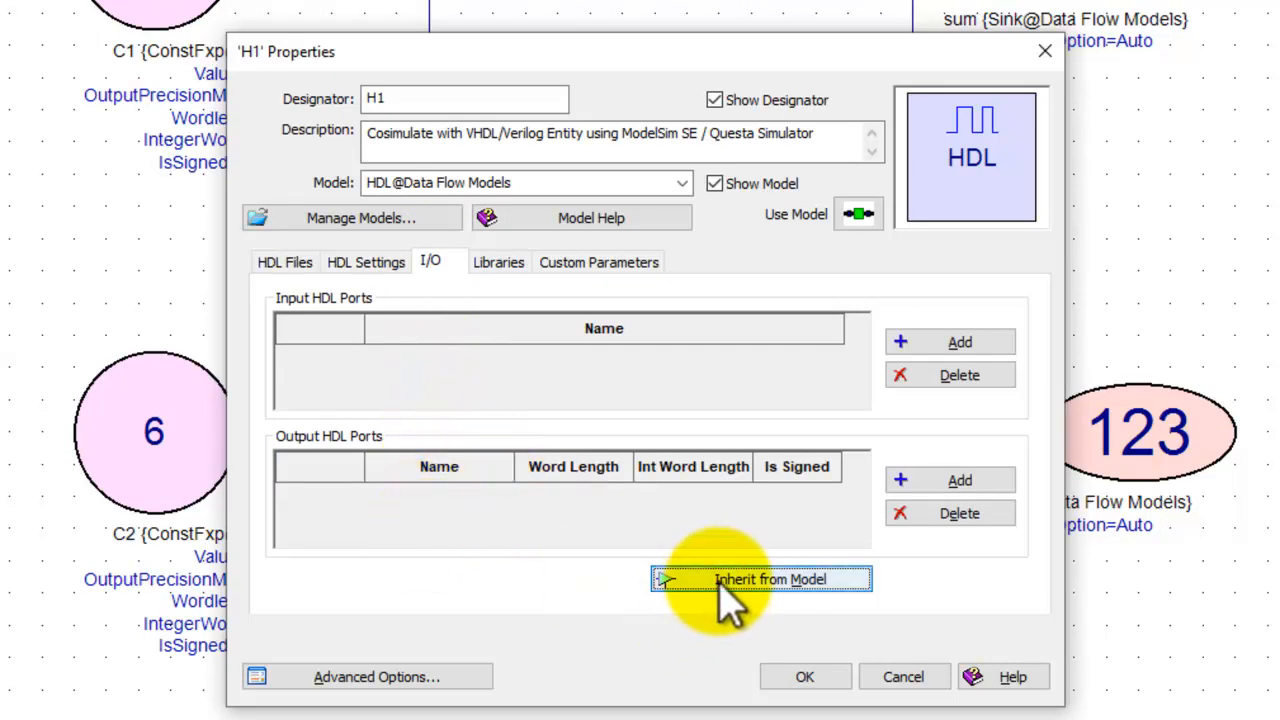
click(770, 580)
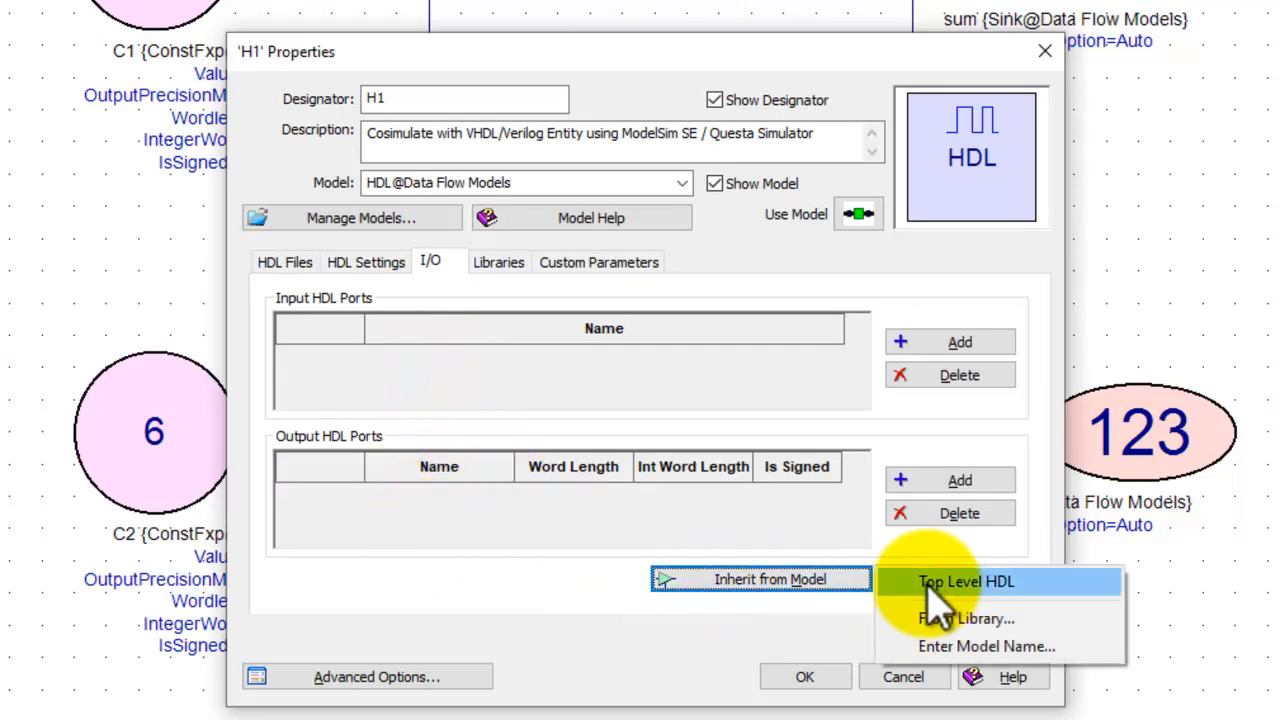
click(966, 580)
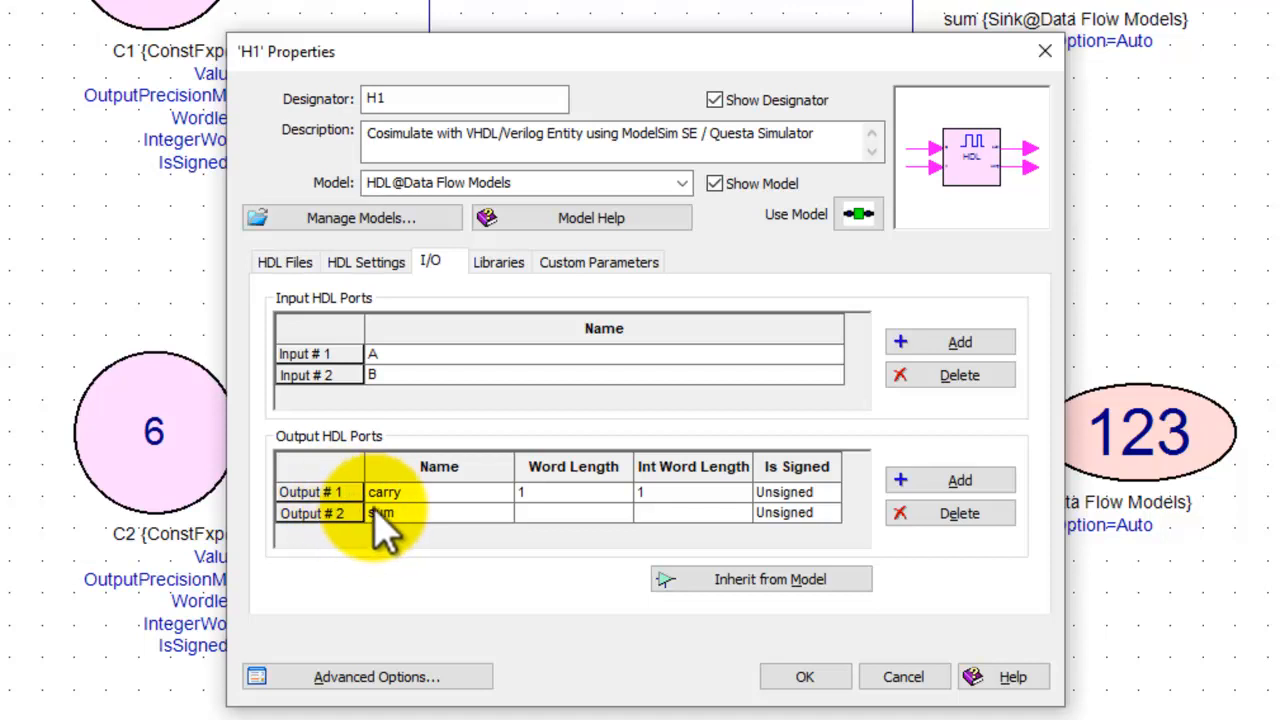
mouse_move(540, 520)
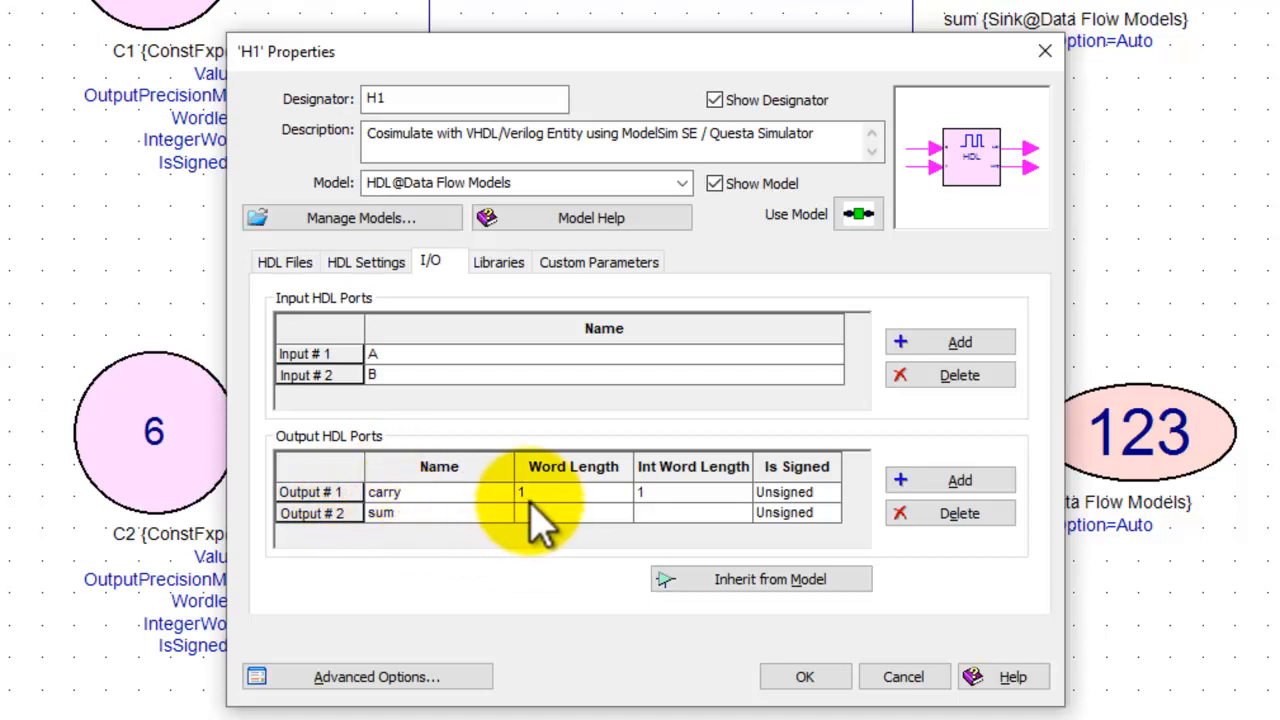
click(572, 512)
text(4)
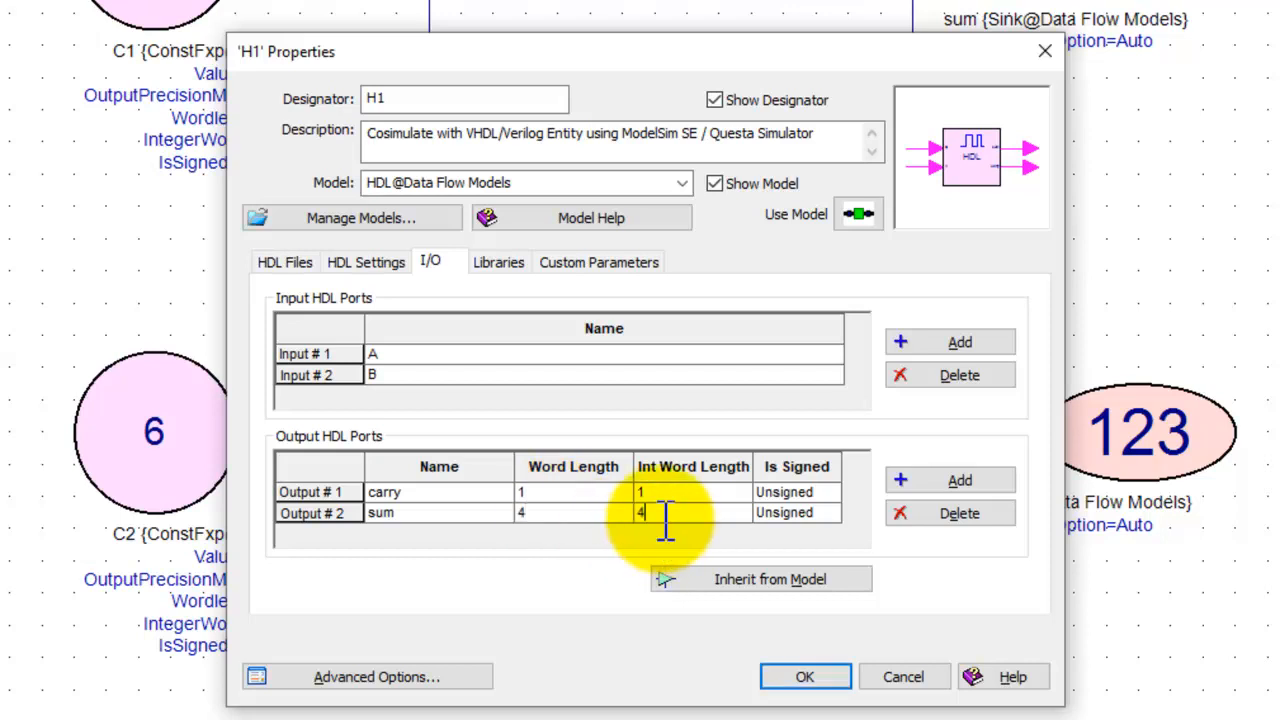
mouse_move(636, 544)
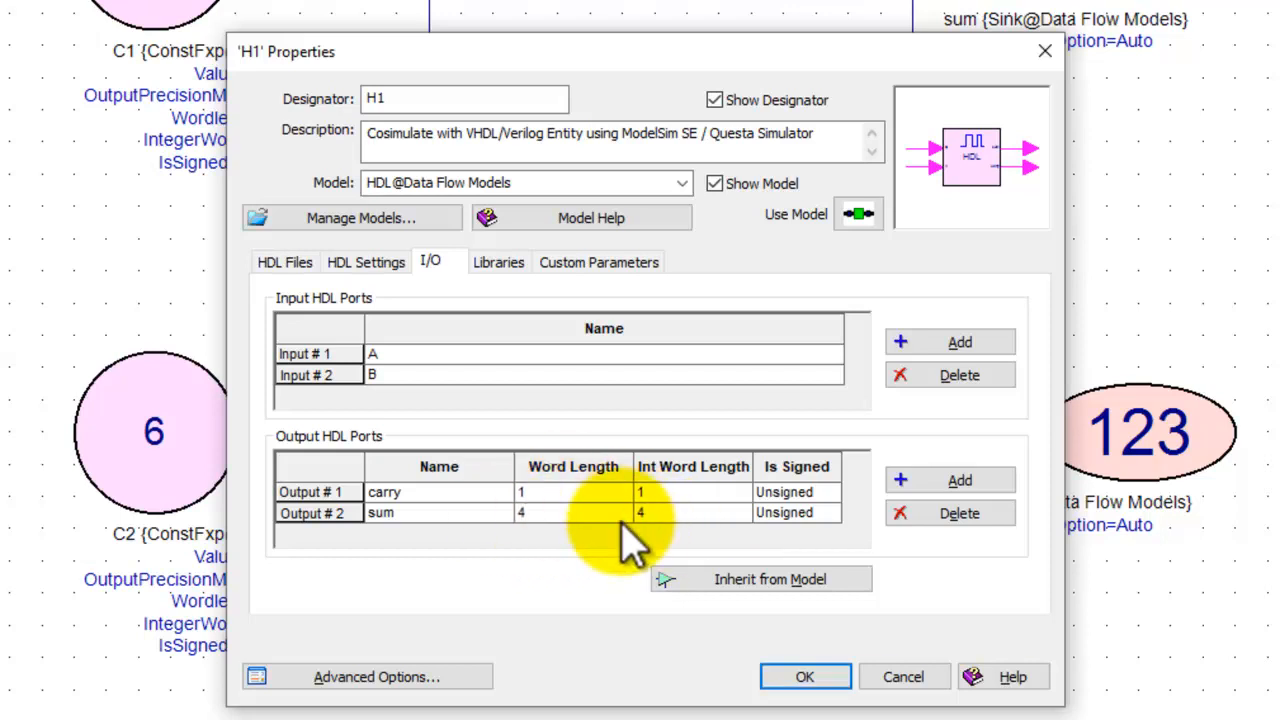
mouse_move(578, 540)
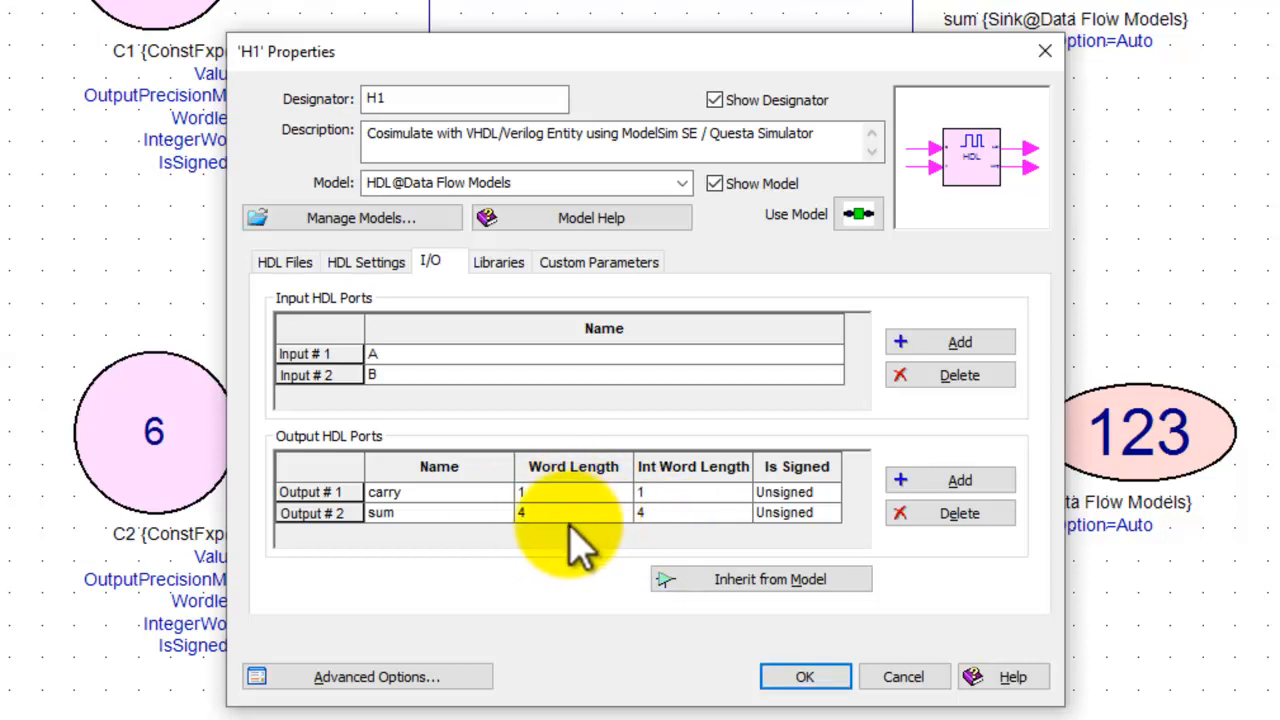
Review the Libraries settings, define custom parameter n = 4, and accept the block properties.
click(498, 262)
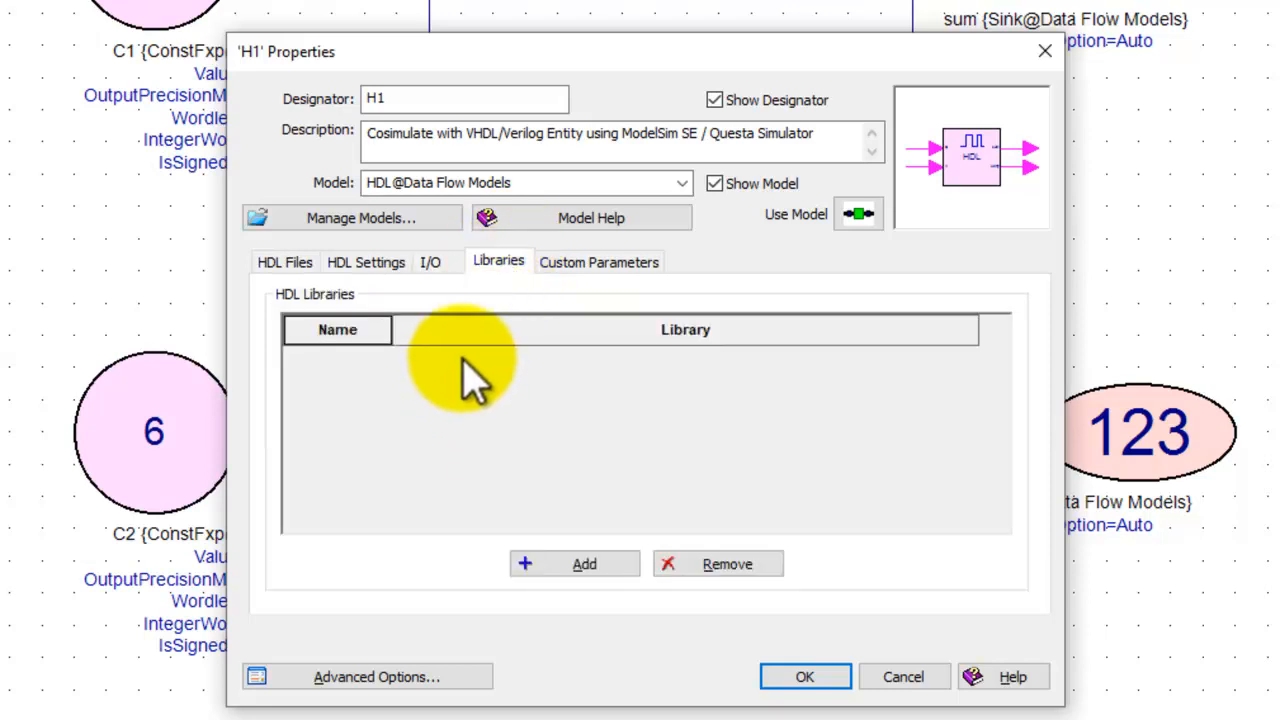
mouse_move(490, 444)
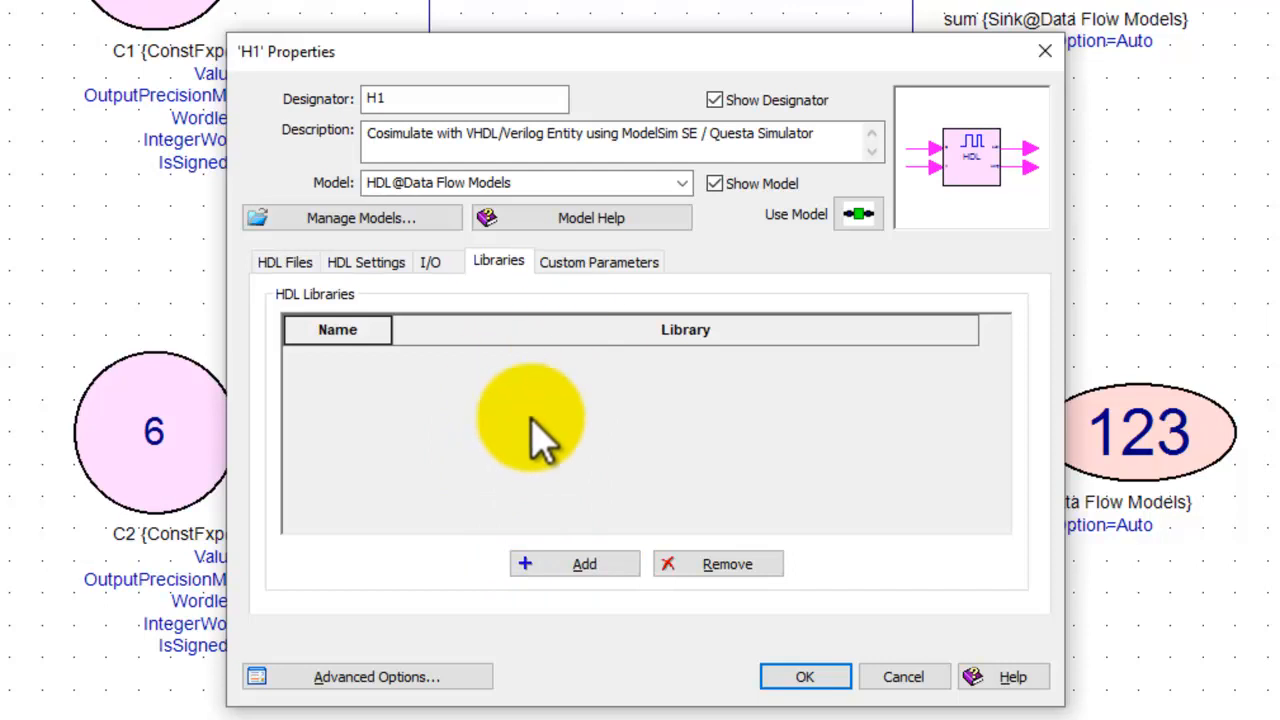
click(600, 260)
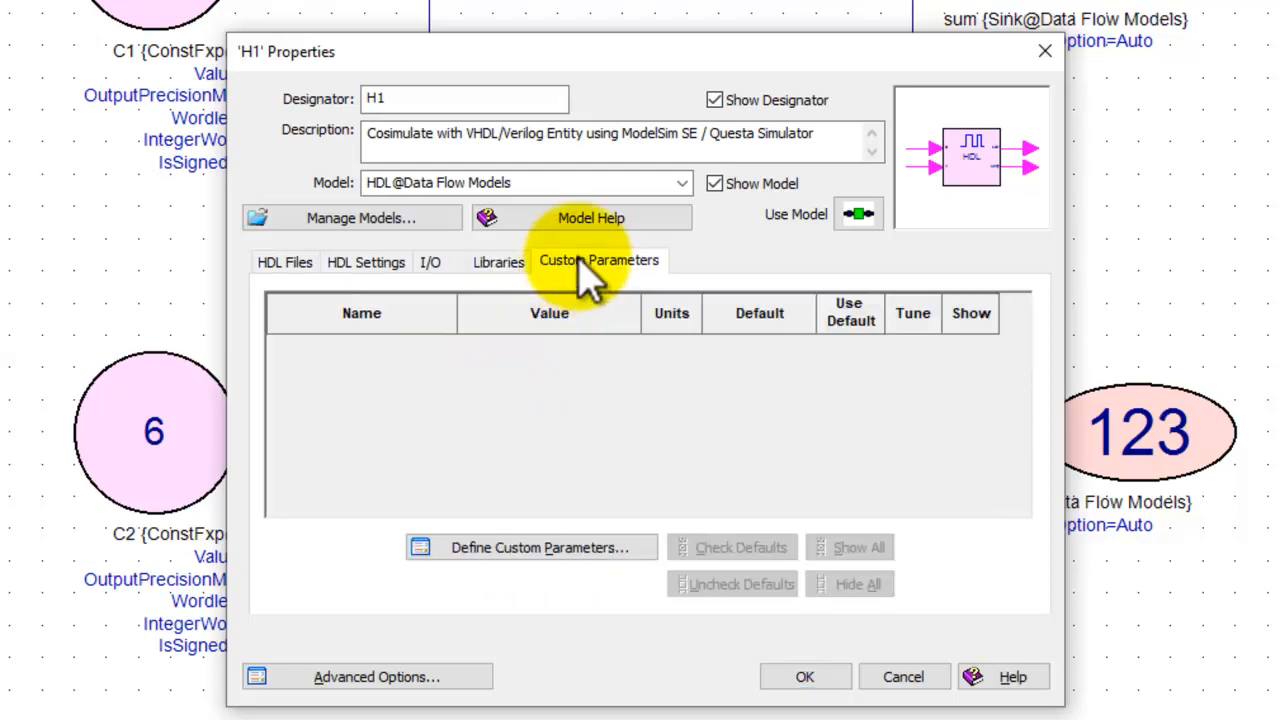
click(530, 548)
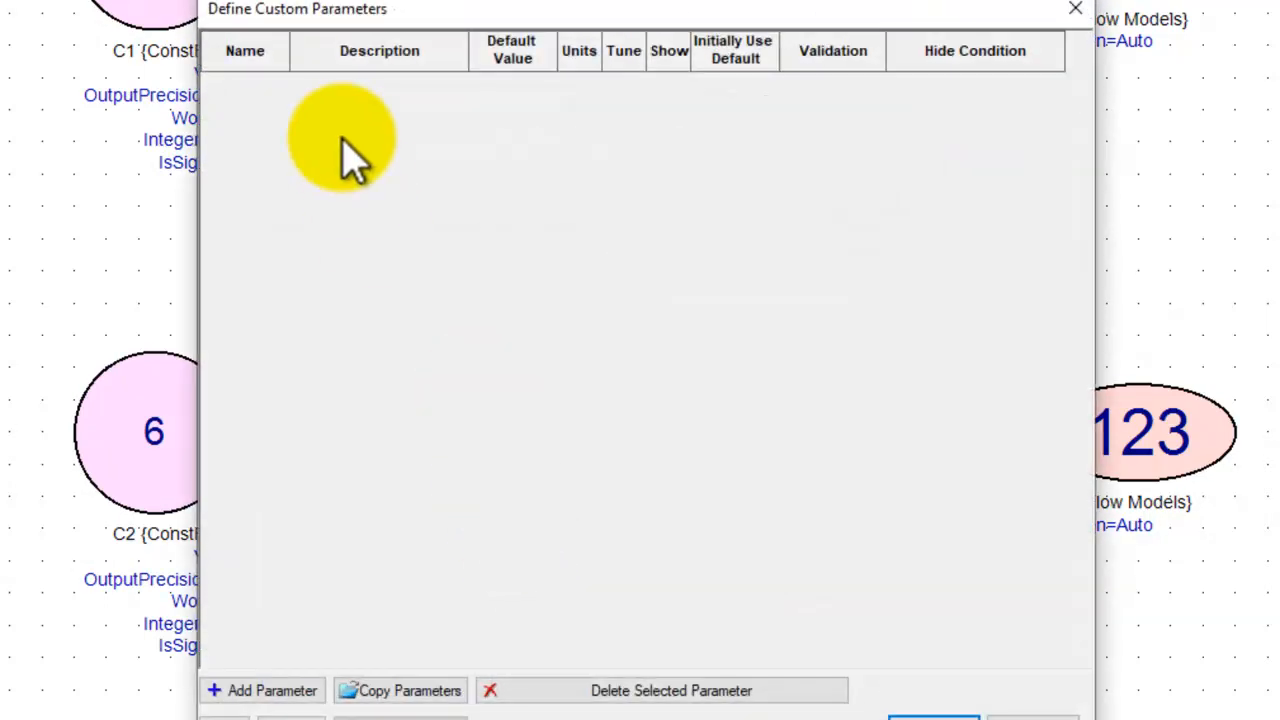
click(260, 690)
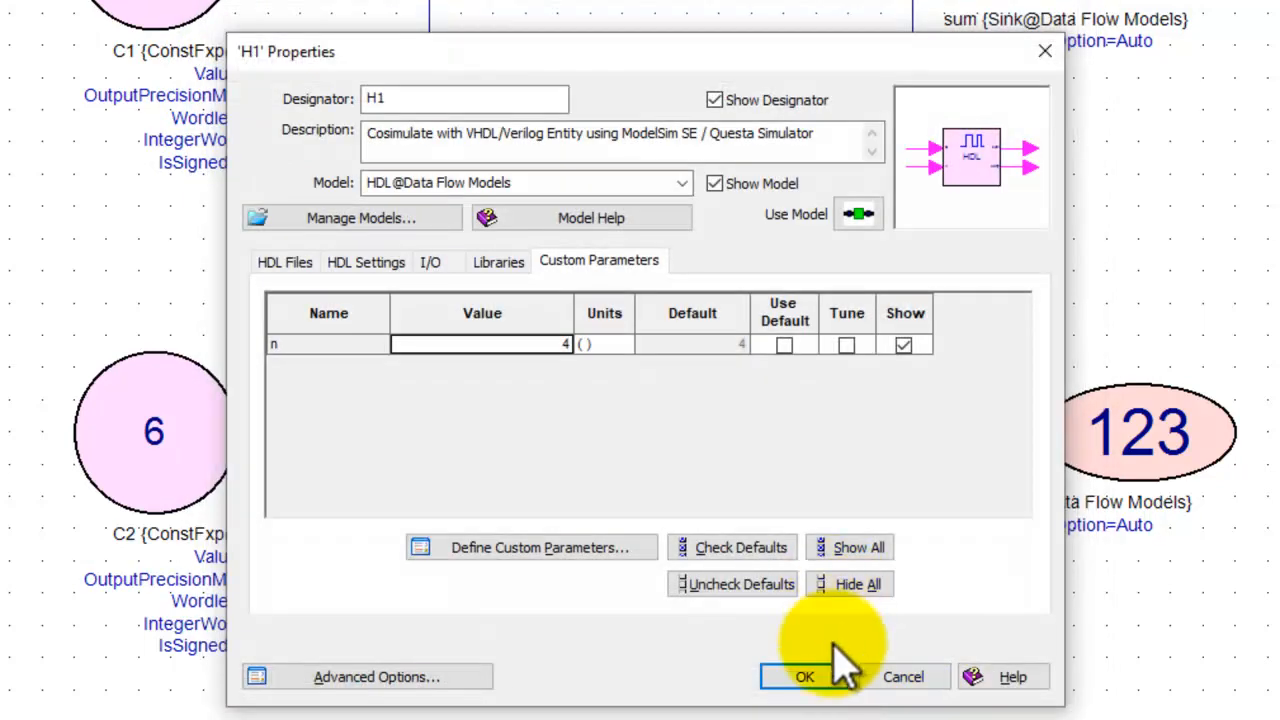
click(804, 676)
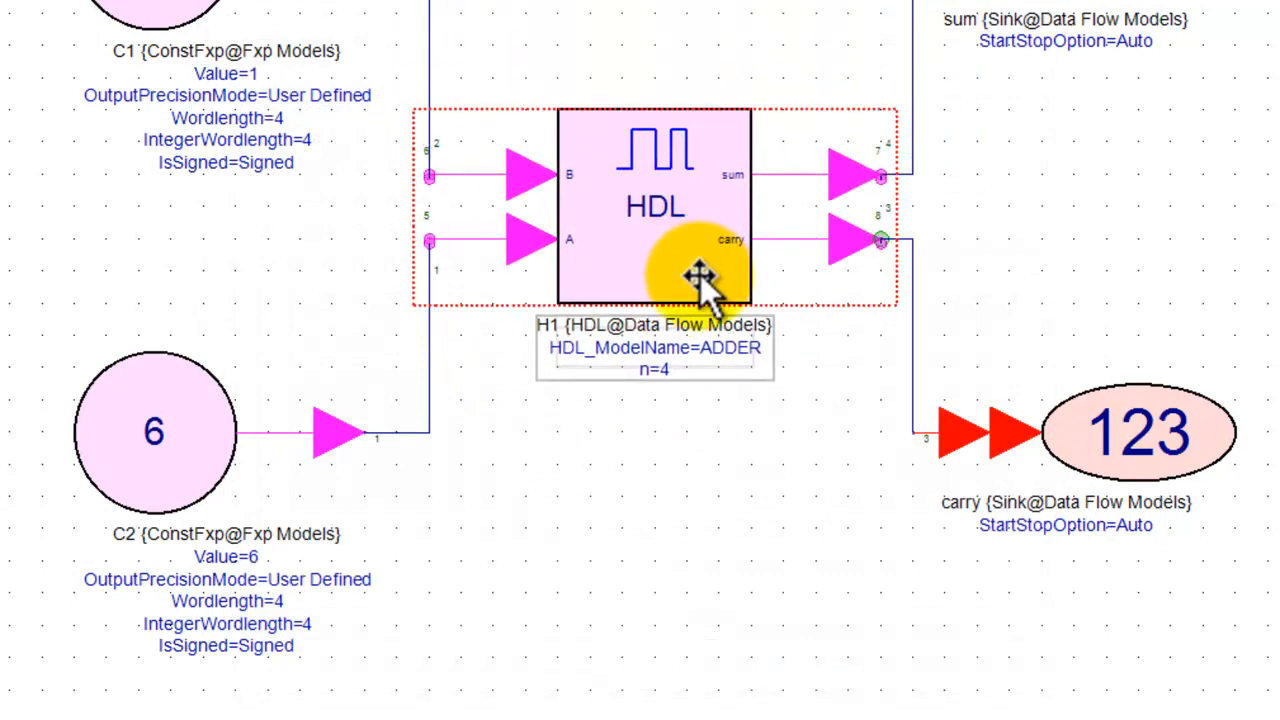
mouse_move(698, 290)
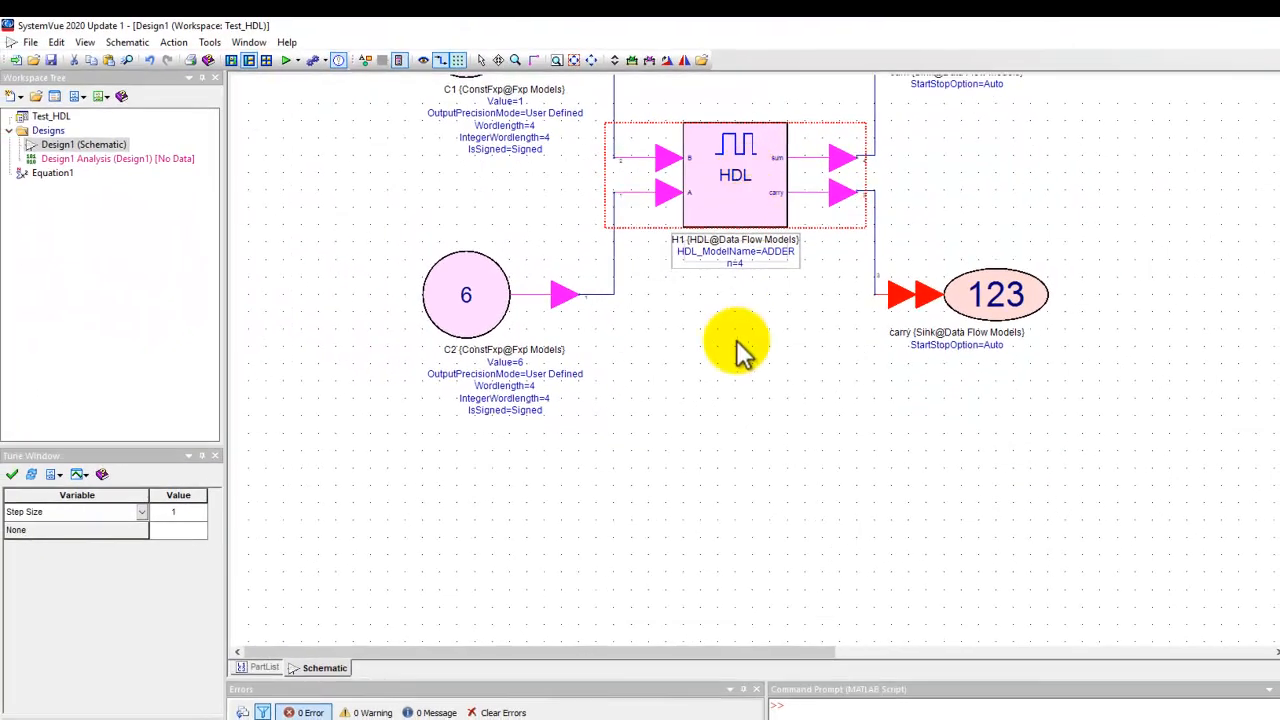
click(592, 60)
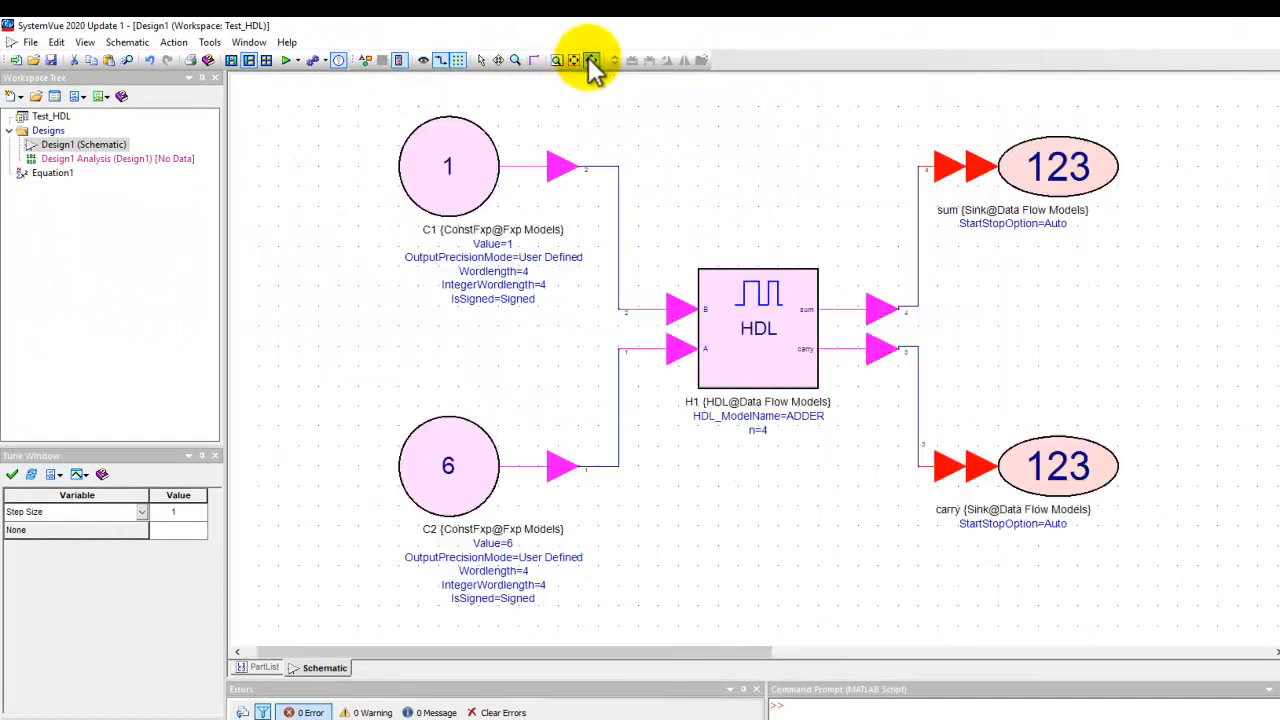
mouse_move(450, 468)
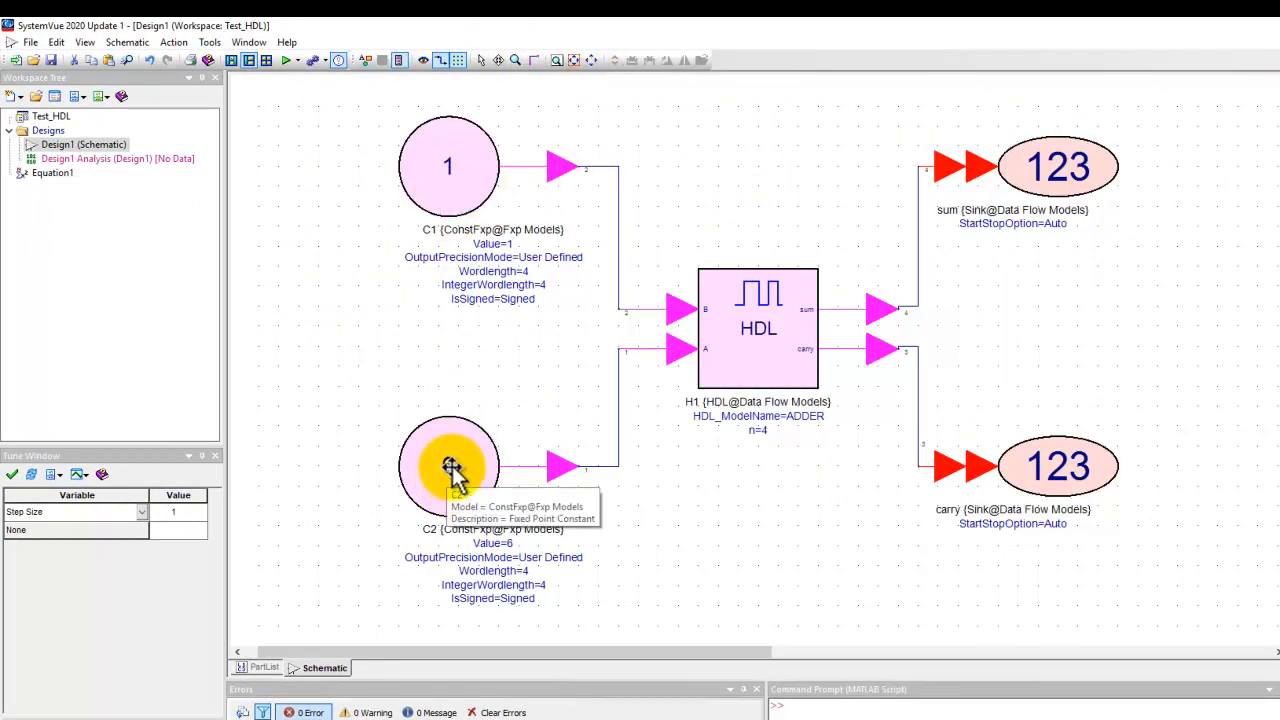
mouse_move(564, 200)
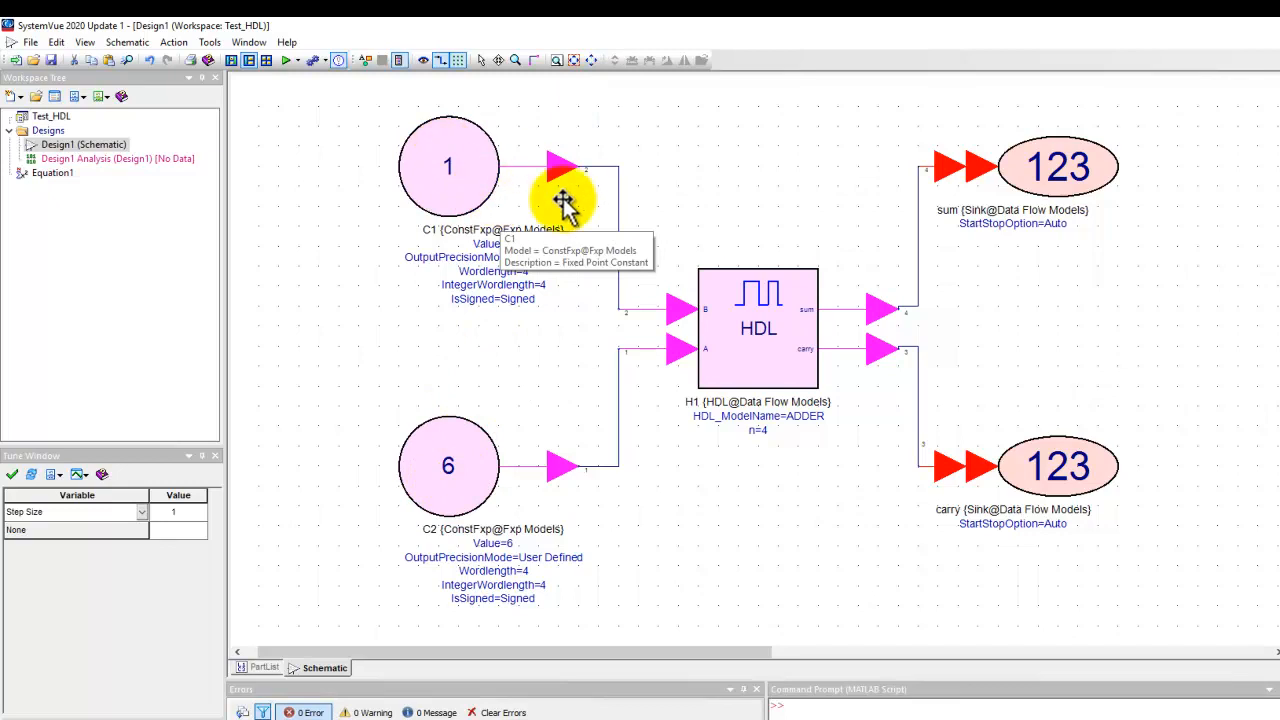
mouse_move(810, 316)
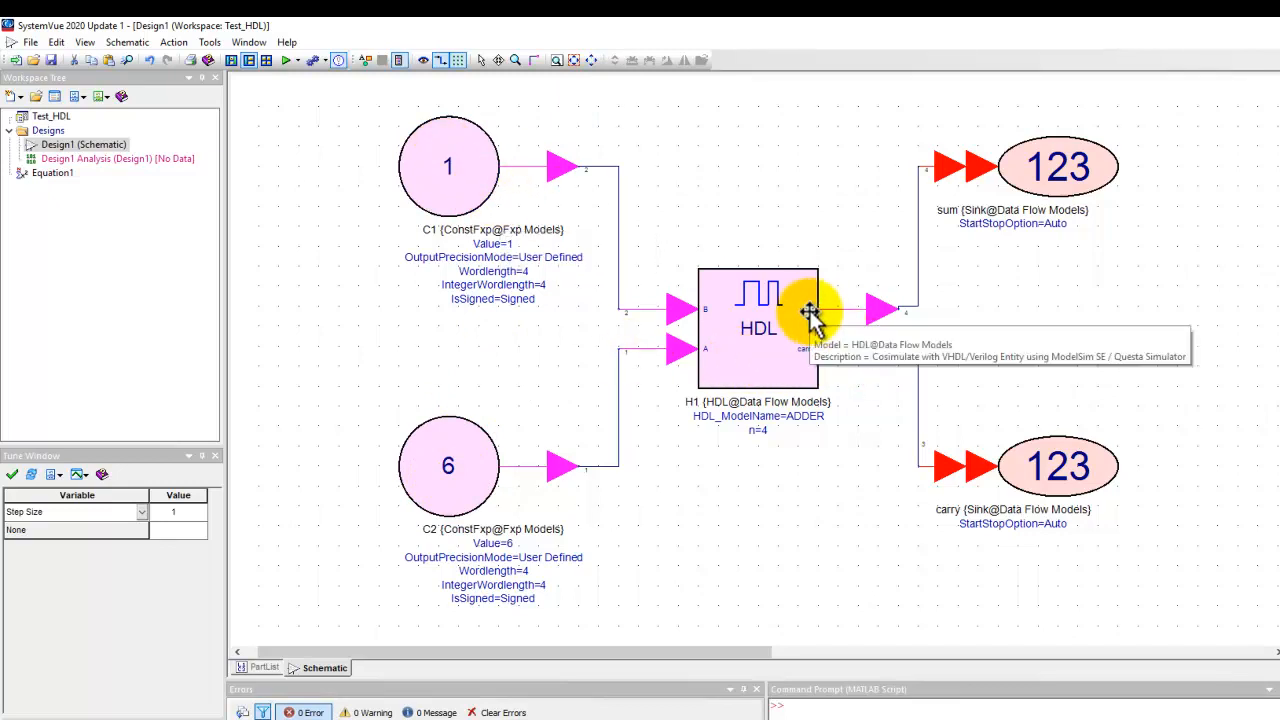
mouse_move(956, 216)
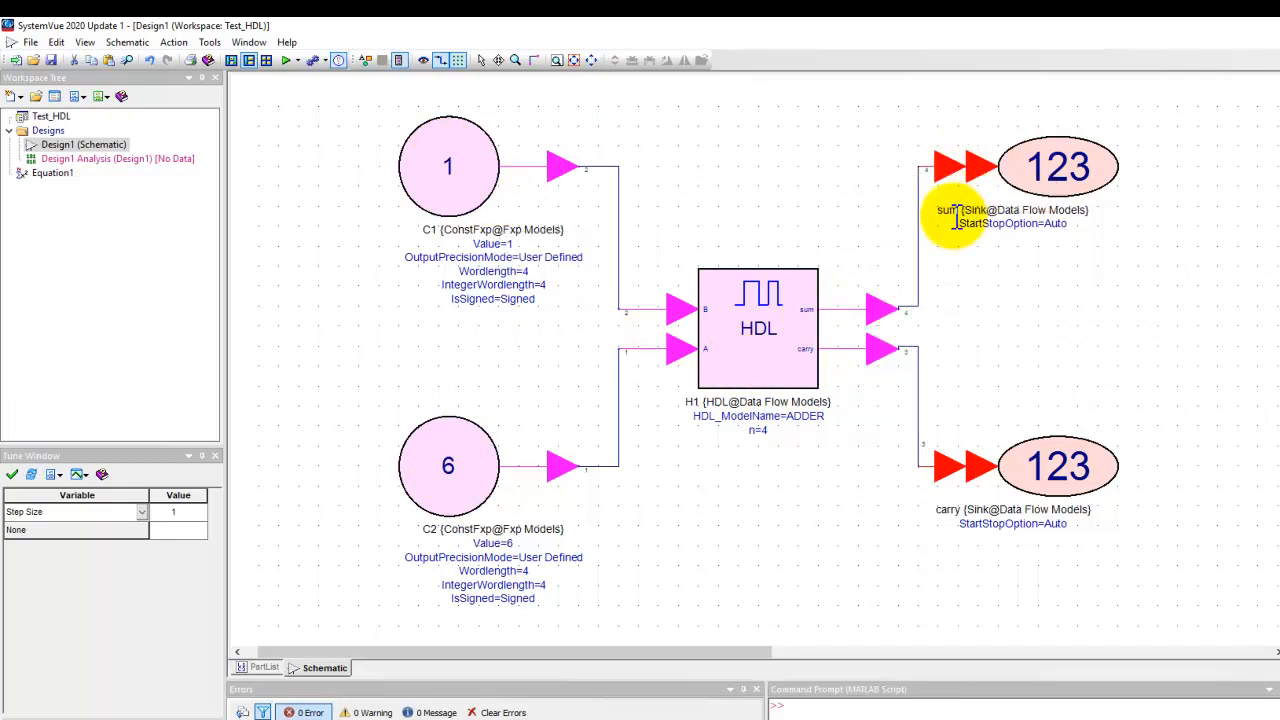
double_click(90, 160)
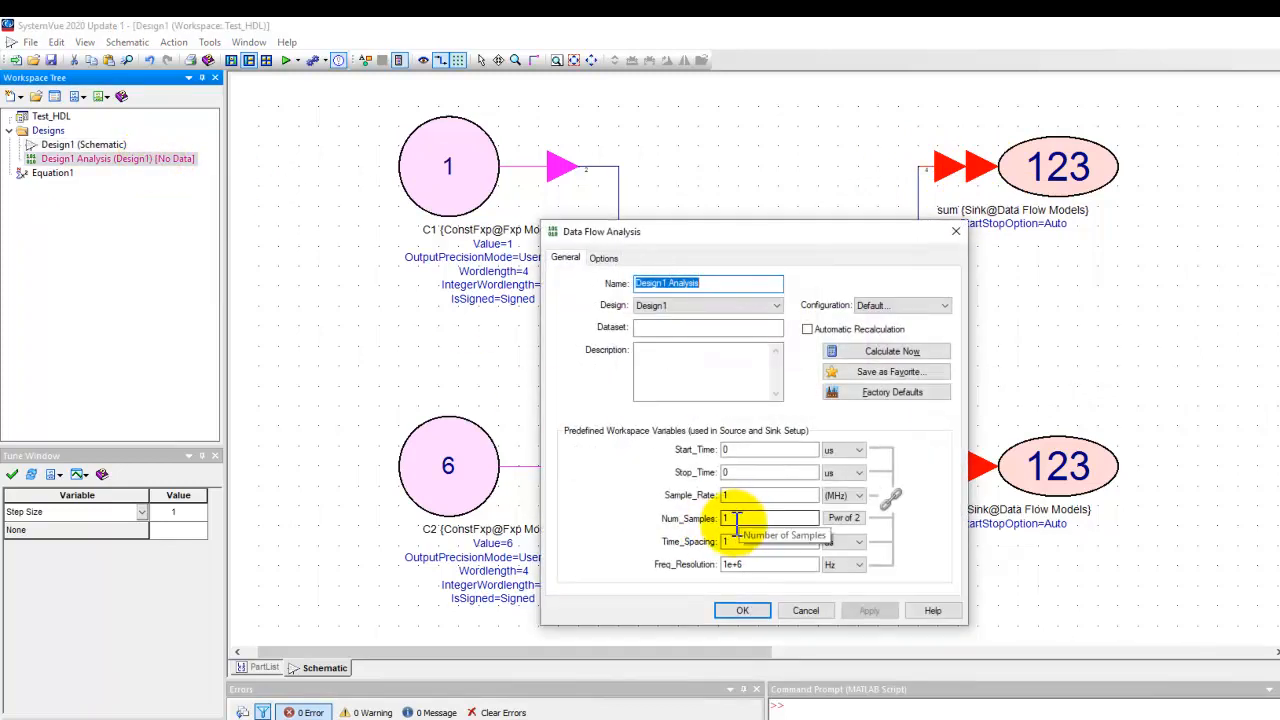
click(742, 610)
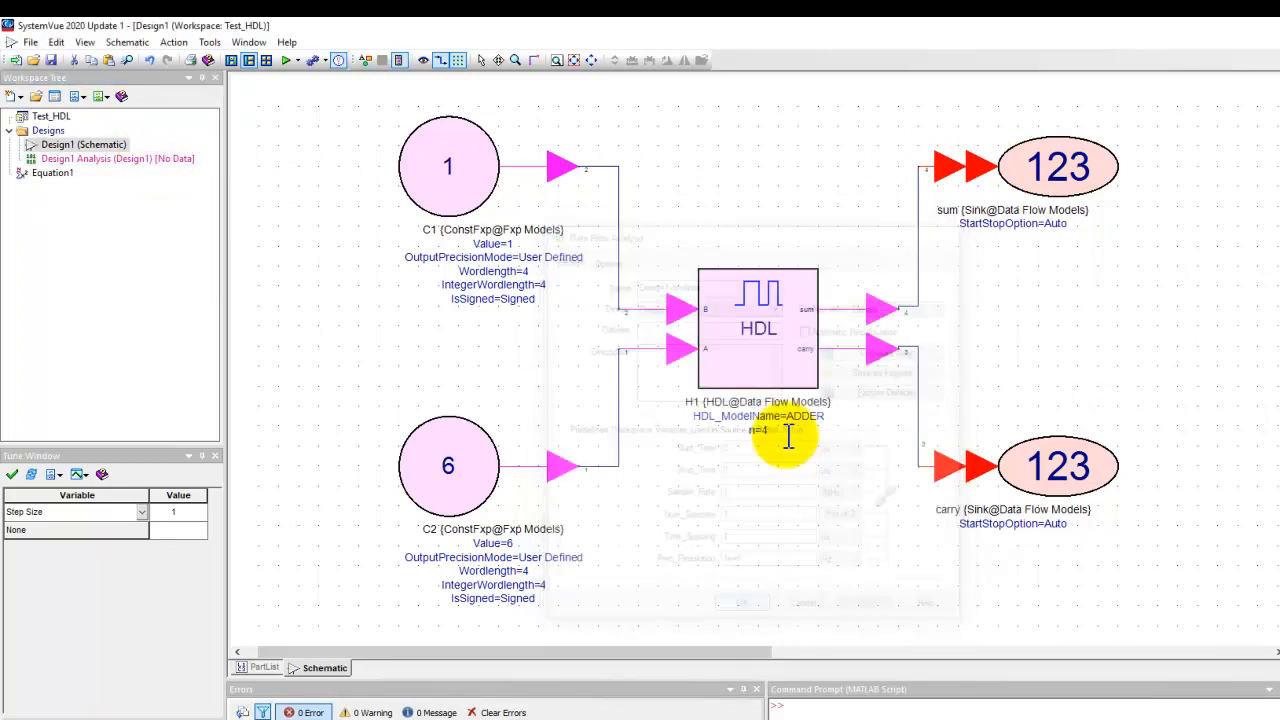
mouse_move(824, 210)
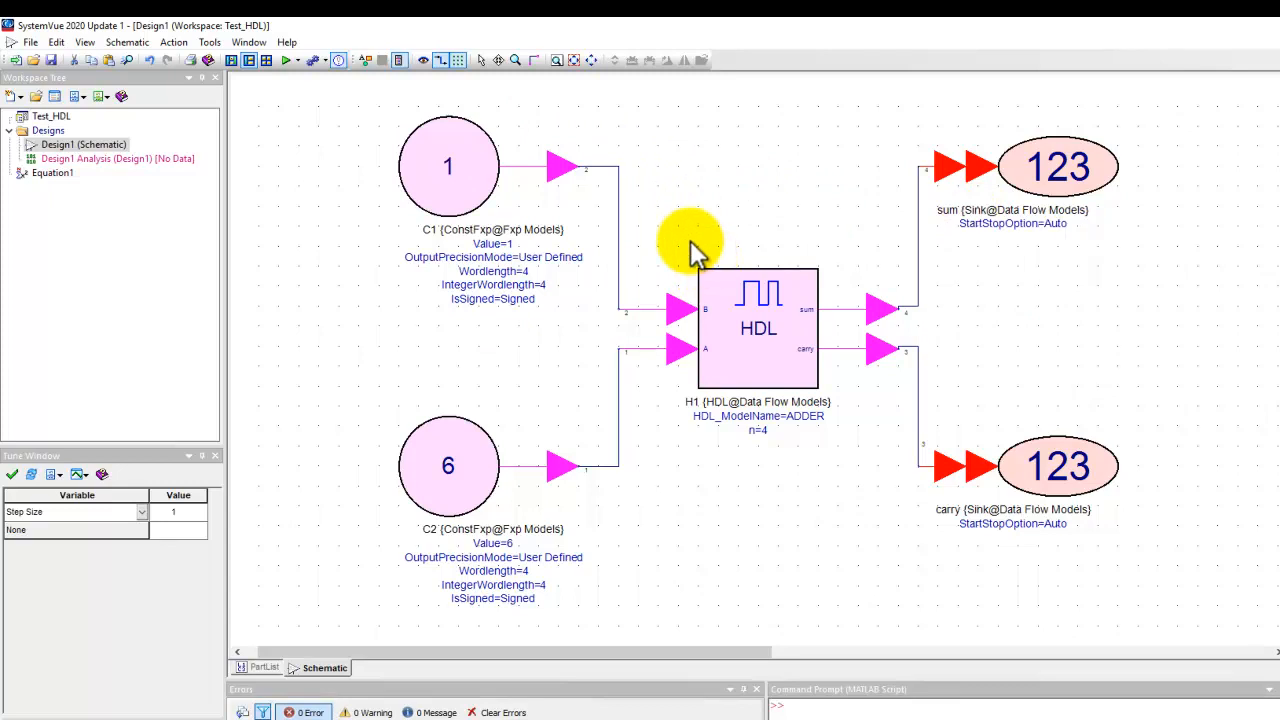
mouse_move(248, 96)
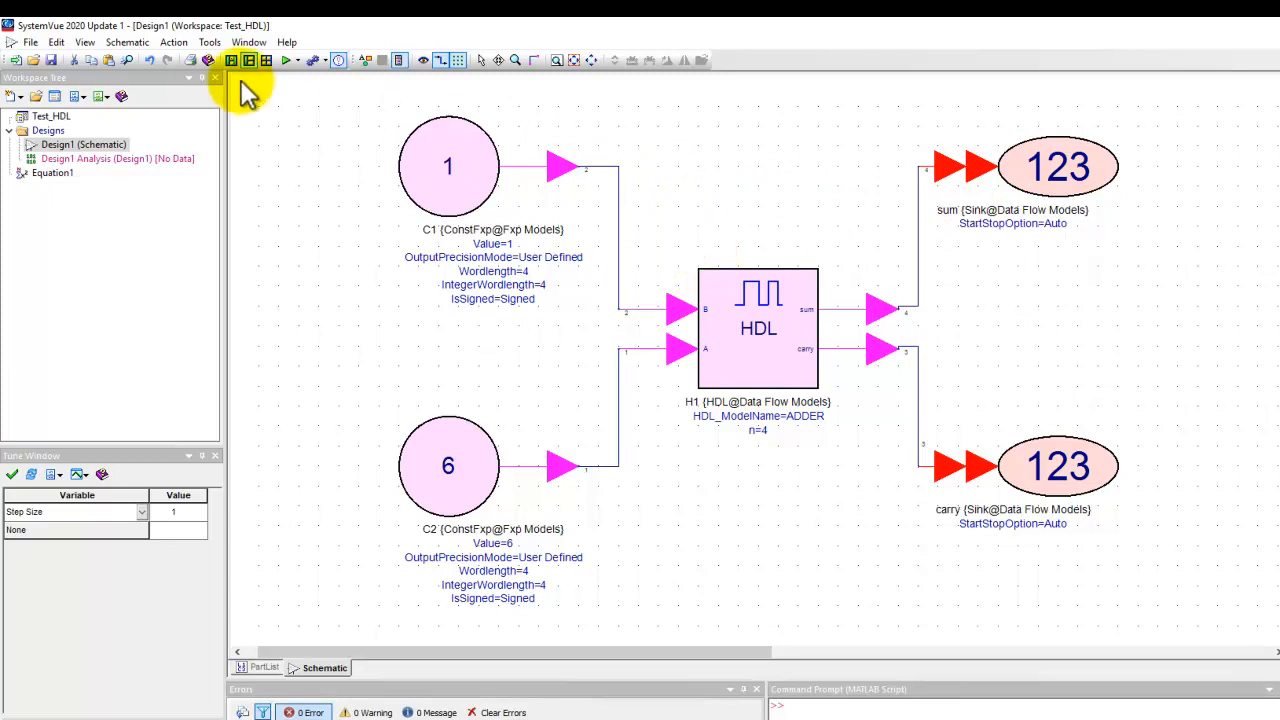
Confirm the ModelSim/Questa installation directory (modeltech64_10.5) in the Code Generation options.
click(208, 42)
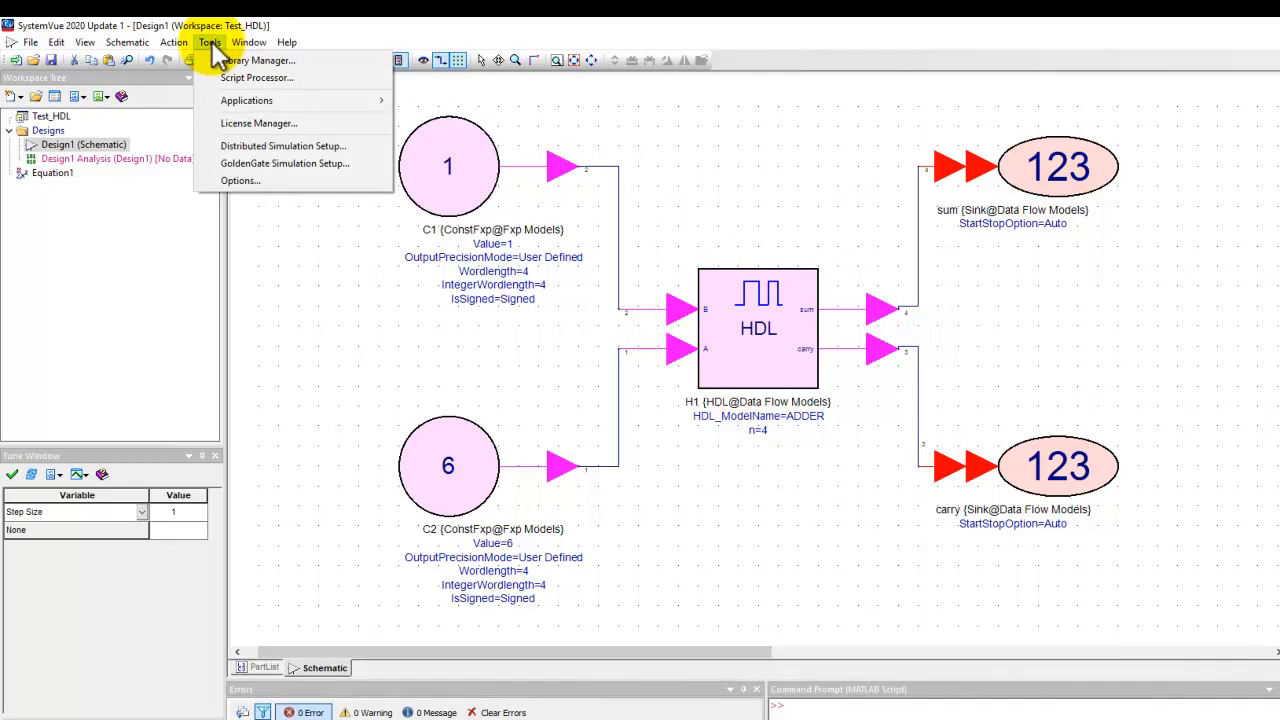
click(240, 180)
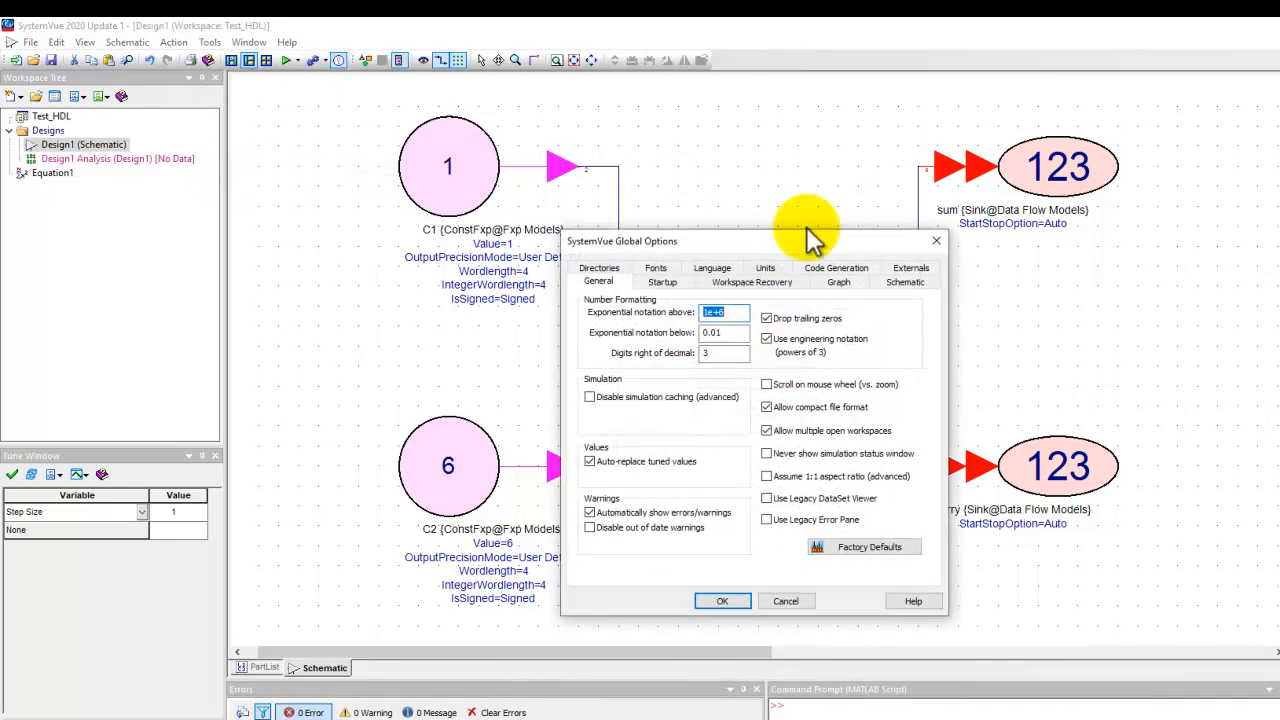
click(836, 268)
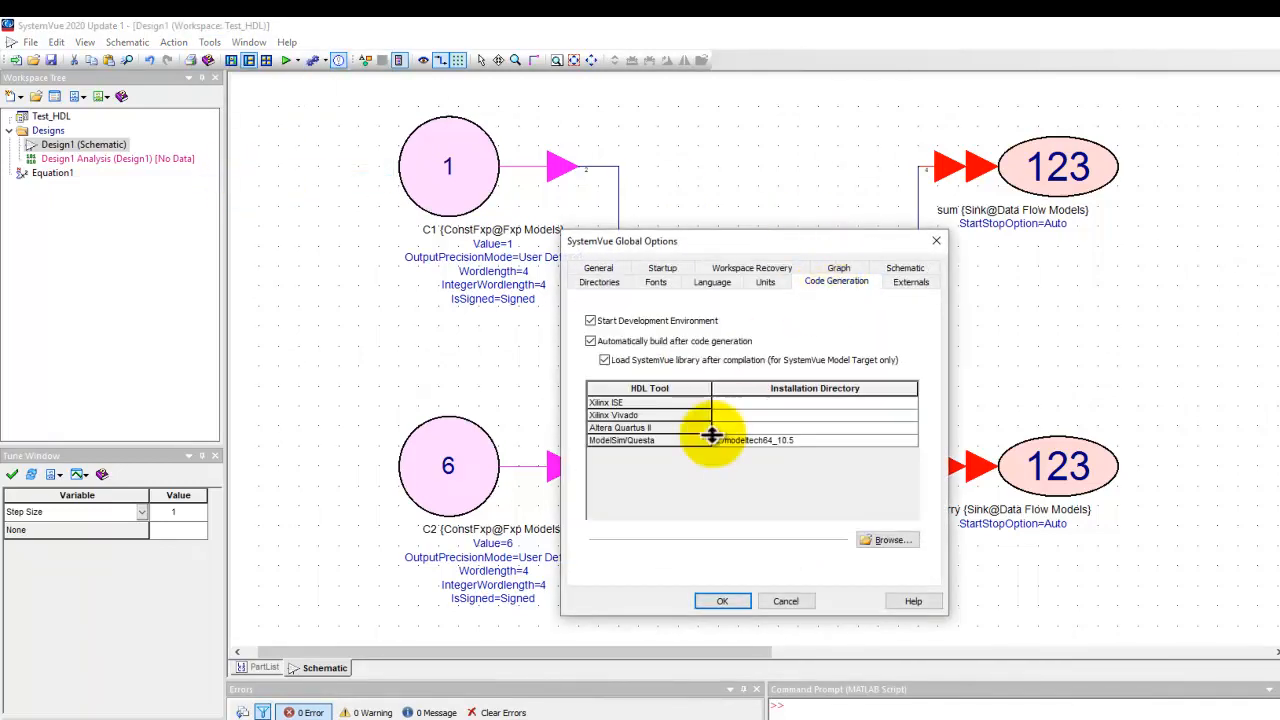
click(620, 440)
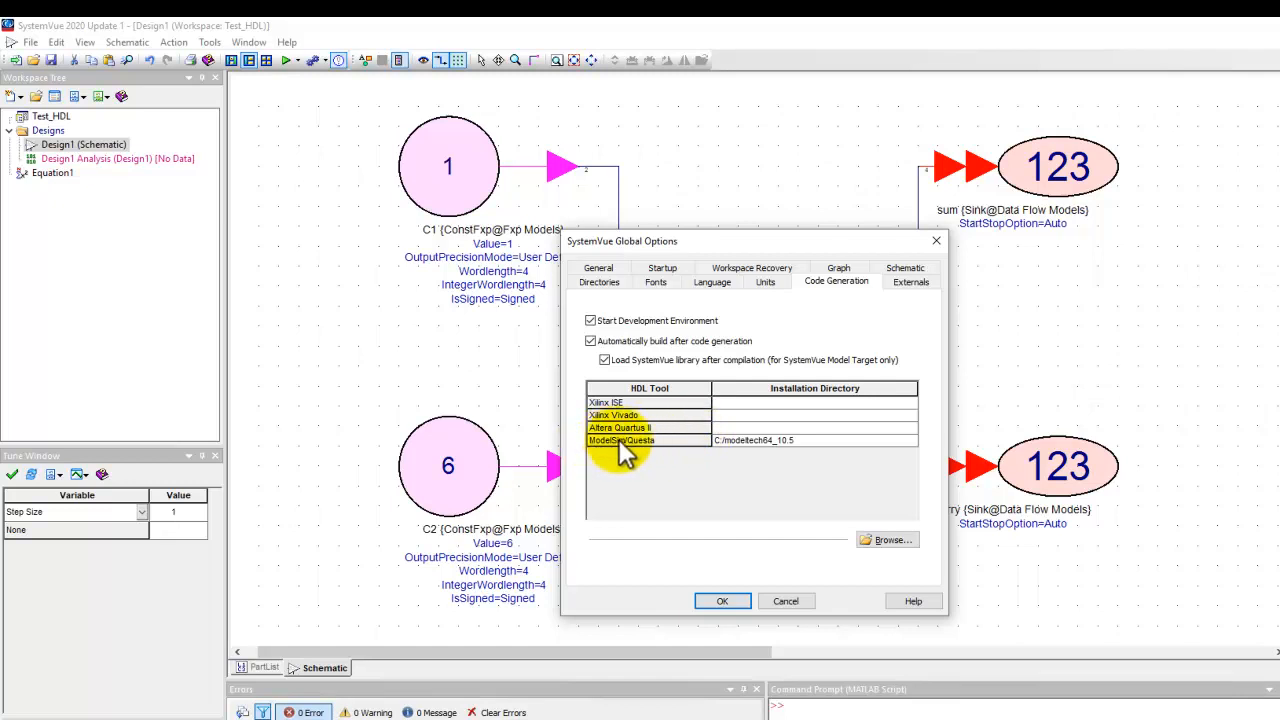
mouse_move(764, 456)
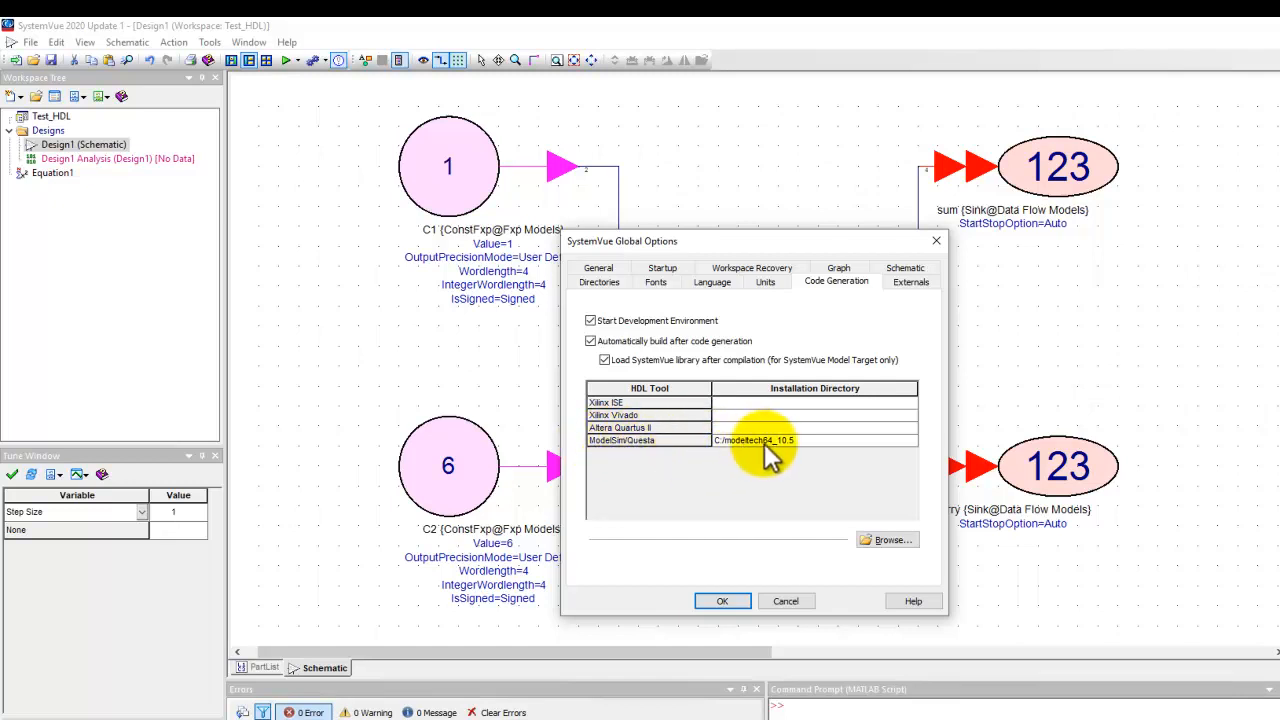
mouse_move(750, 580)
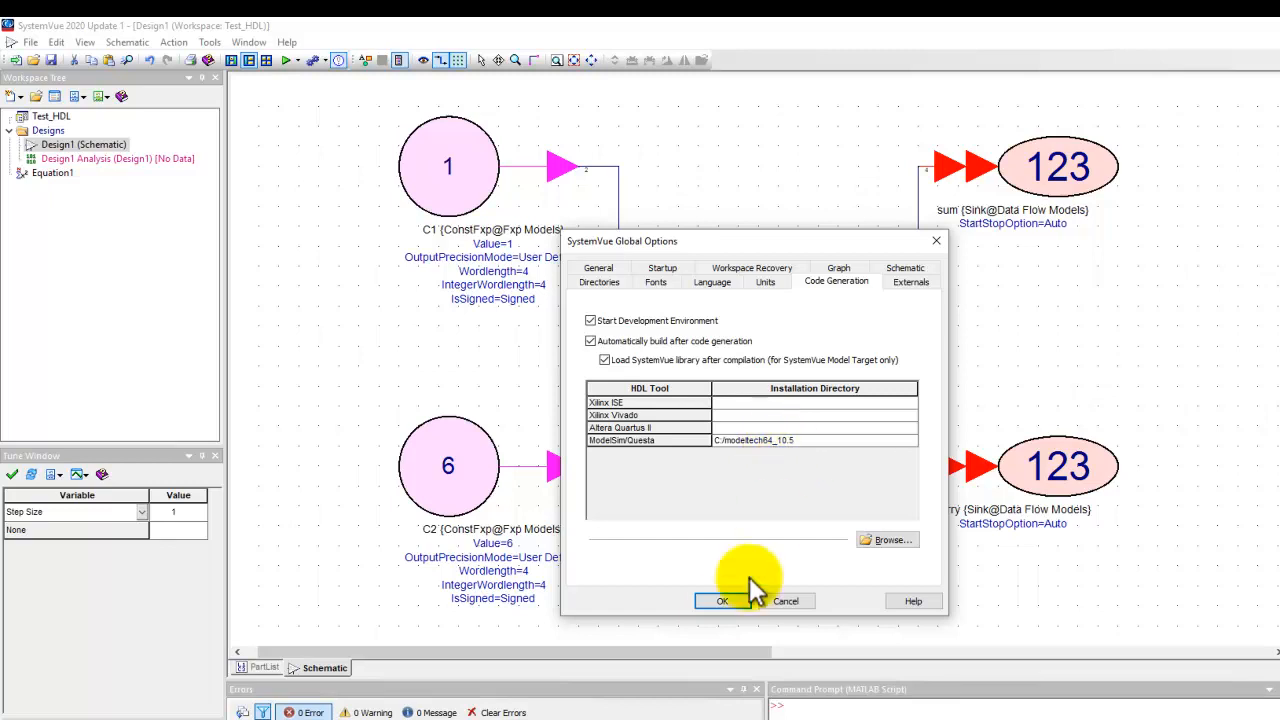
click(722, 600)
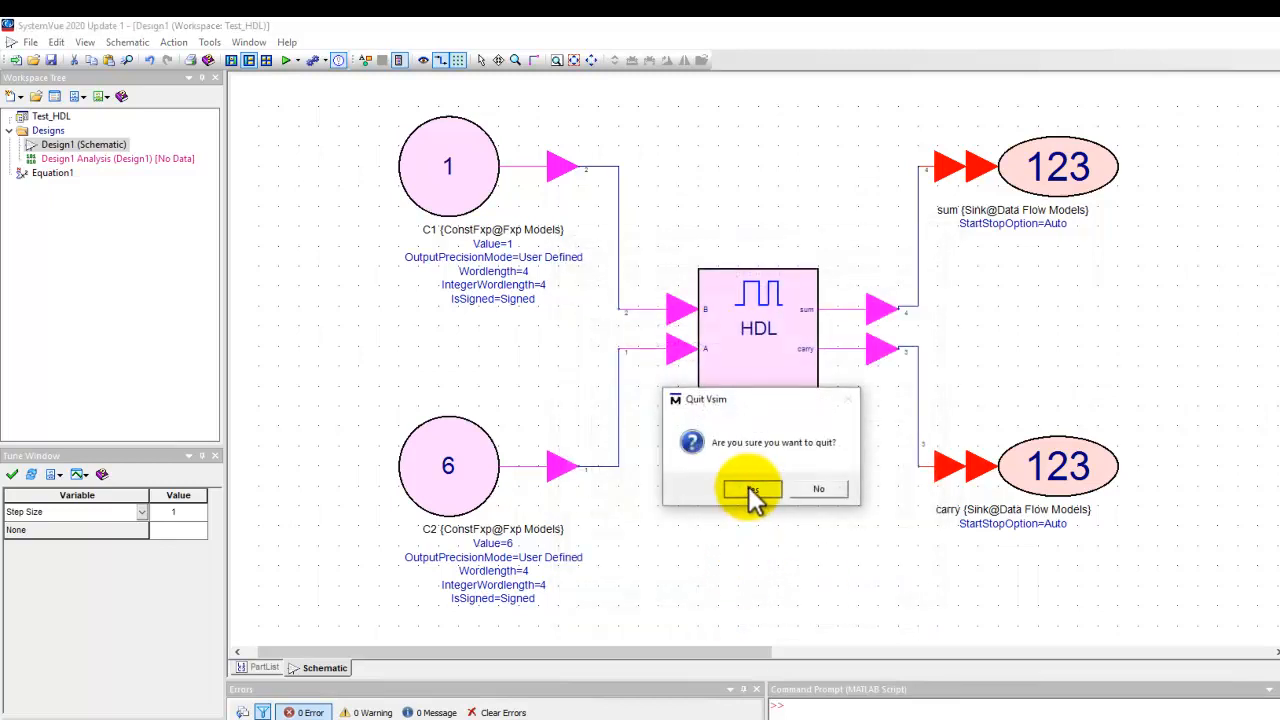
Quit the running simulator and run the Design1 analysis to completion.
click(752, 488)
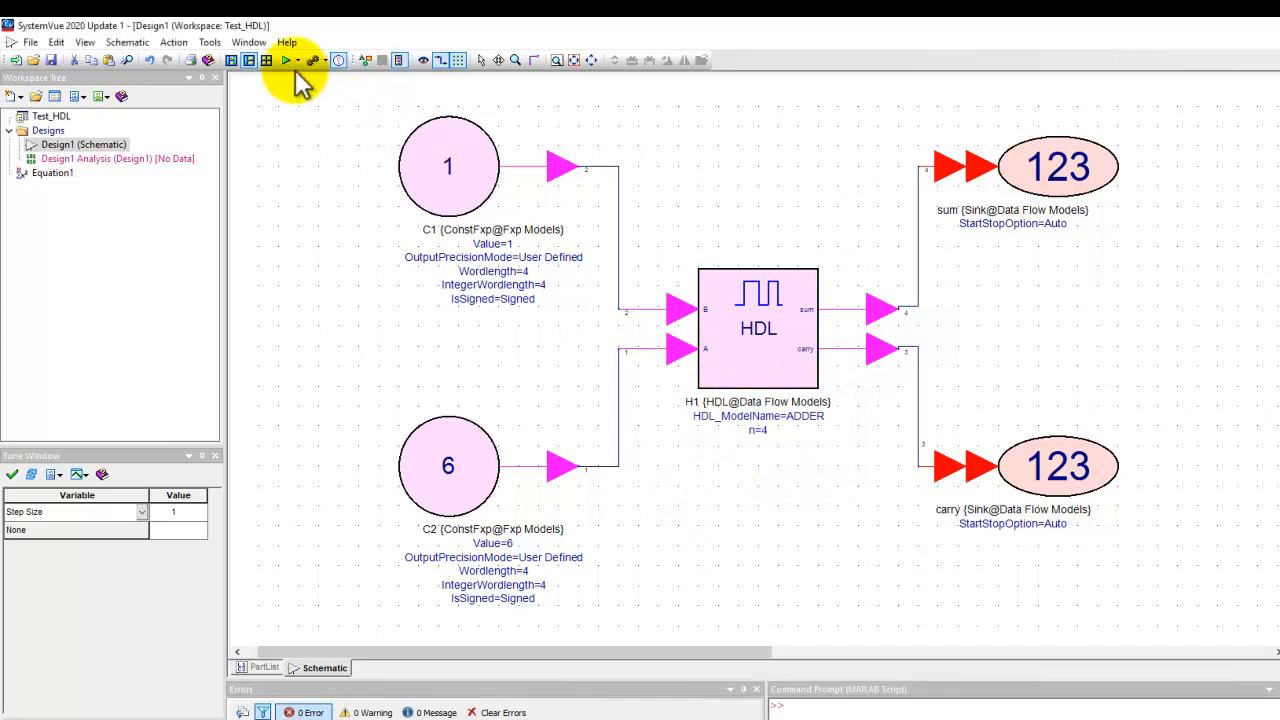
click(286, 60)
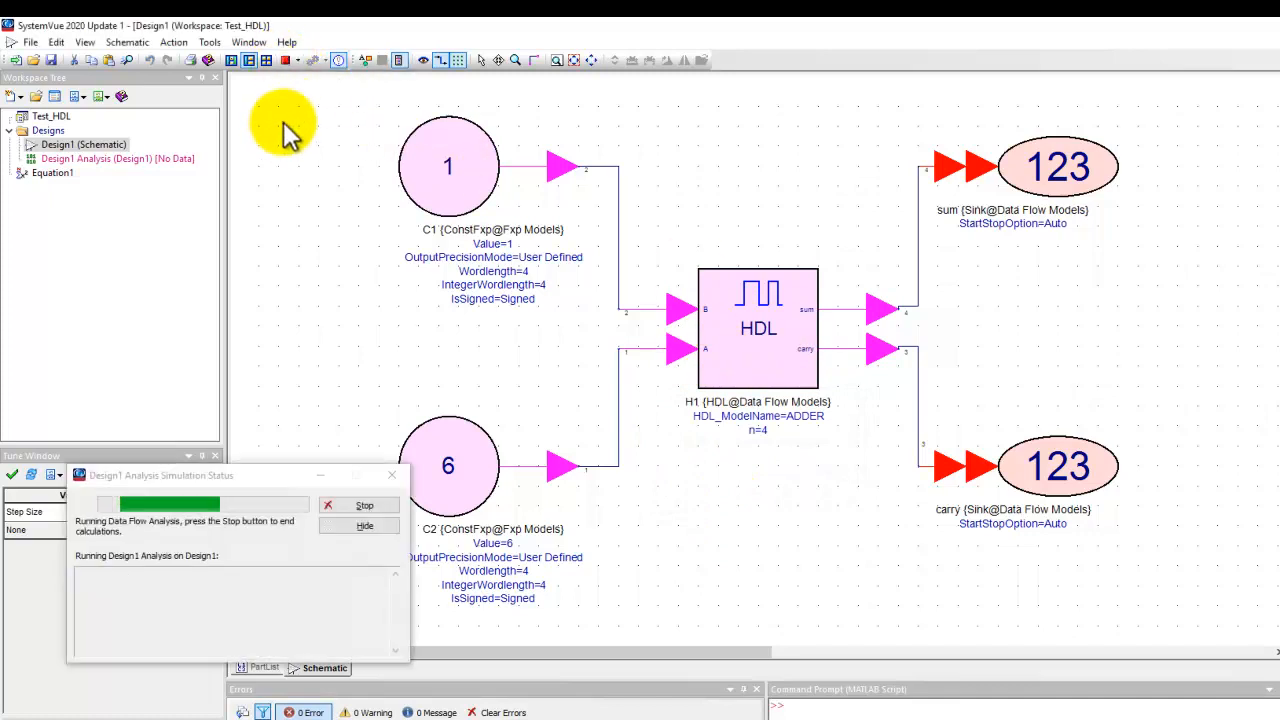
mouse_move(212, 590)
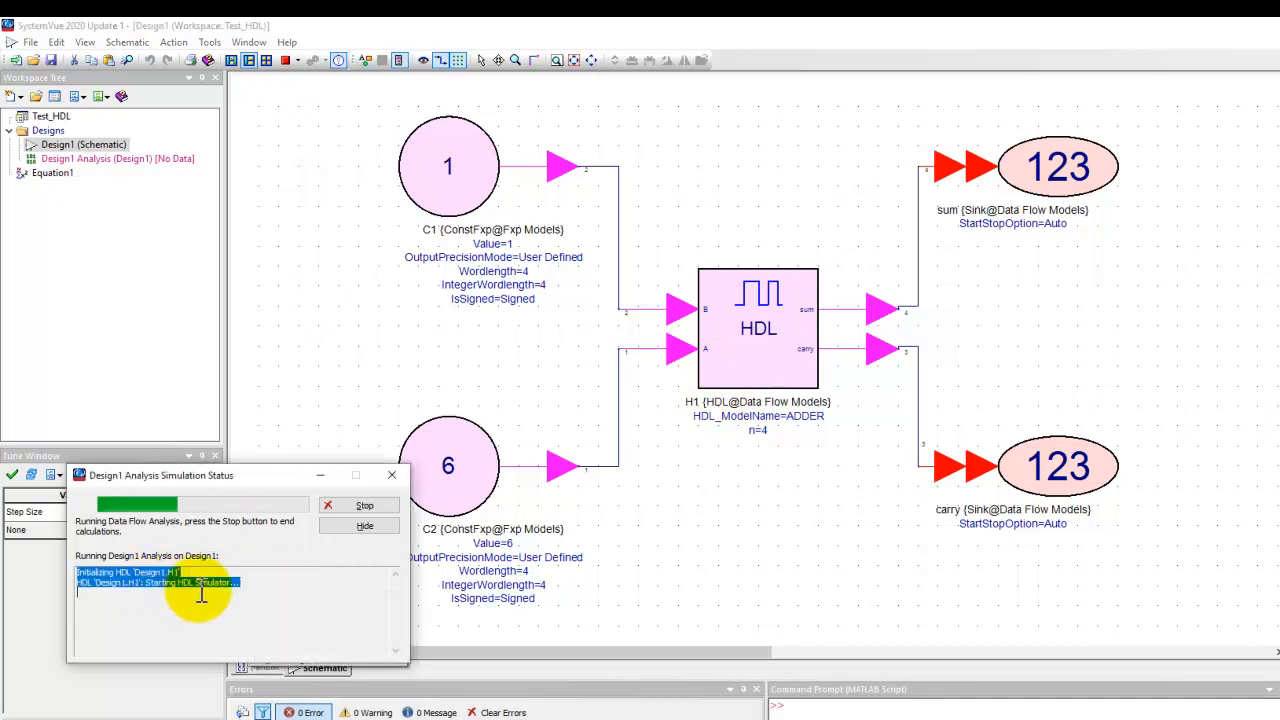
click(364, 504)
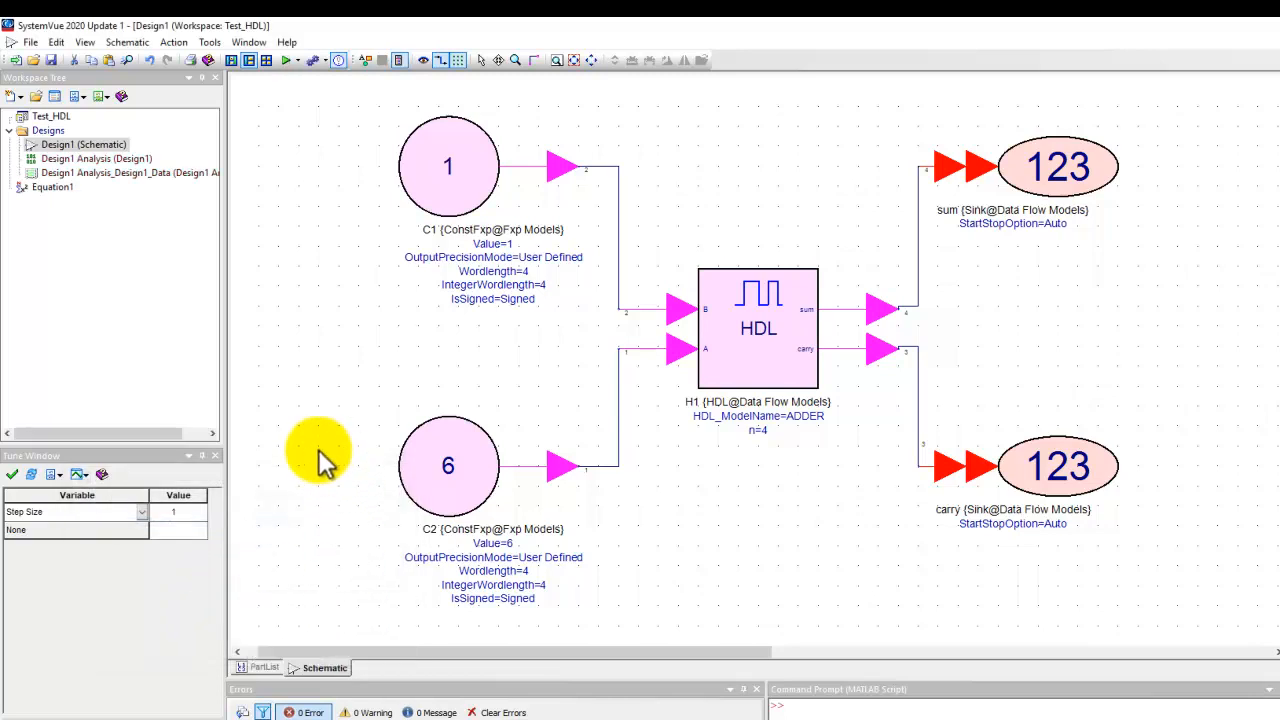
mouse_move(300, 440)
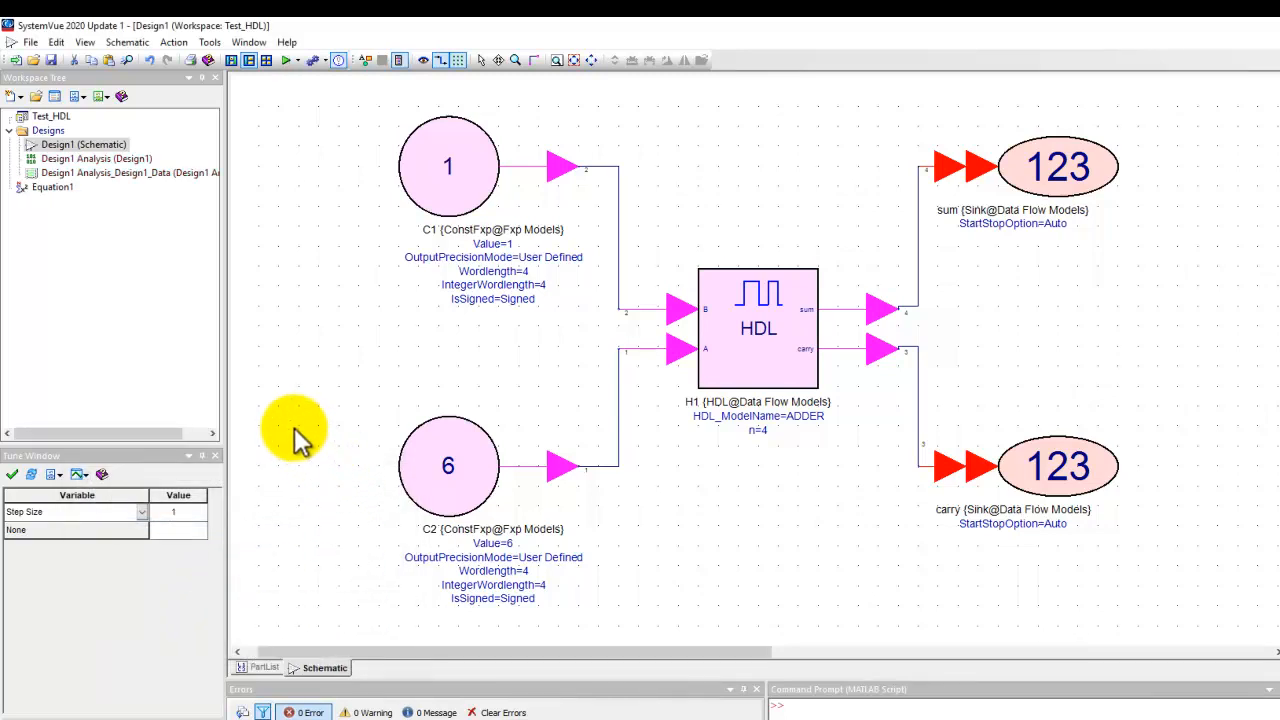
mouse_move(148, 180)
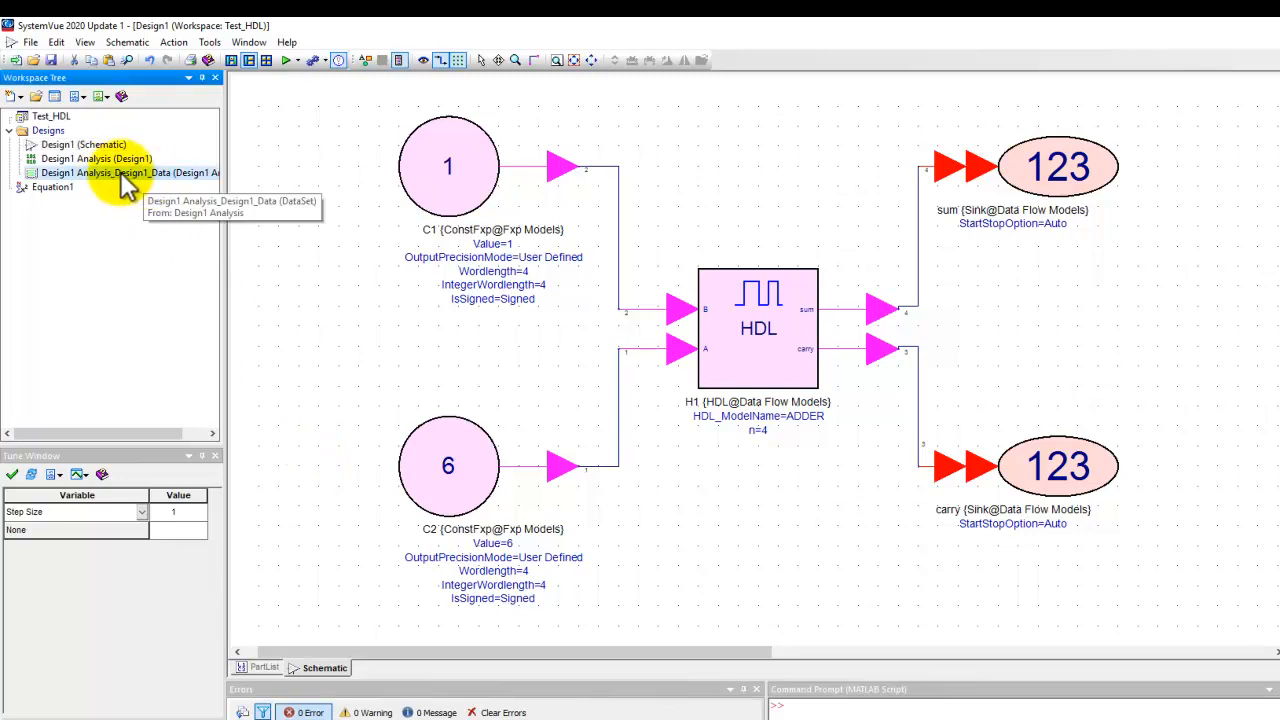
Show the analysis data set beside the schematic with sum = 7 and carry = 0.
double_click(110, 172)
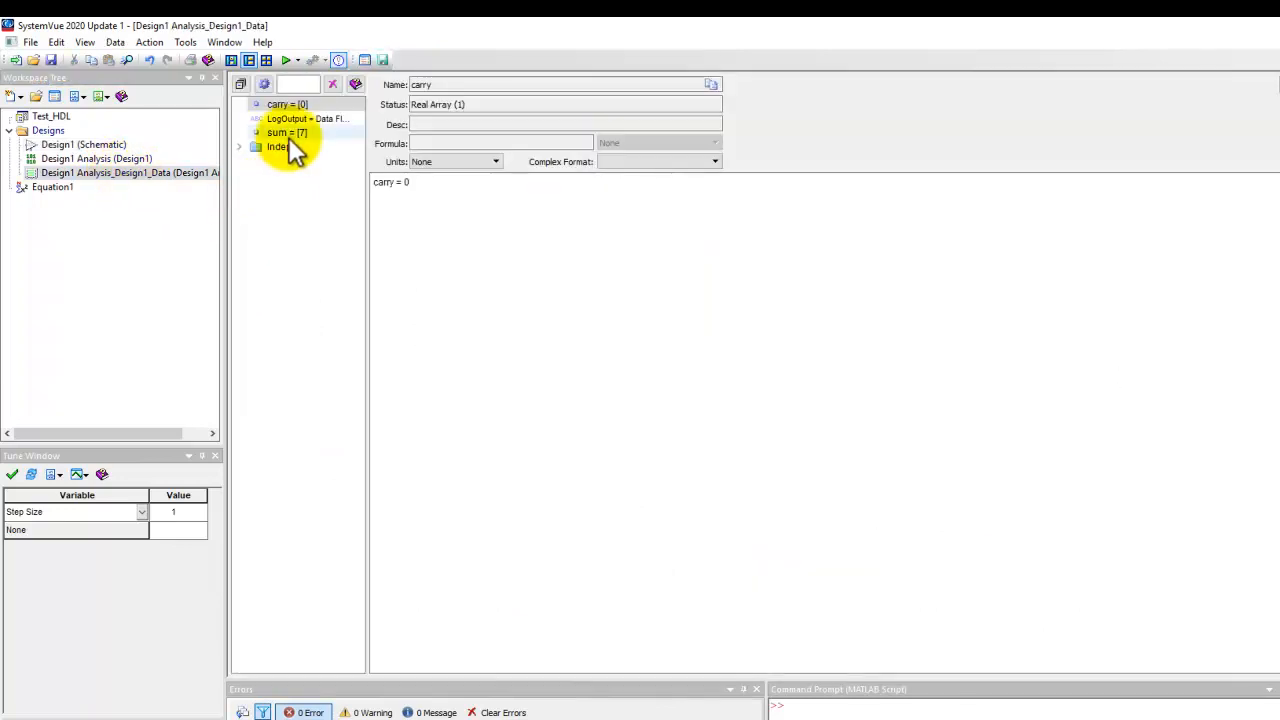
click(288, 132)
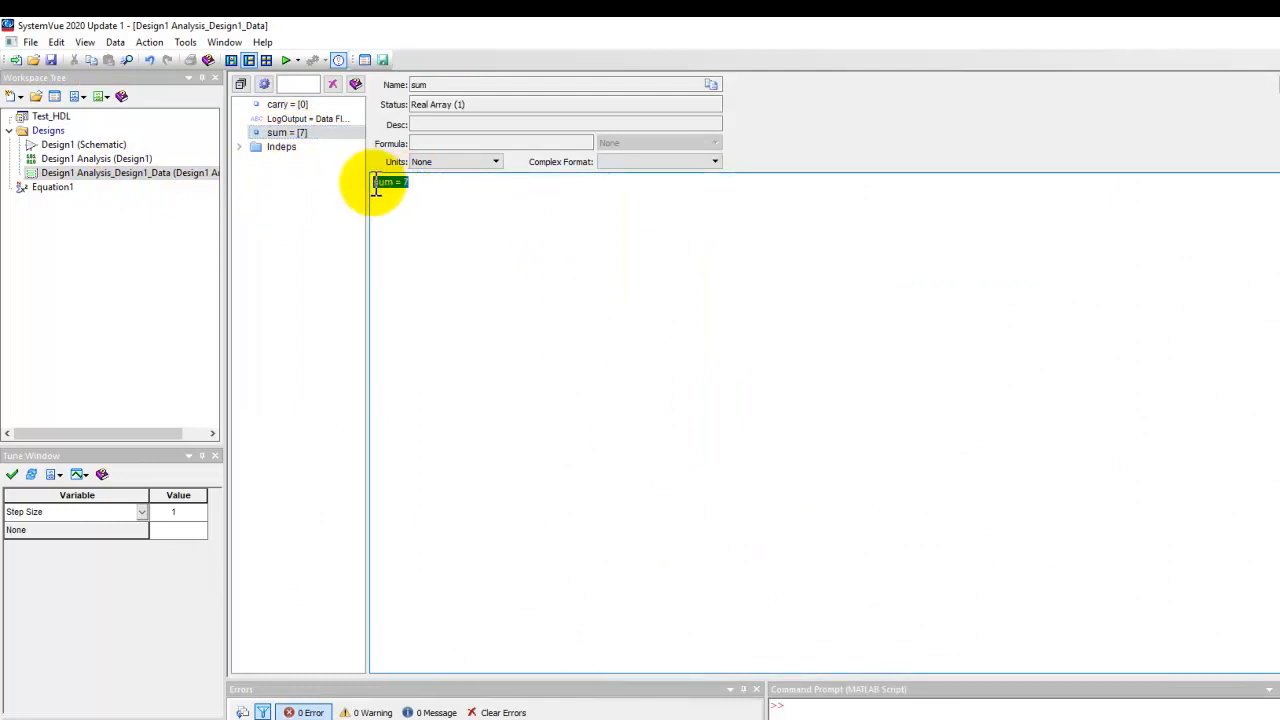
click(224, 42)
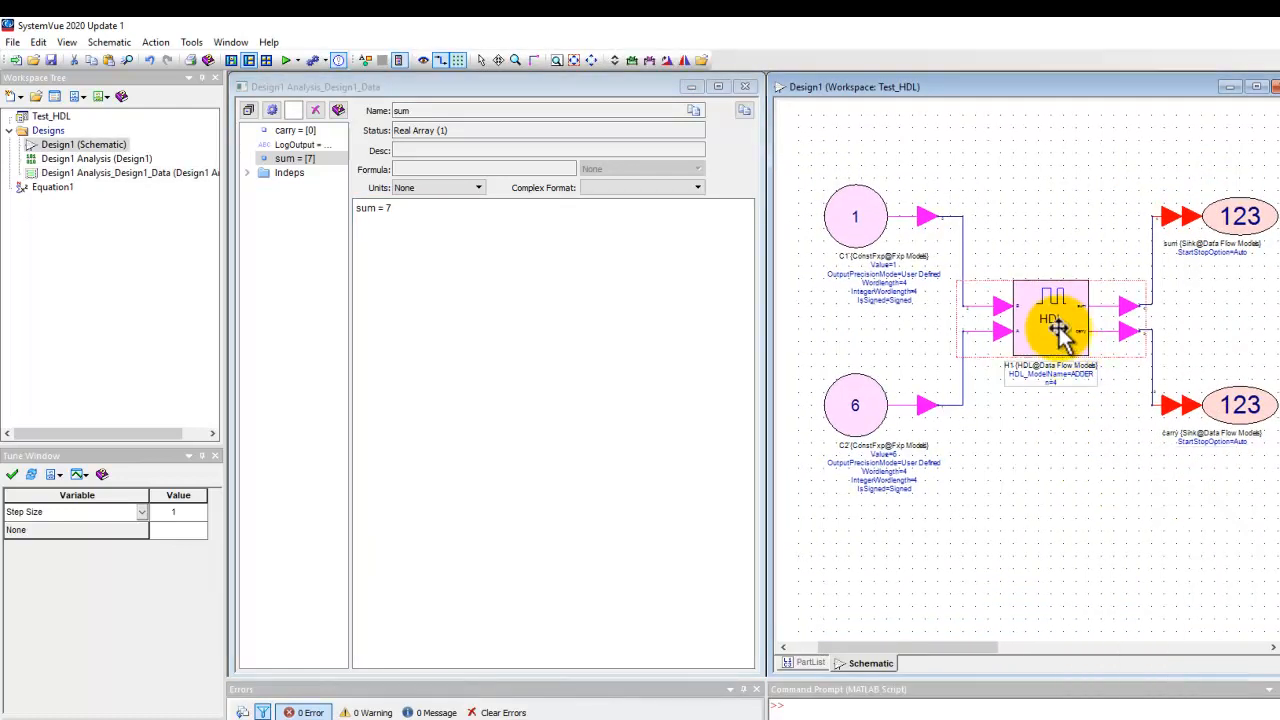
Enable 'Display HDL simulator Graphical User Interface' on H1 and rerun the analysis.
double_click(1052, 320)
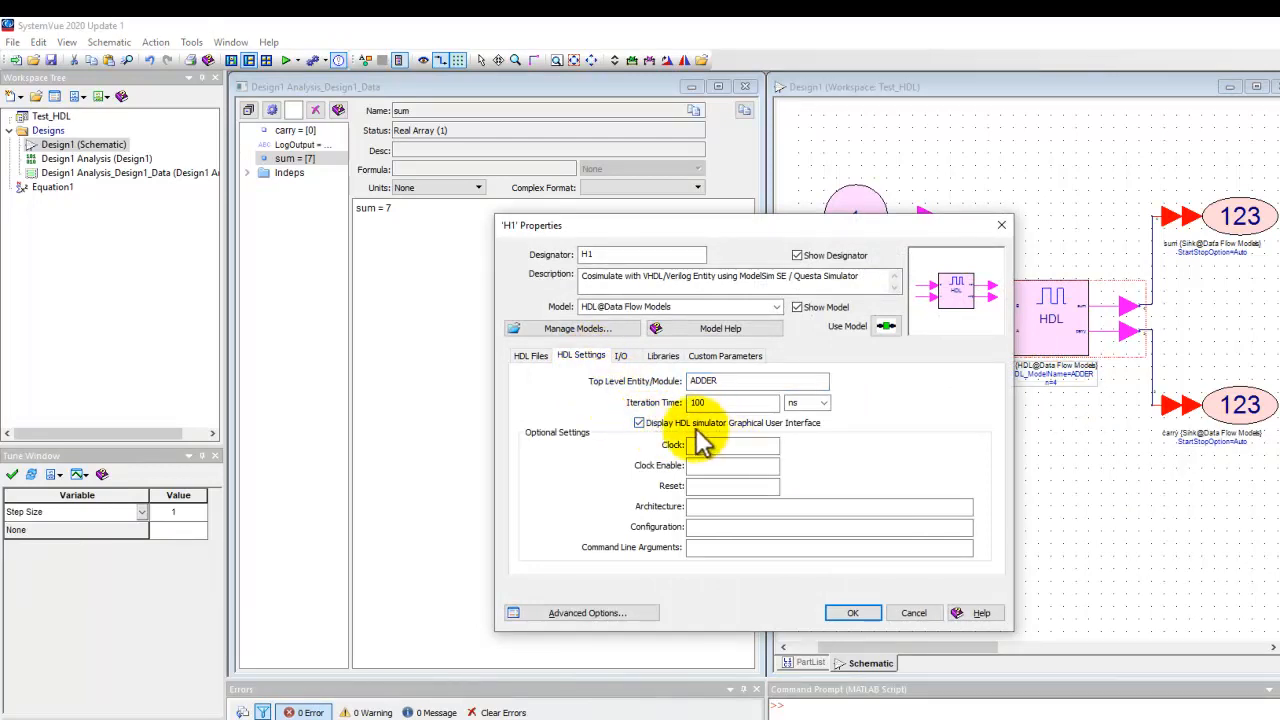
click(852, 612)
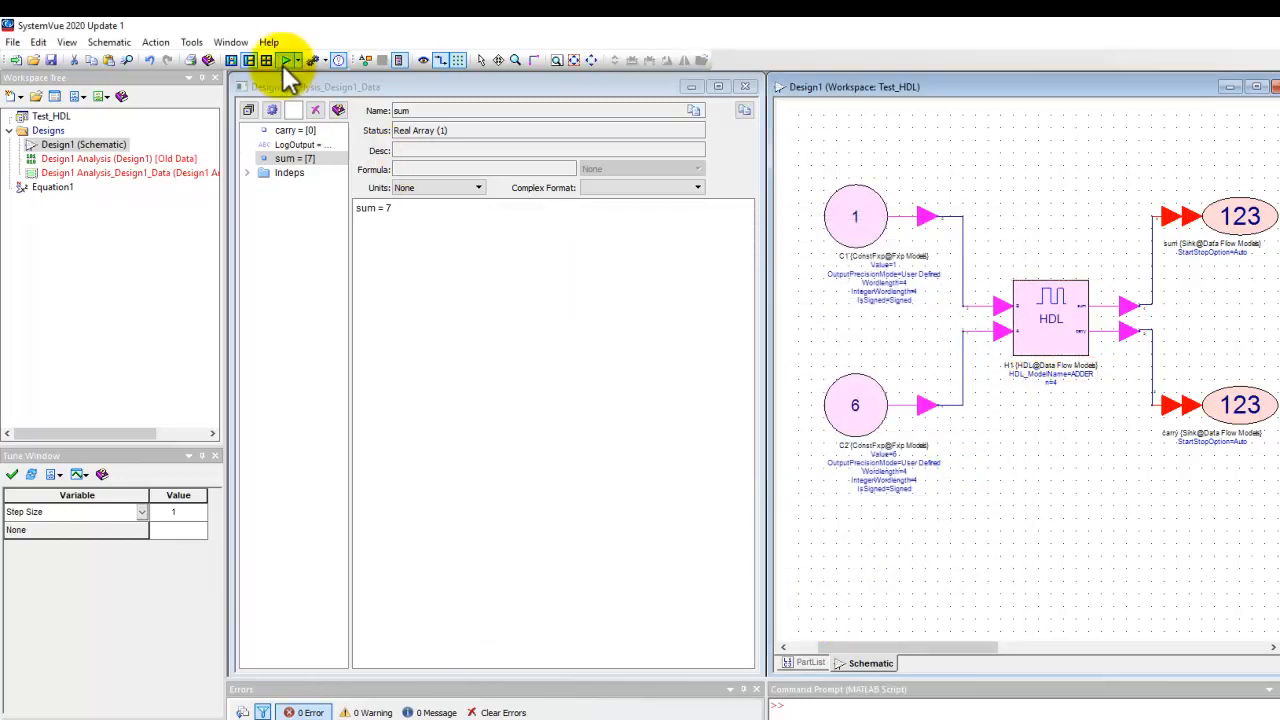
click(288, 60)
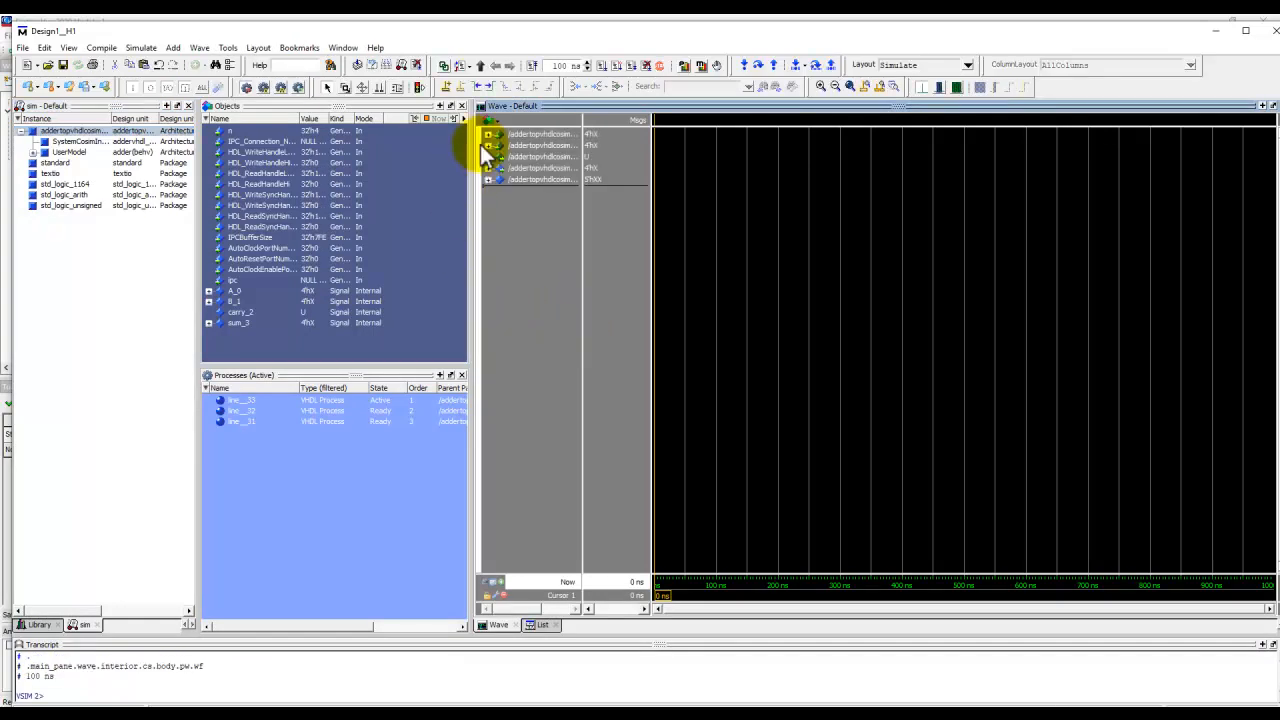
mouse_move(536, 248)
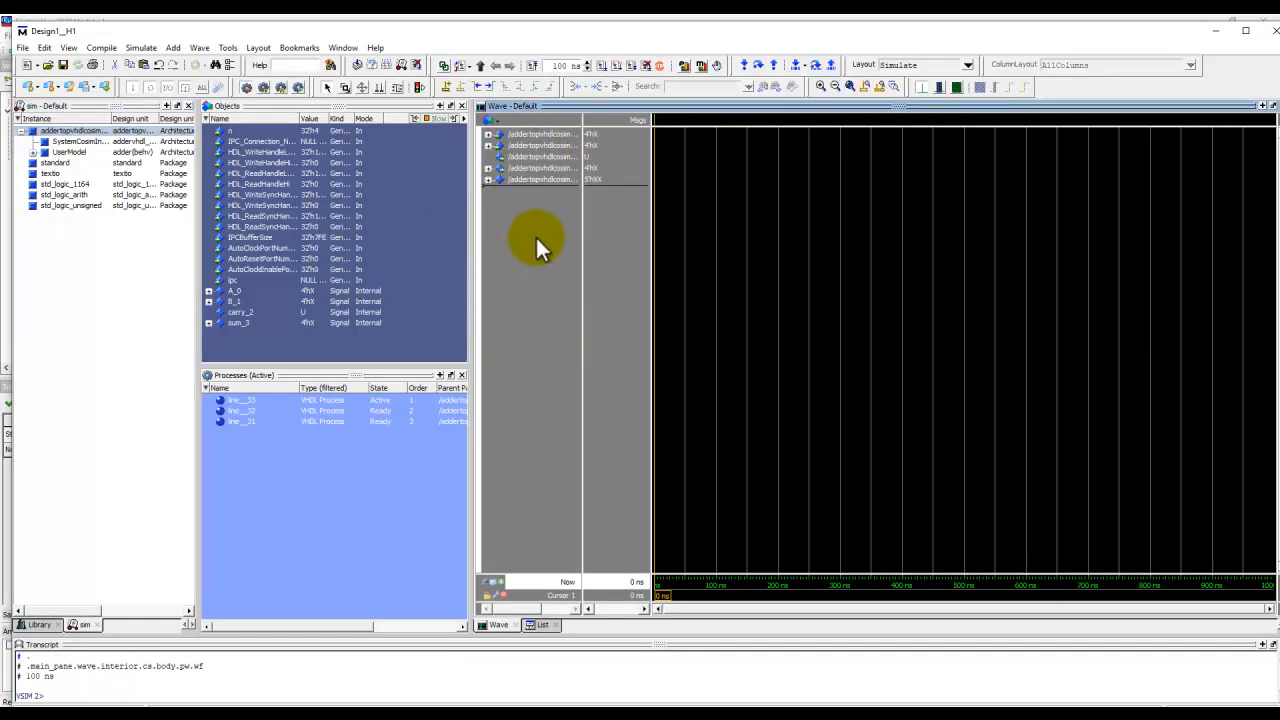
mouse_move(650, 224)
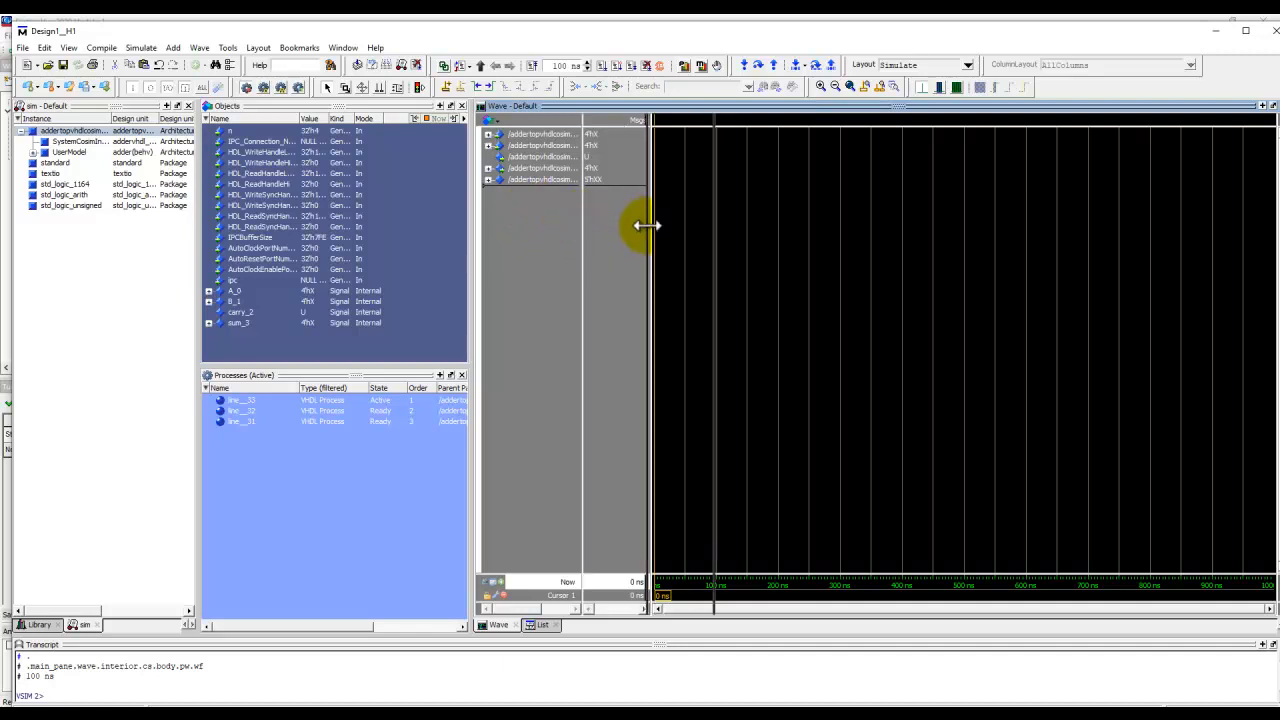
Widen the signal name pane and run the simulation to completion with 'run -all', showing sum = 7.
click(490, 168)
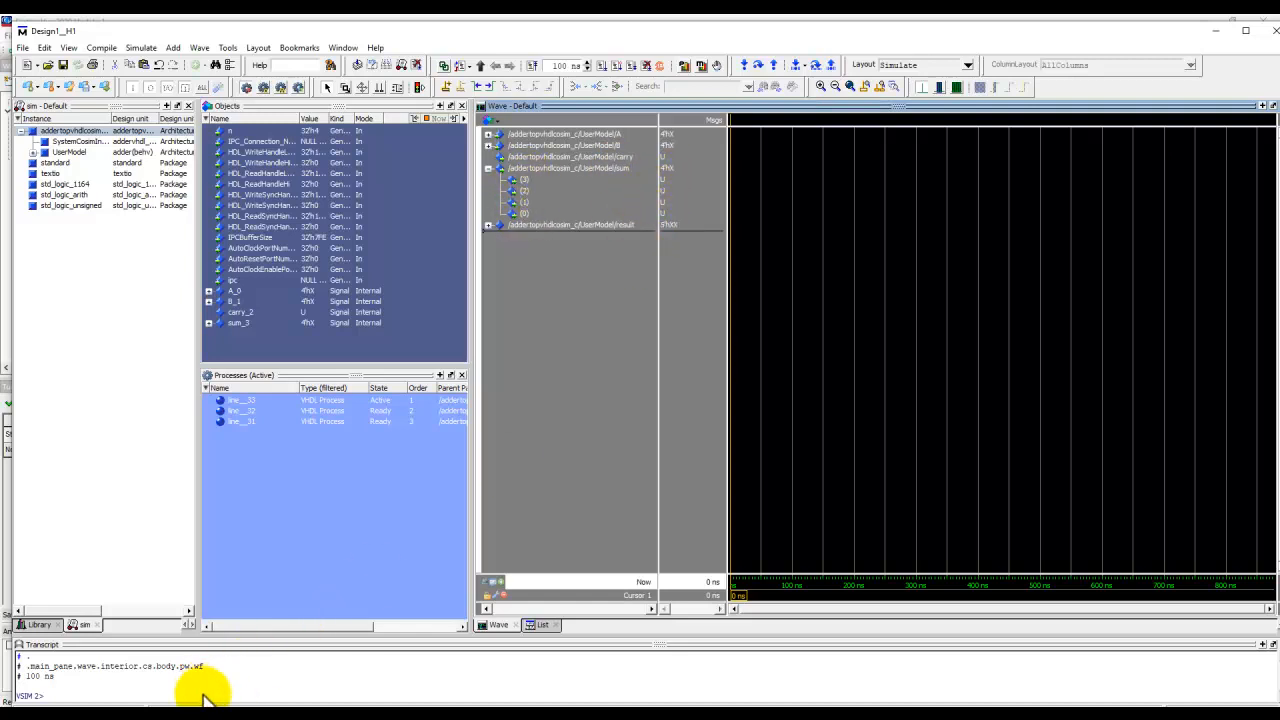
text(run)
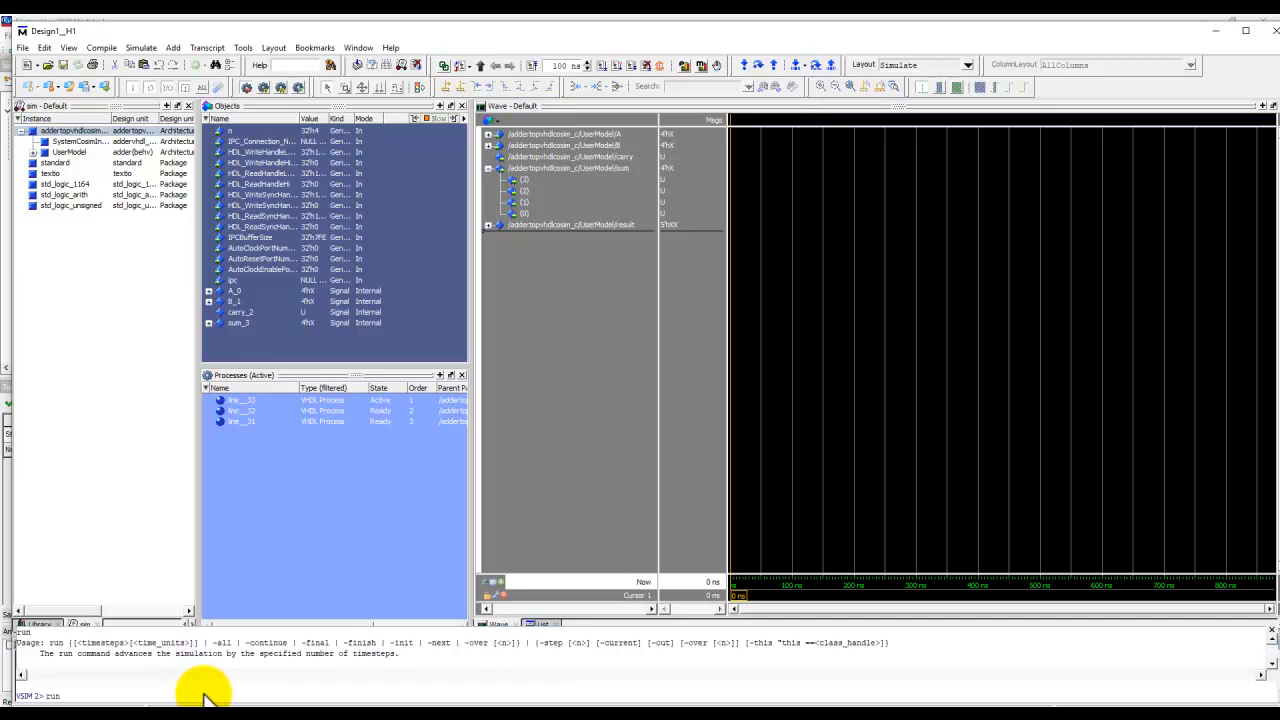
text(-all)
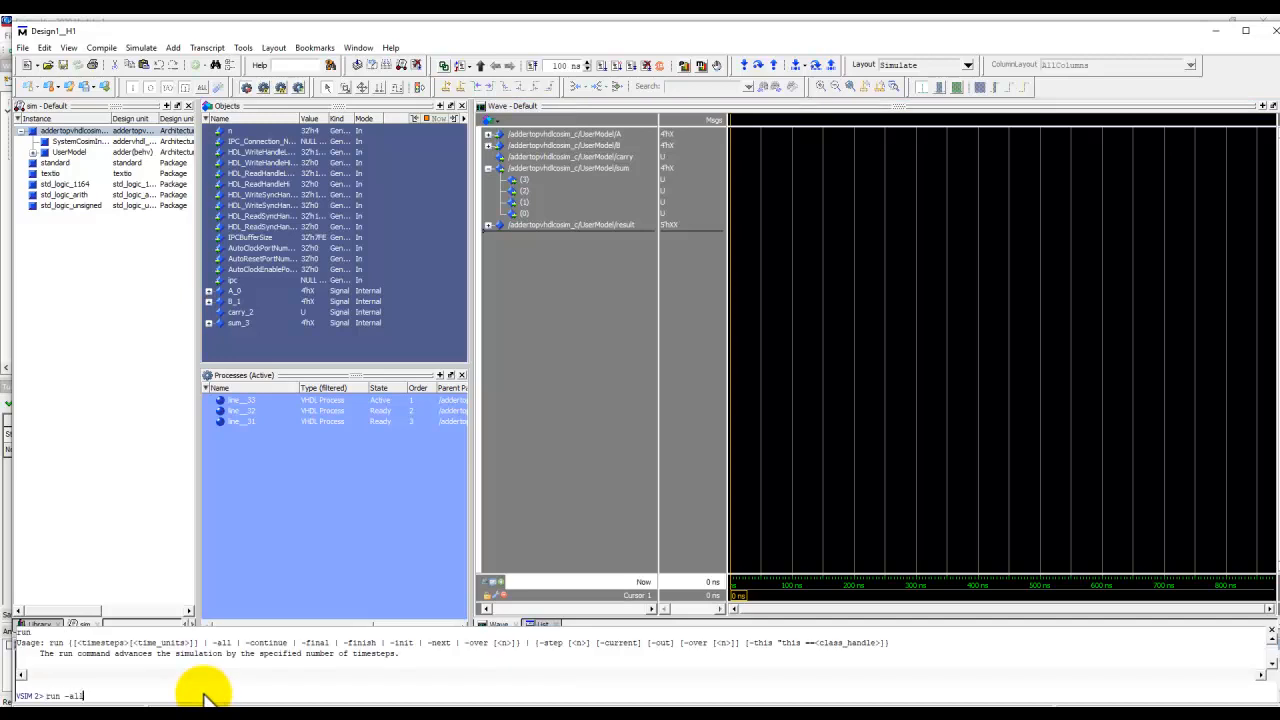
key(Return)
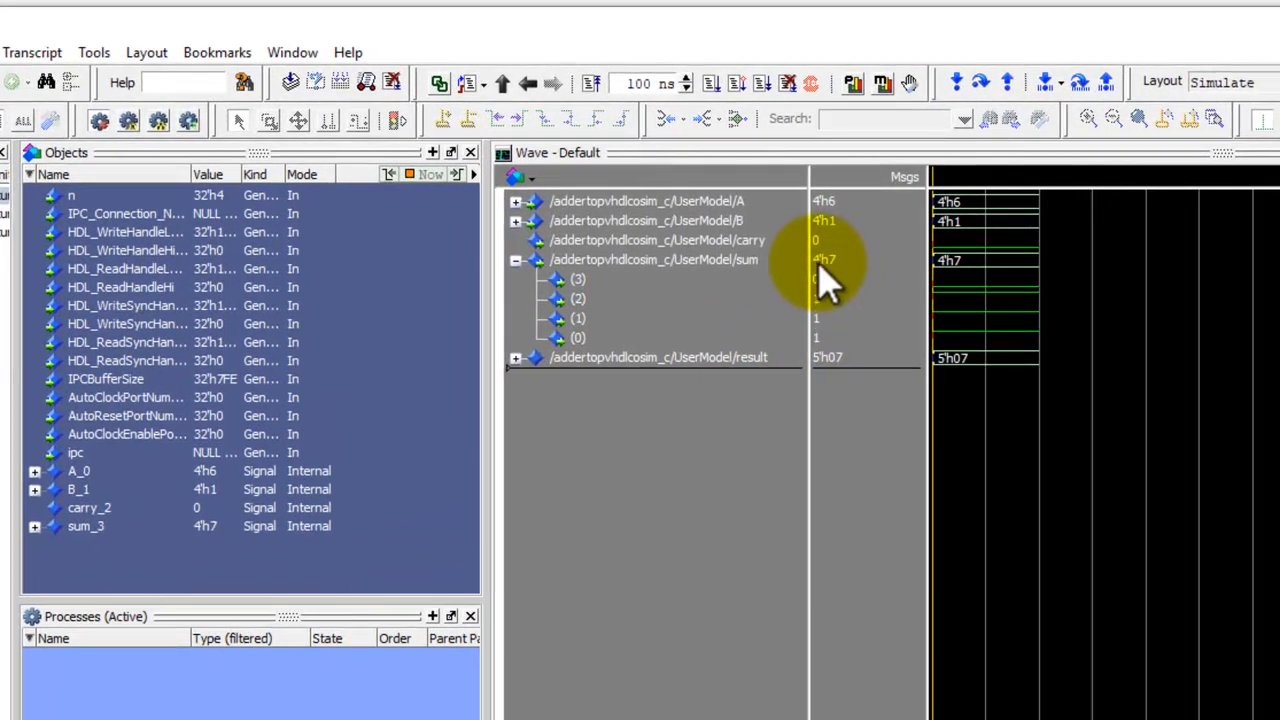
mouse_move(824, 310)
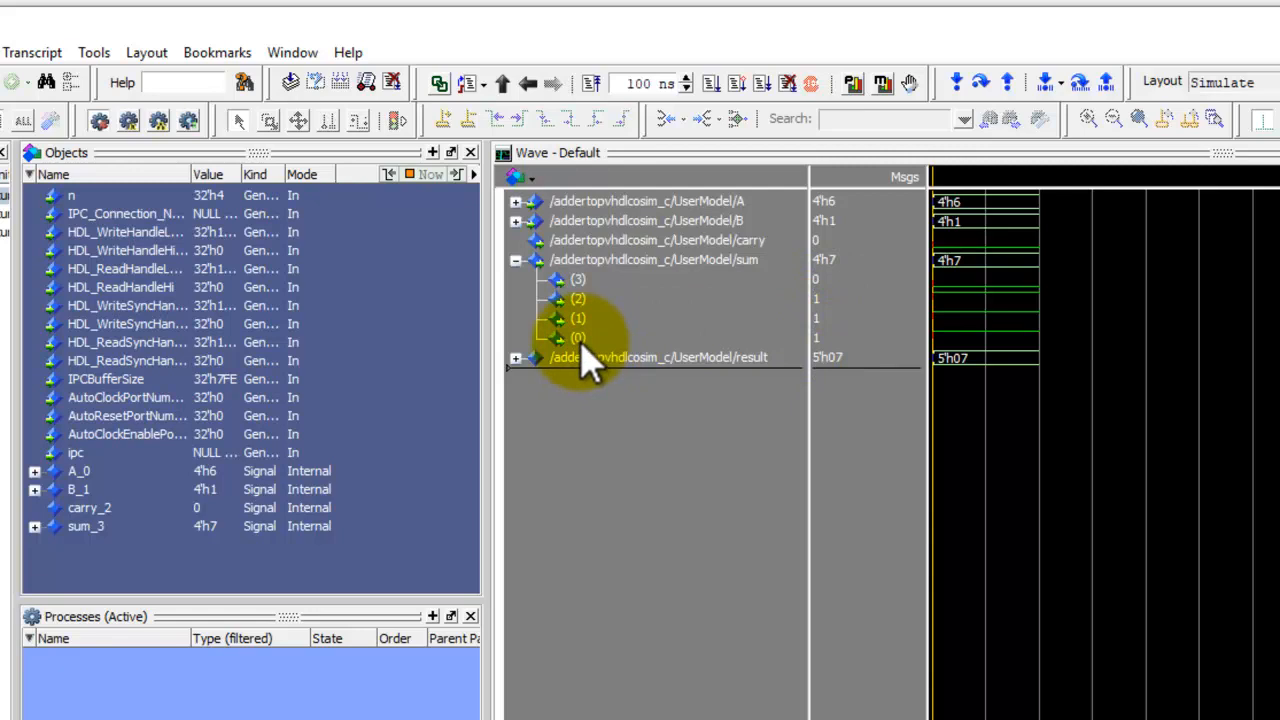
mouse_move(584, 324)
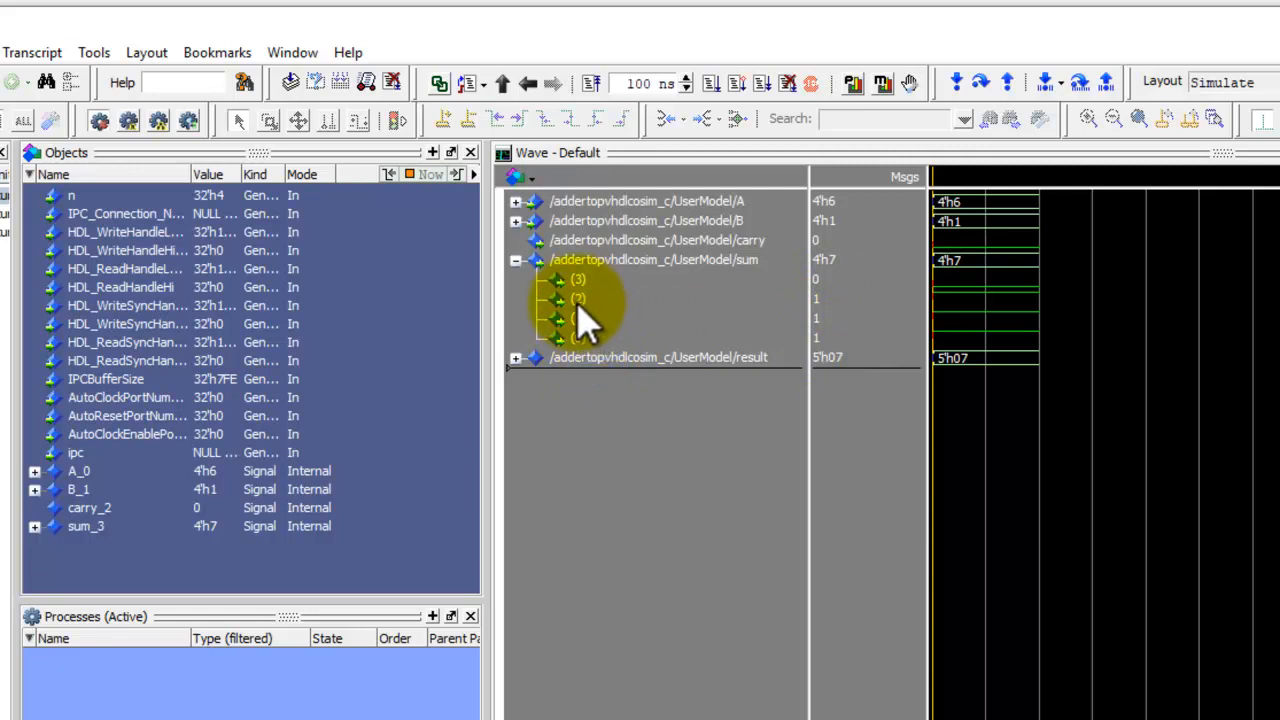
mouse_move(796, 316)
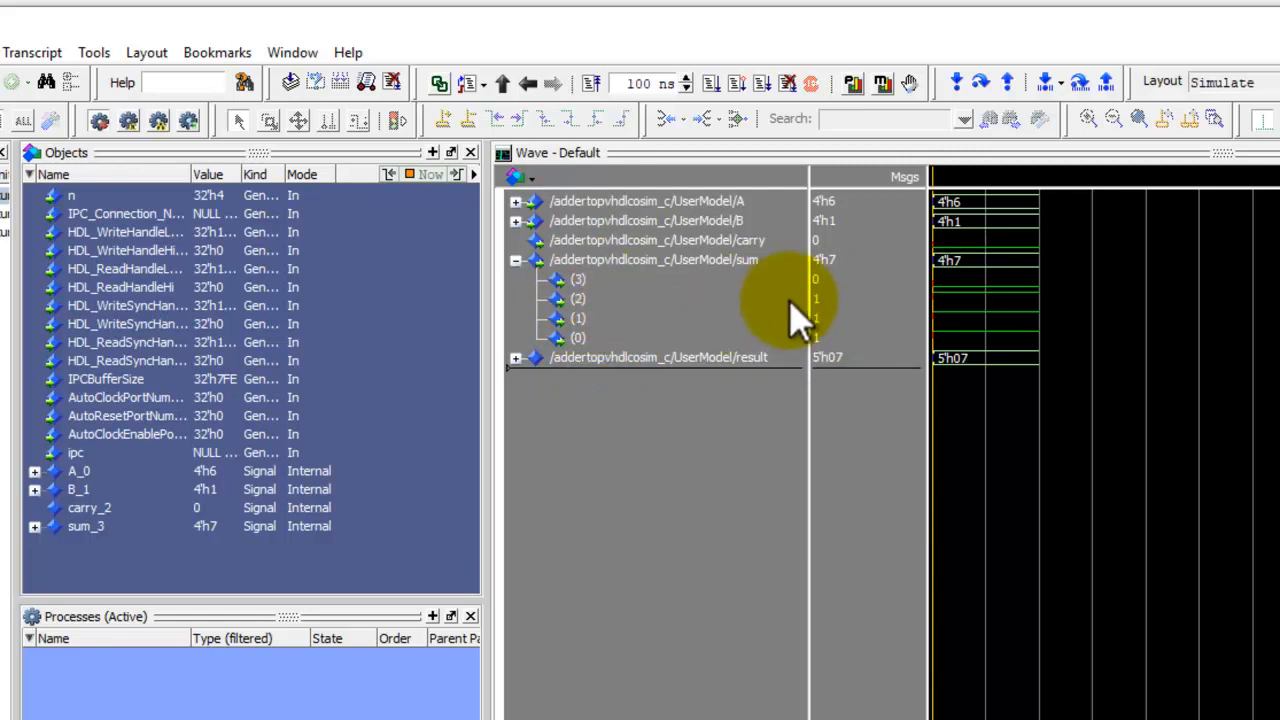
mouse_move(836, 336)
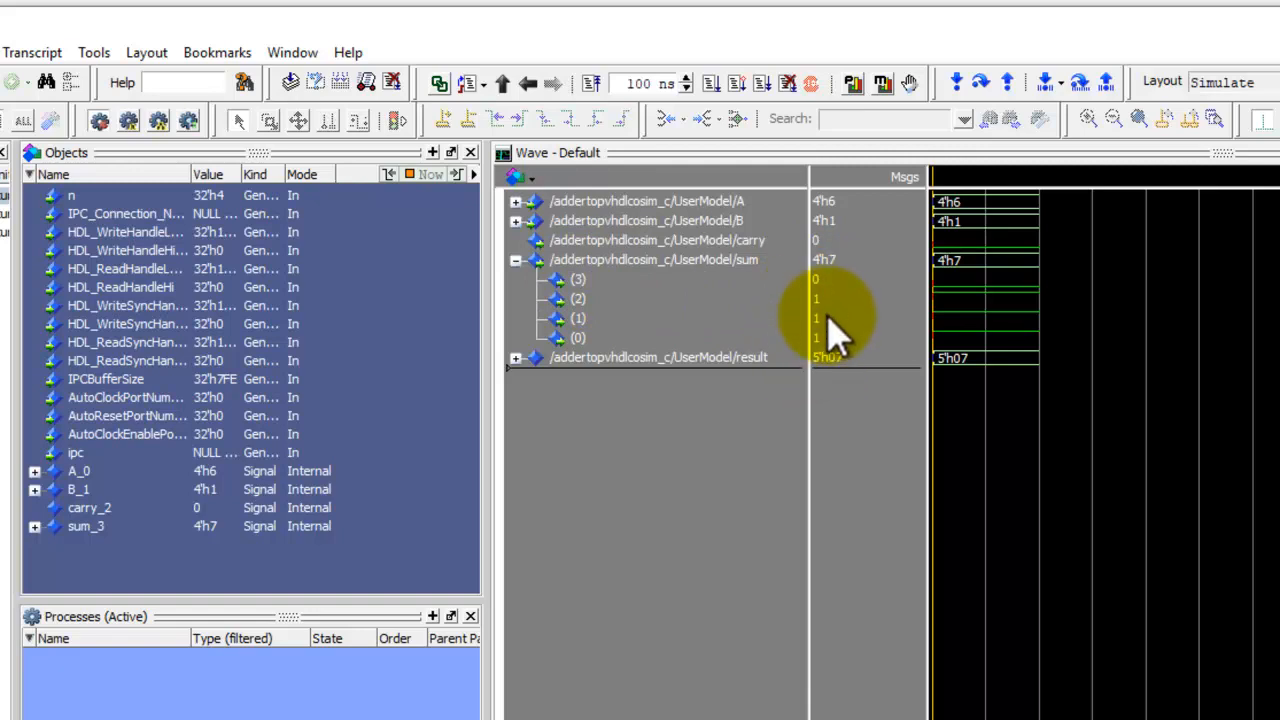
mouse_move(976, 296)
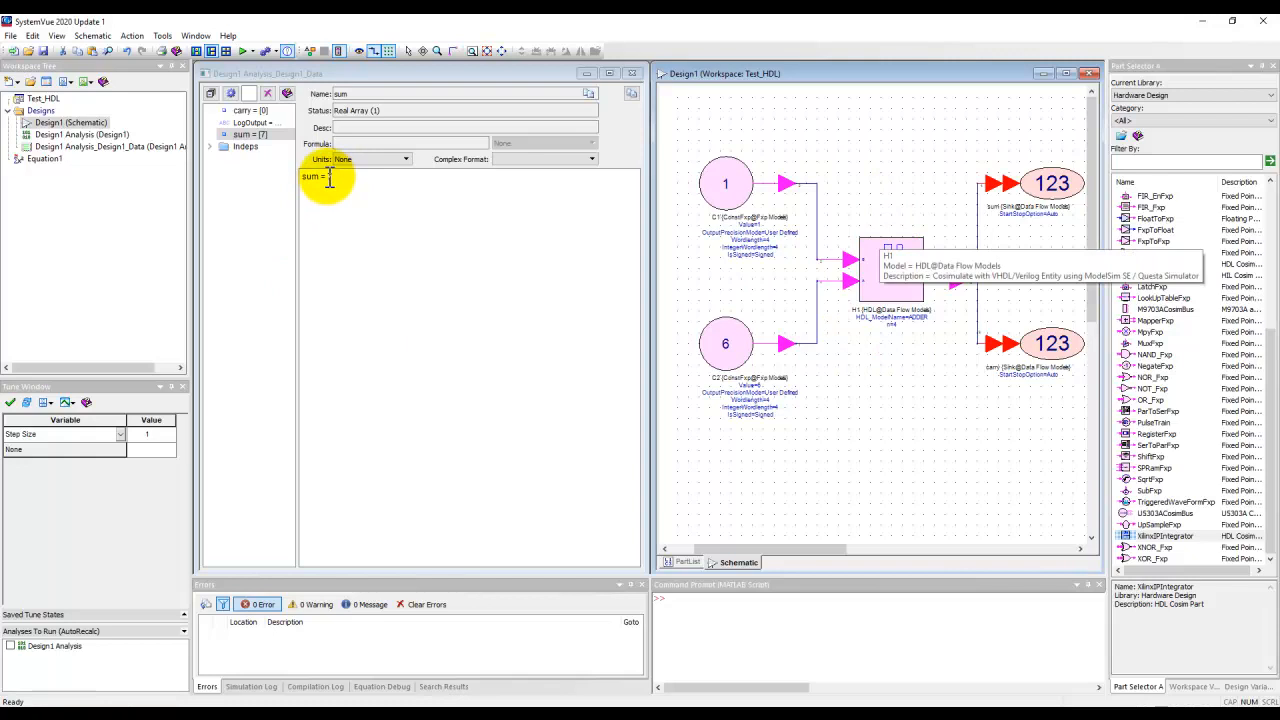
mouse_move(856, 408)
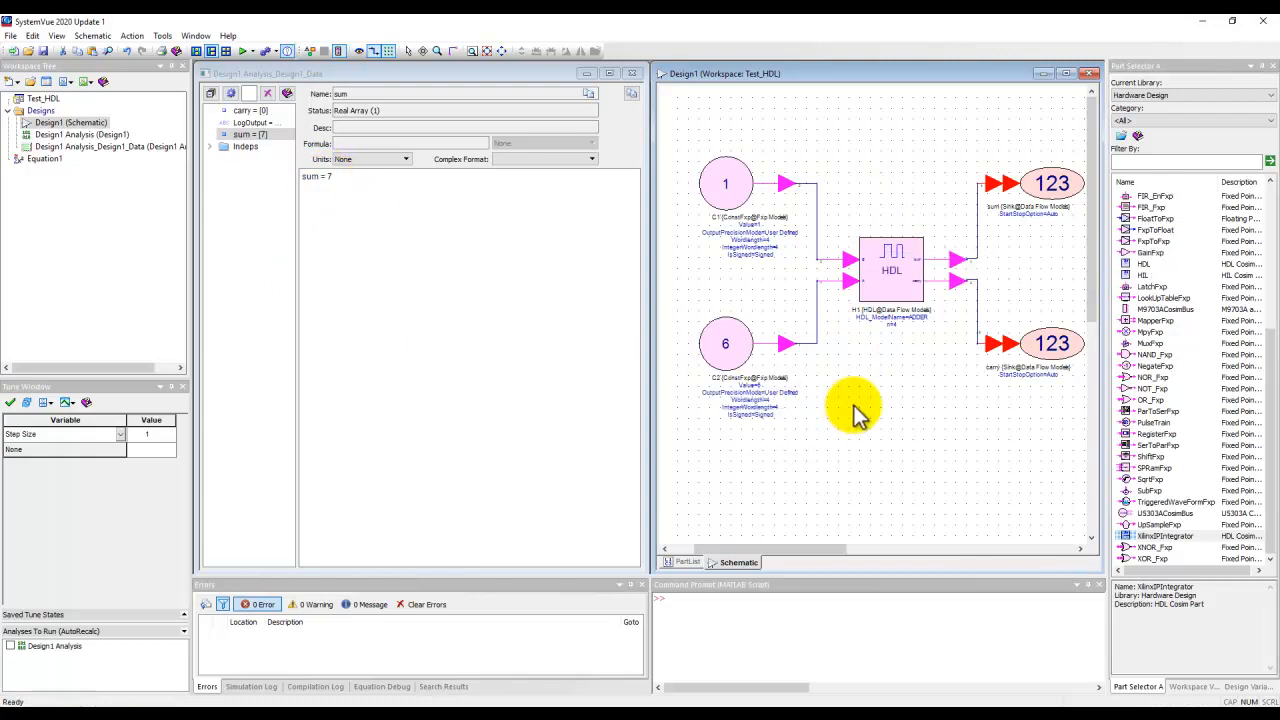